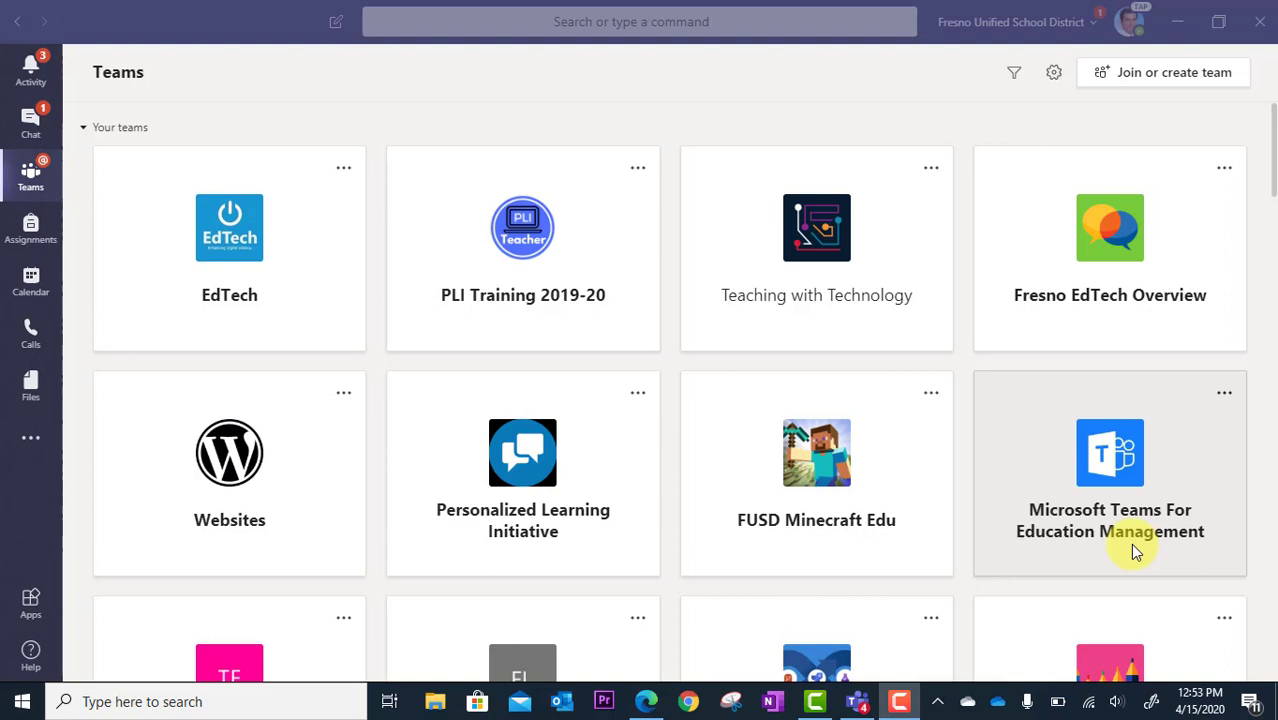
mouse_move(948, 323)
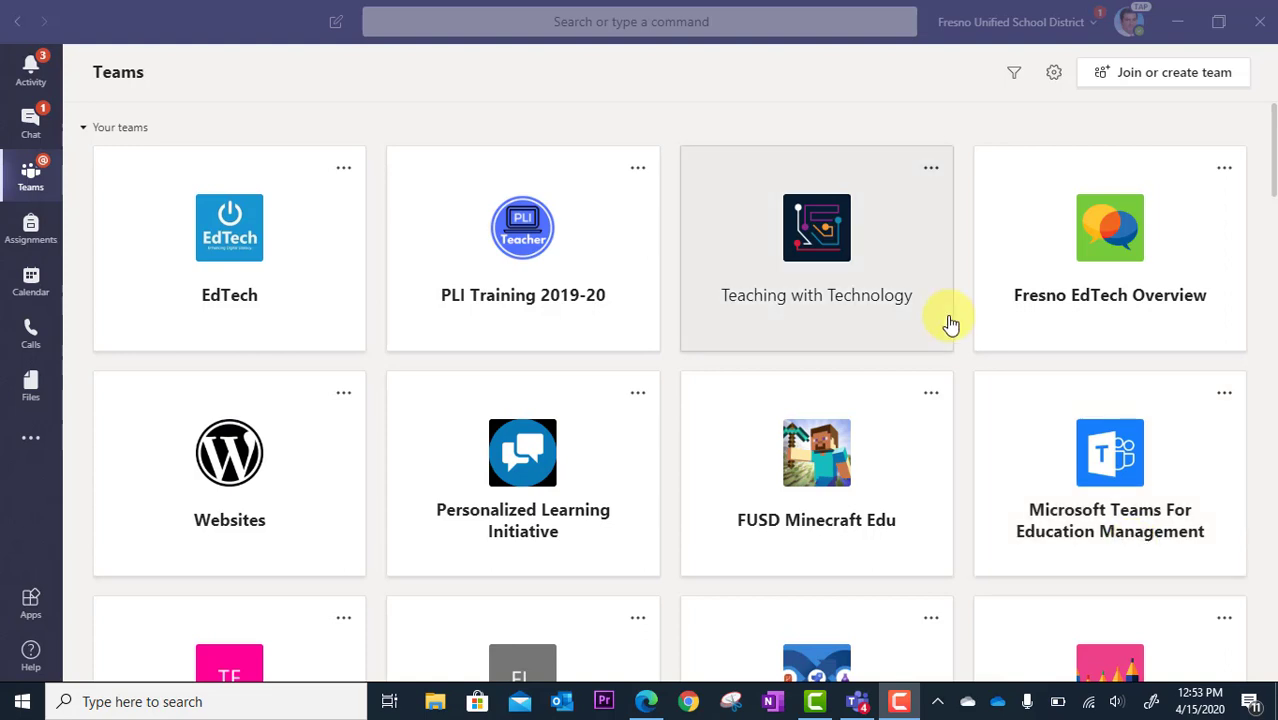
mouse_move(816, 228)
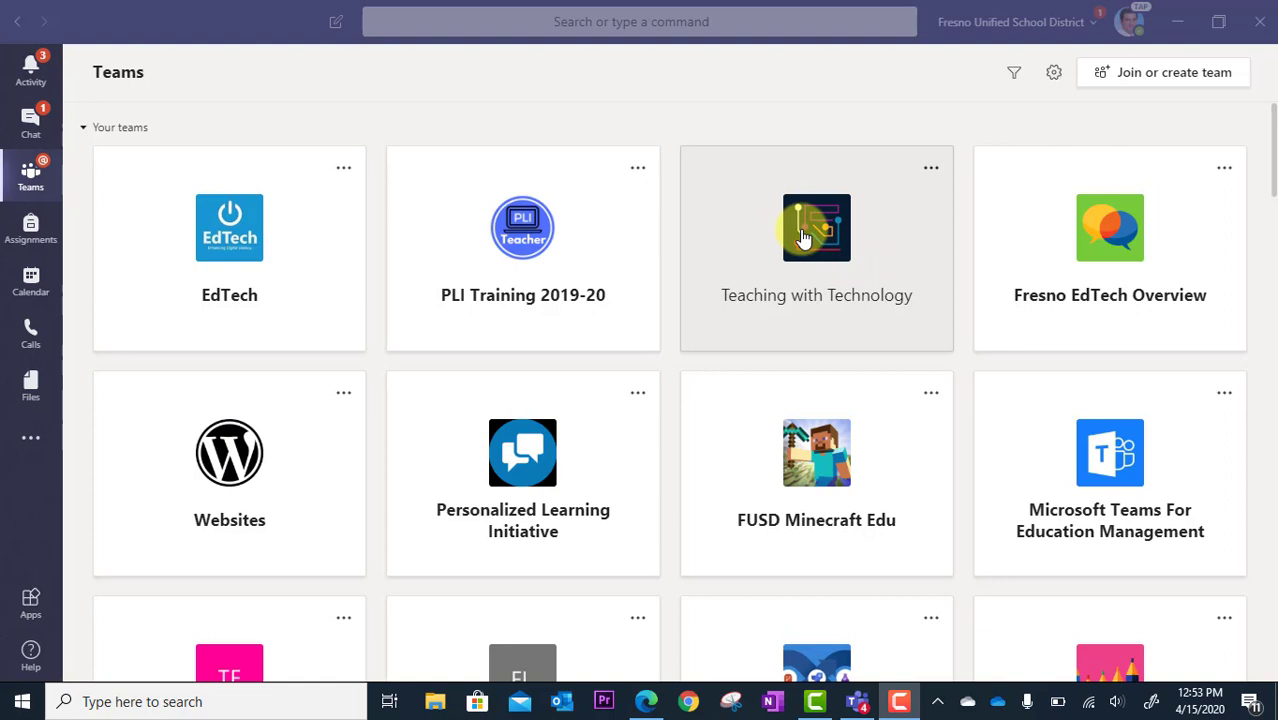
mouse_move(828, 278)
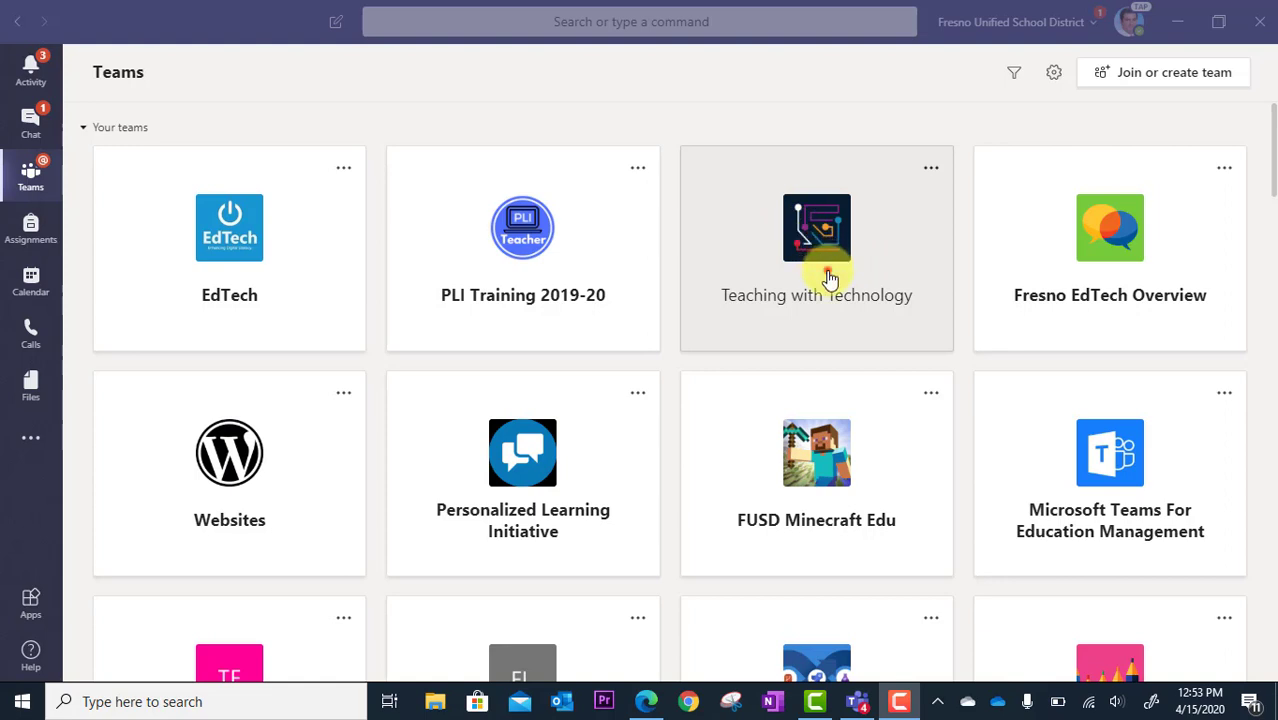
Open the Teaching with Technology team to show its General channel posts and the assignment post
left_click(816, 248)
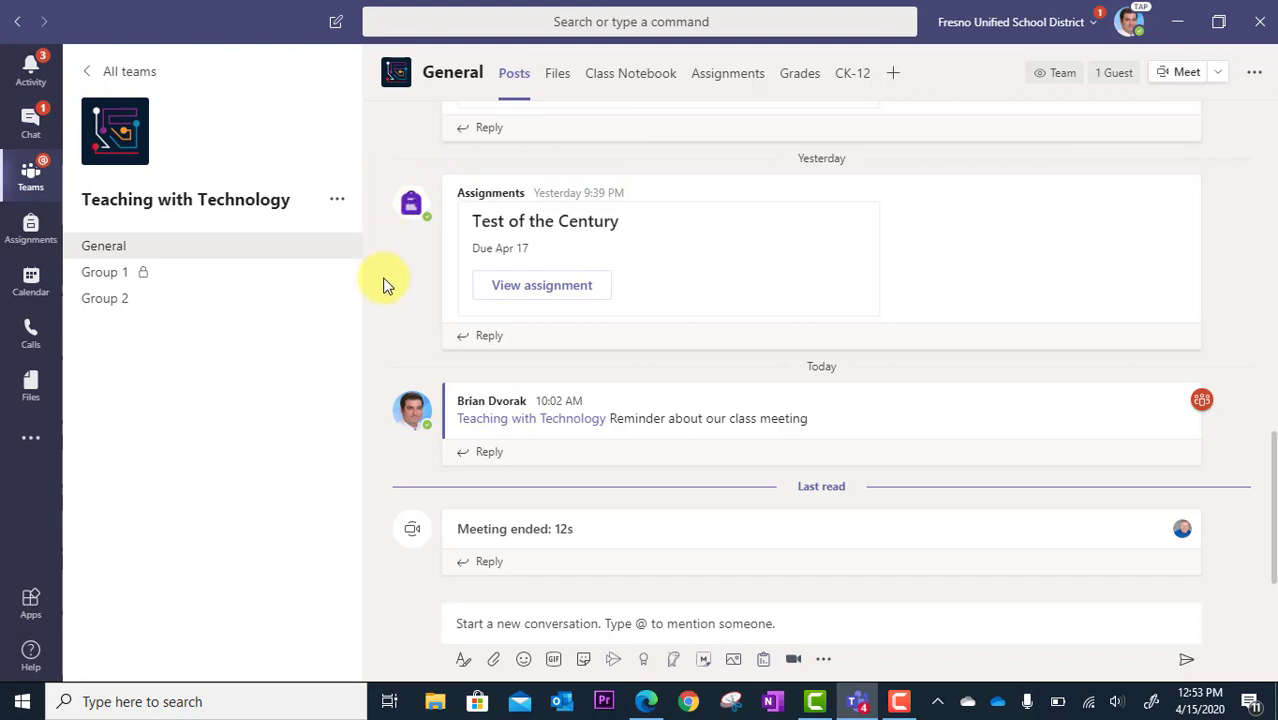
mouse_move(387, 320)
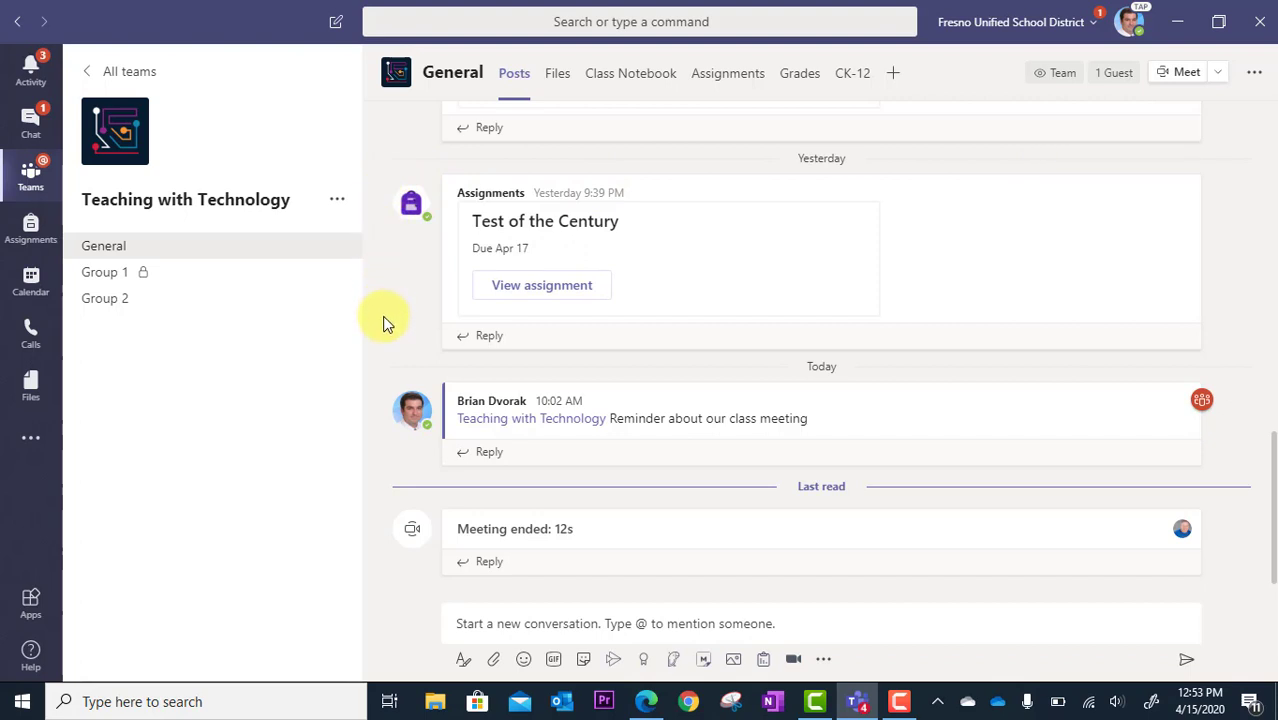
mouse_move(380, 258)
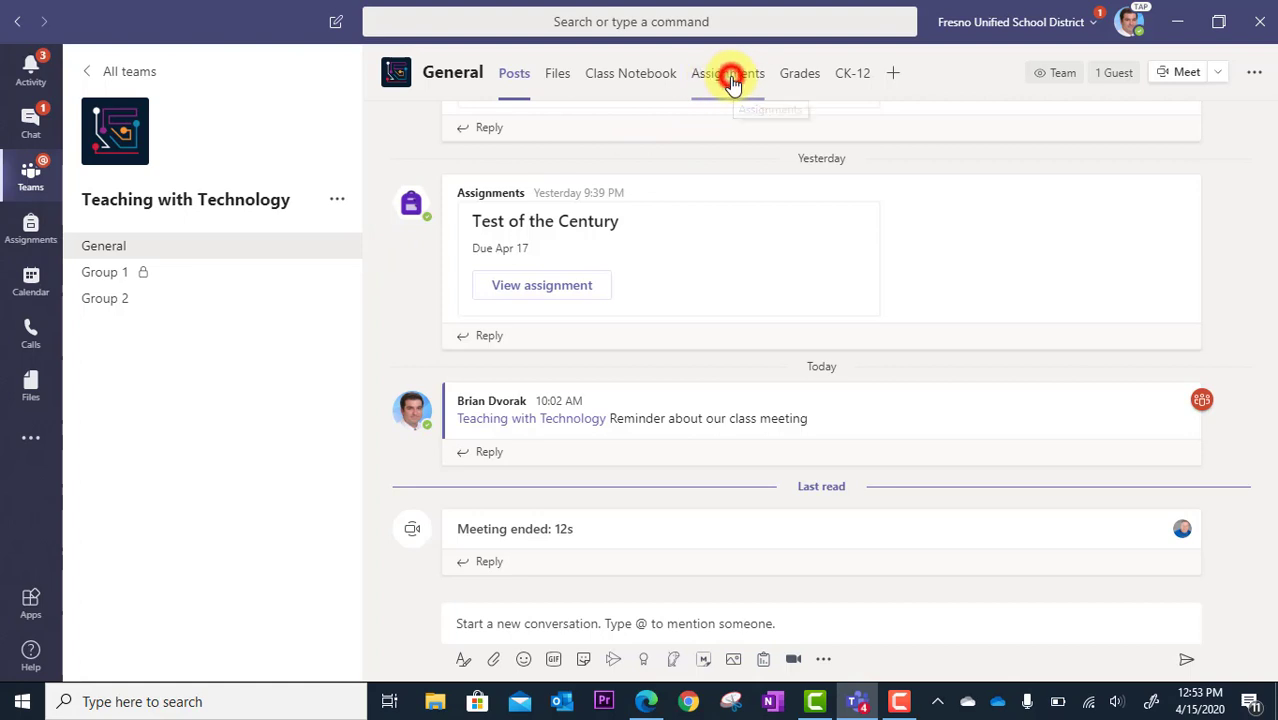
Show the General channel's Assignments tab listing the three assigned items
left_click(727, 72)
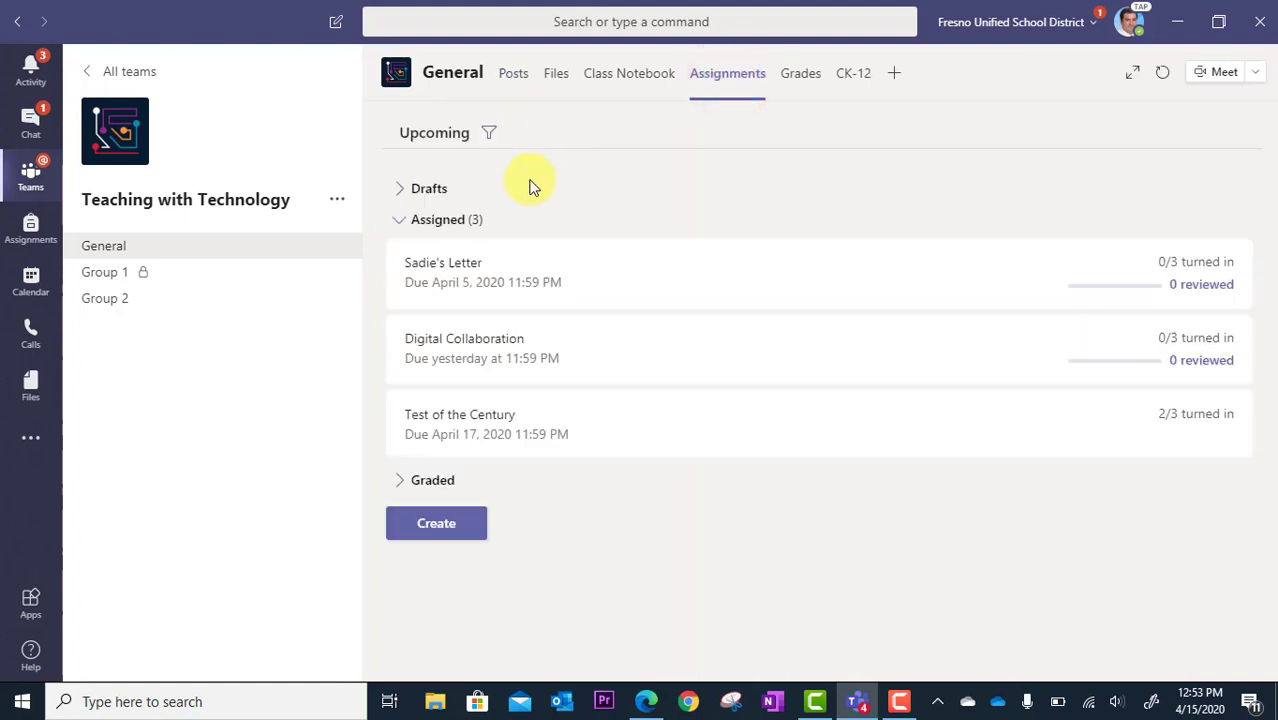
mouse_move(410, 414)
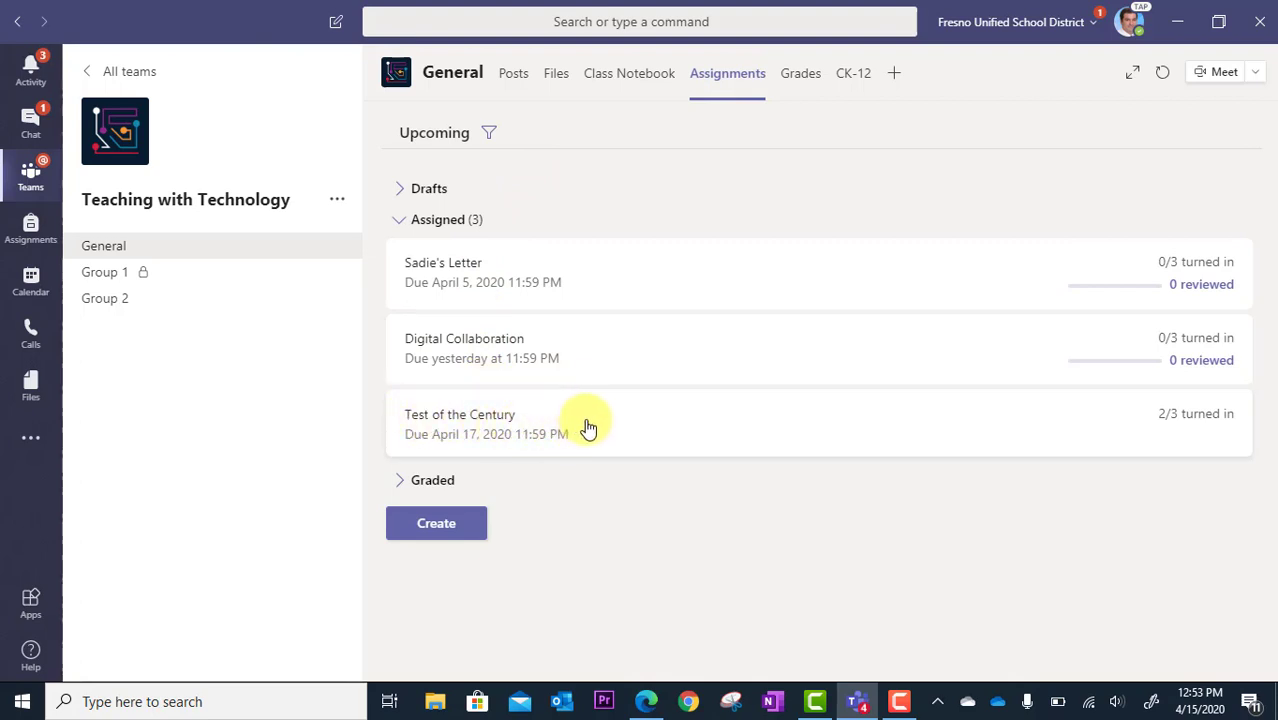
mouse_move(945, 441)
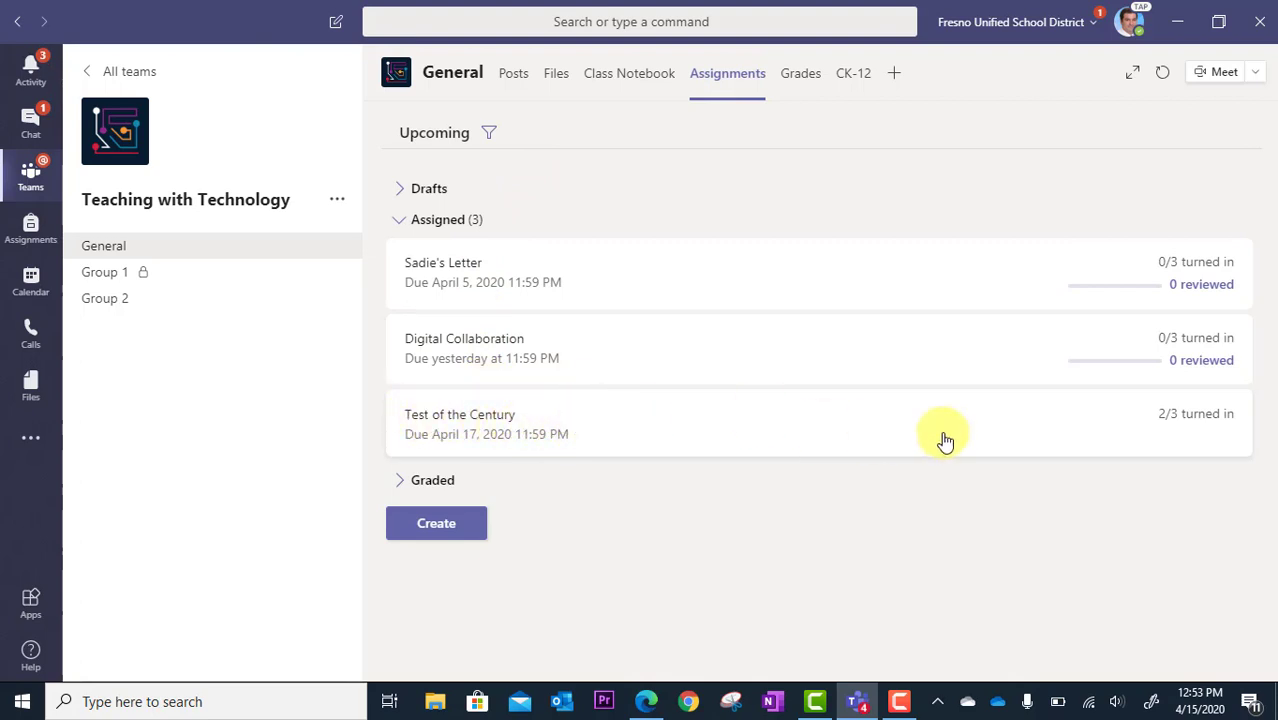
mouse_move(1050, 425)
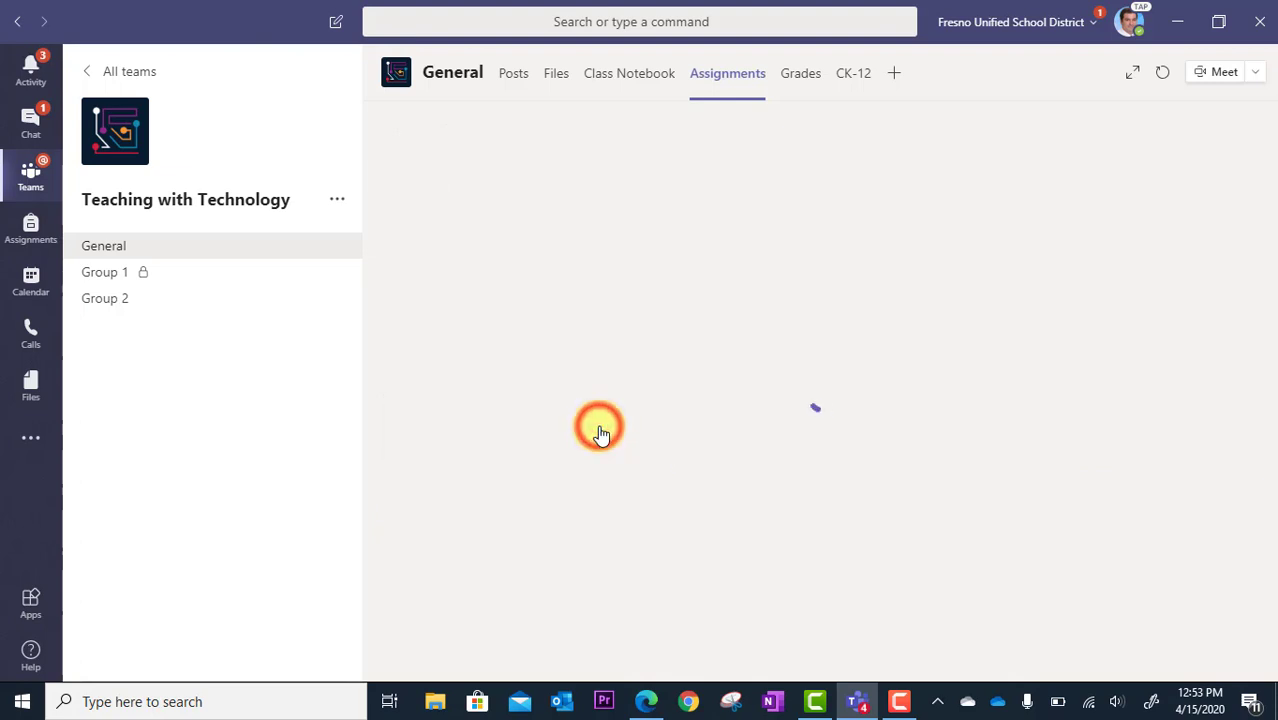
Open Test of the Century's grading view, then expand and collapse the non-submitting student's feedback
left_click(600, 427)
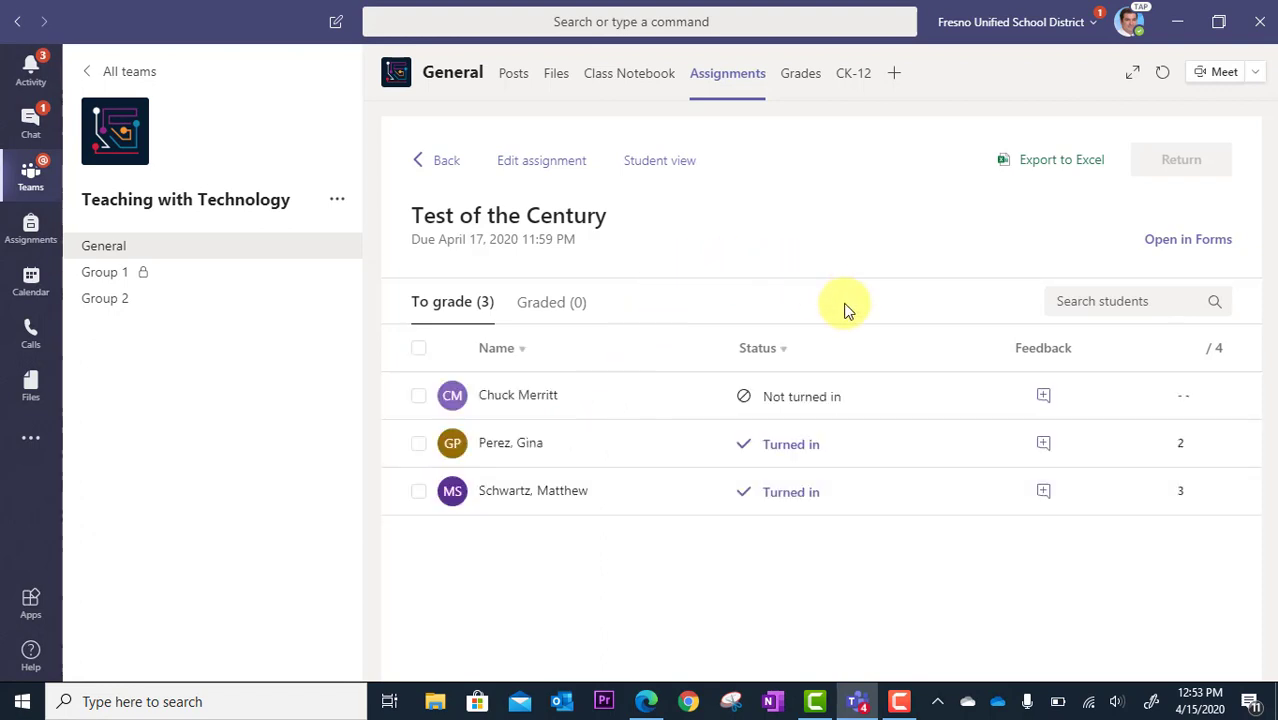
mouse_move(900, 455)
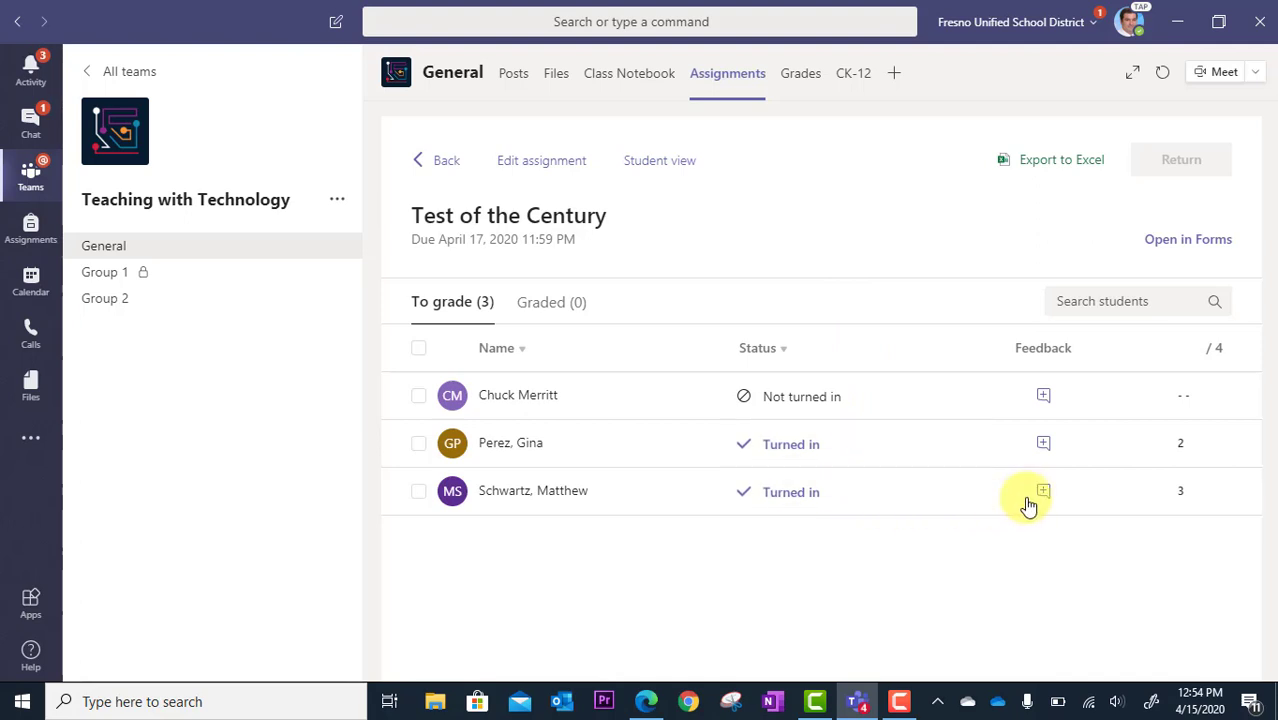
mouse_move(1160, 495)
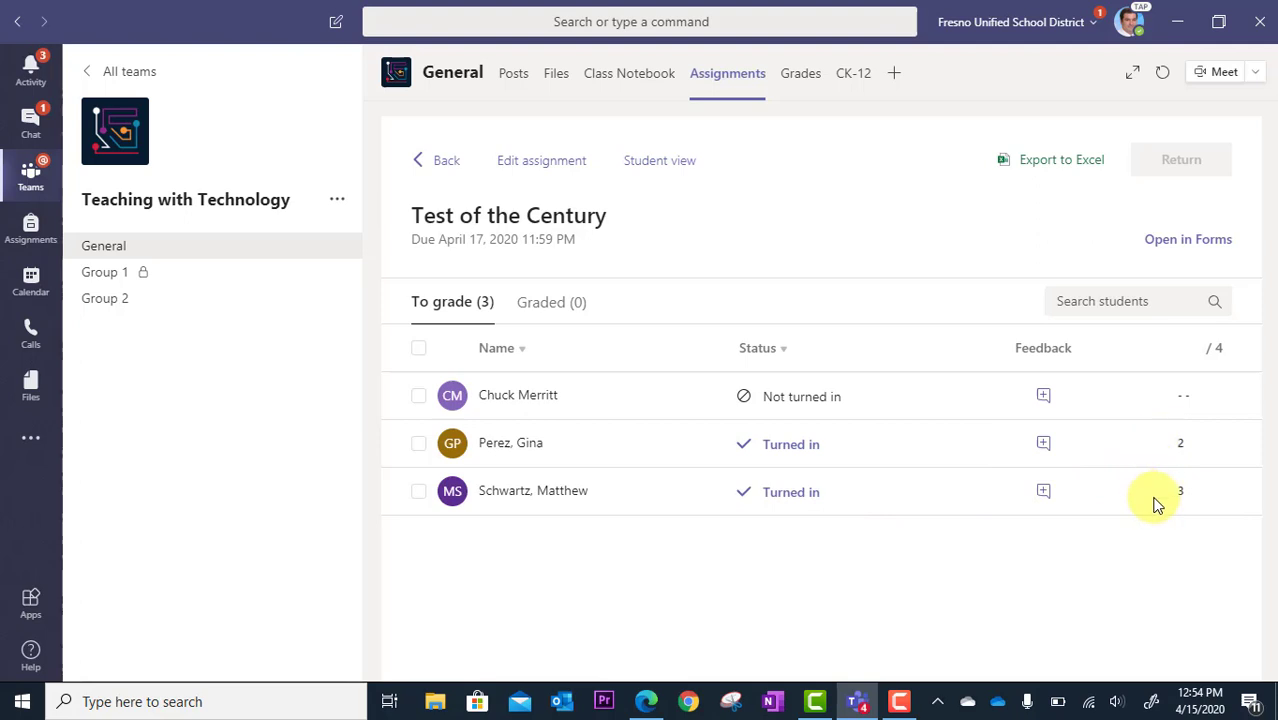
mouse_move(1043, 396)
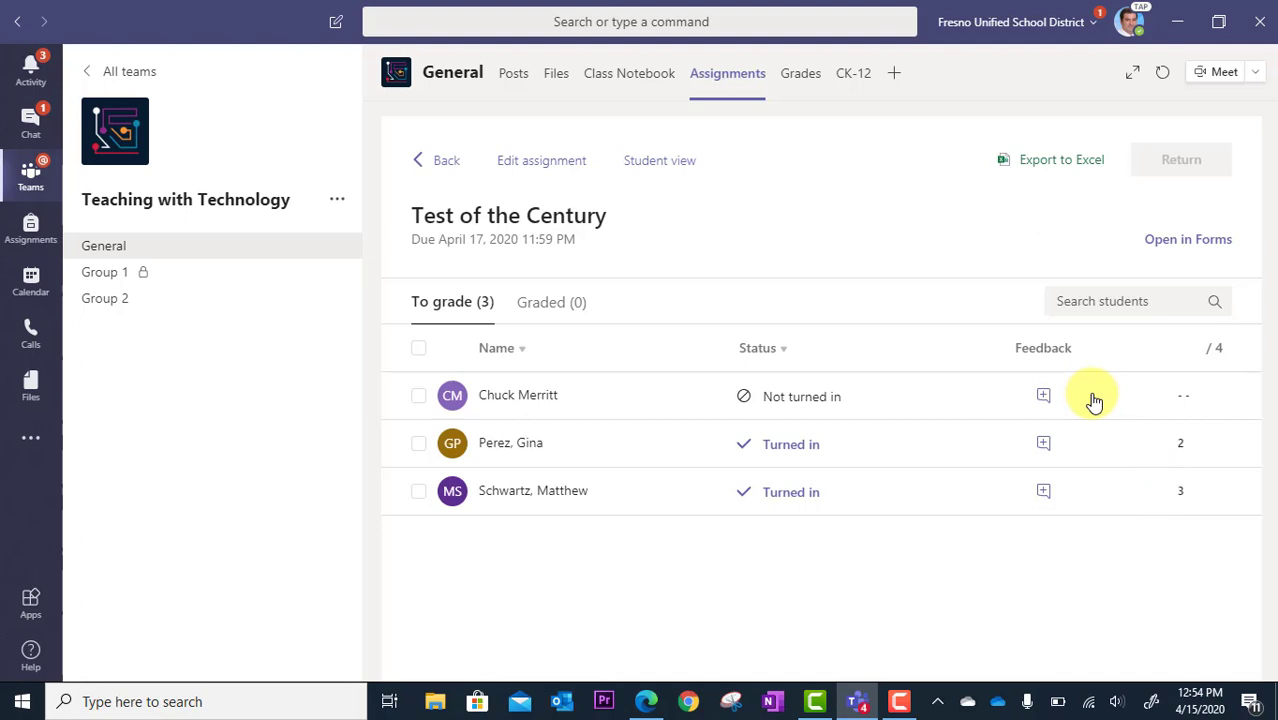
left_click(1043, 395)
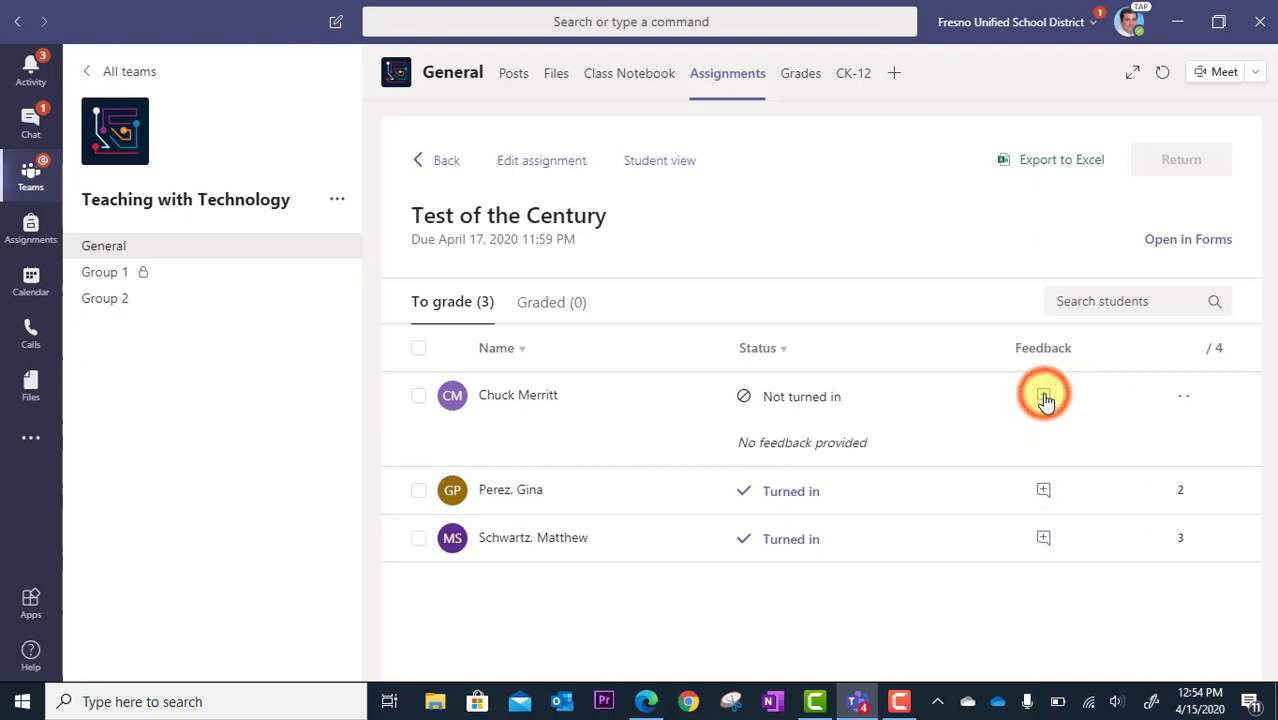
left_click(1043, 395)
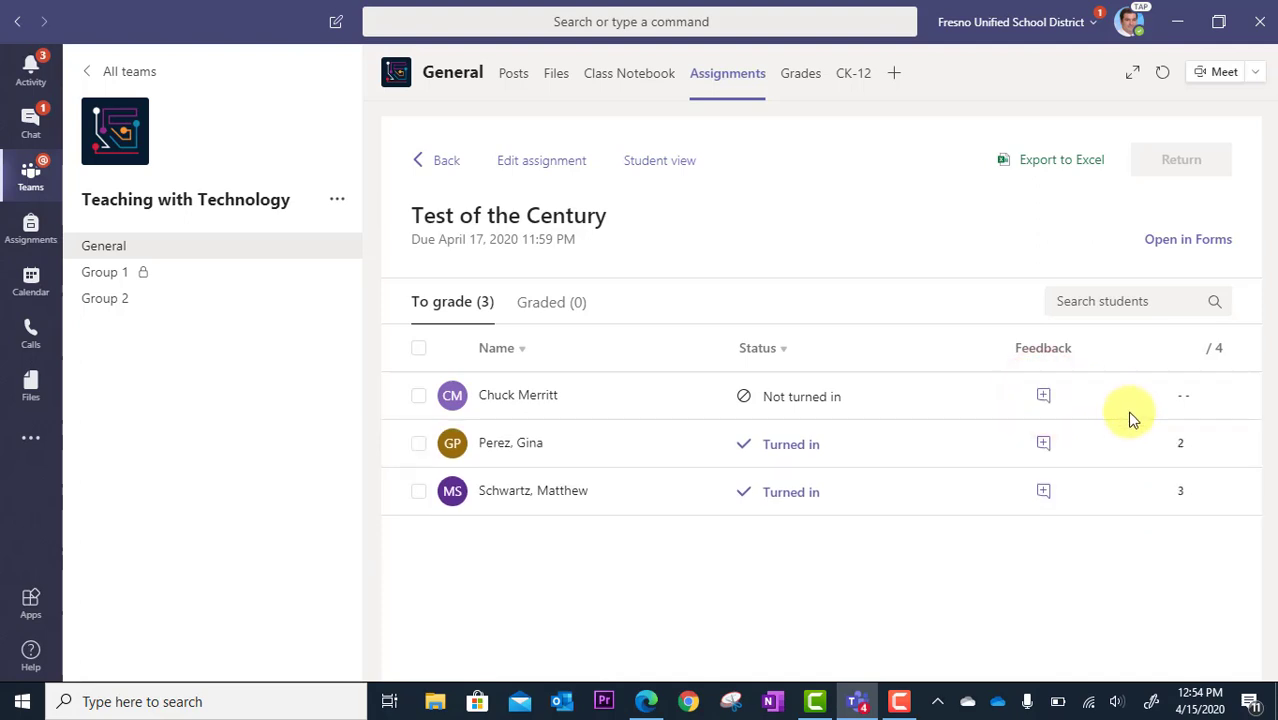
mouse_move(1148, 405)
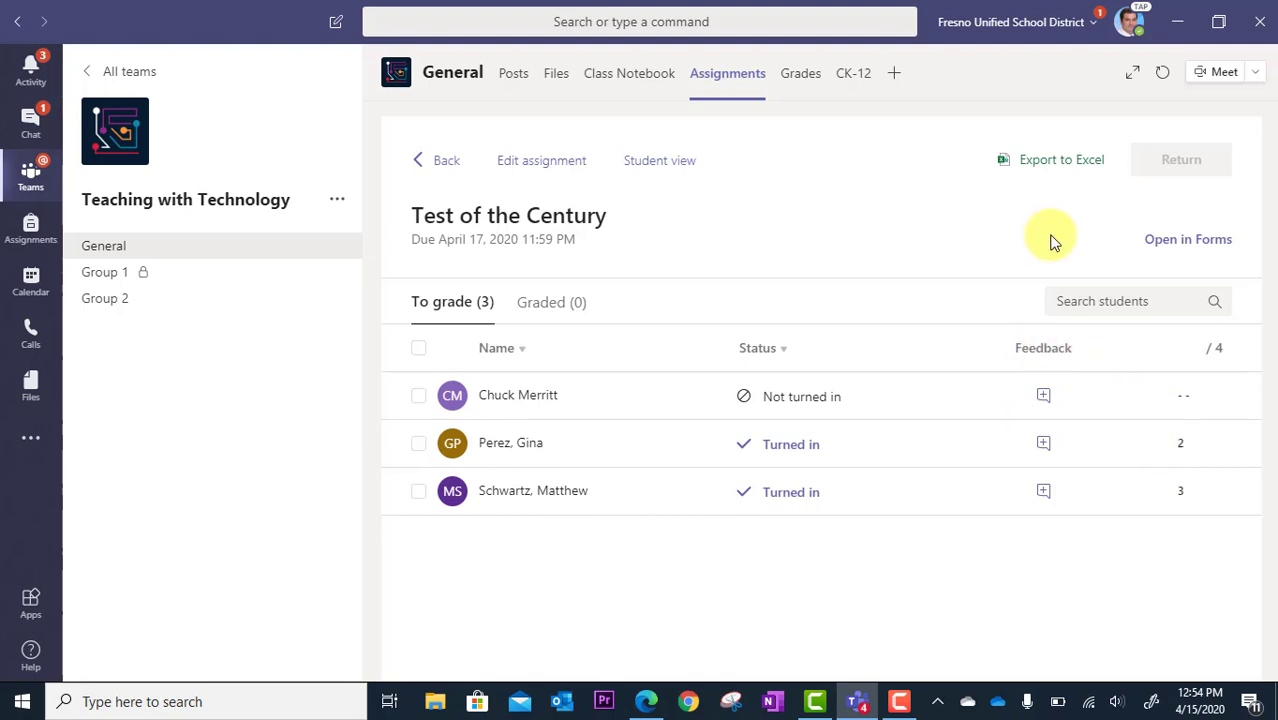
mouse_move(1160, 265)
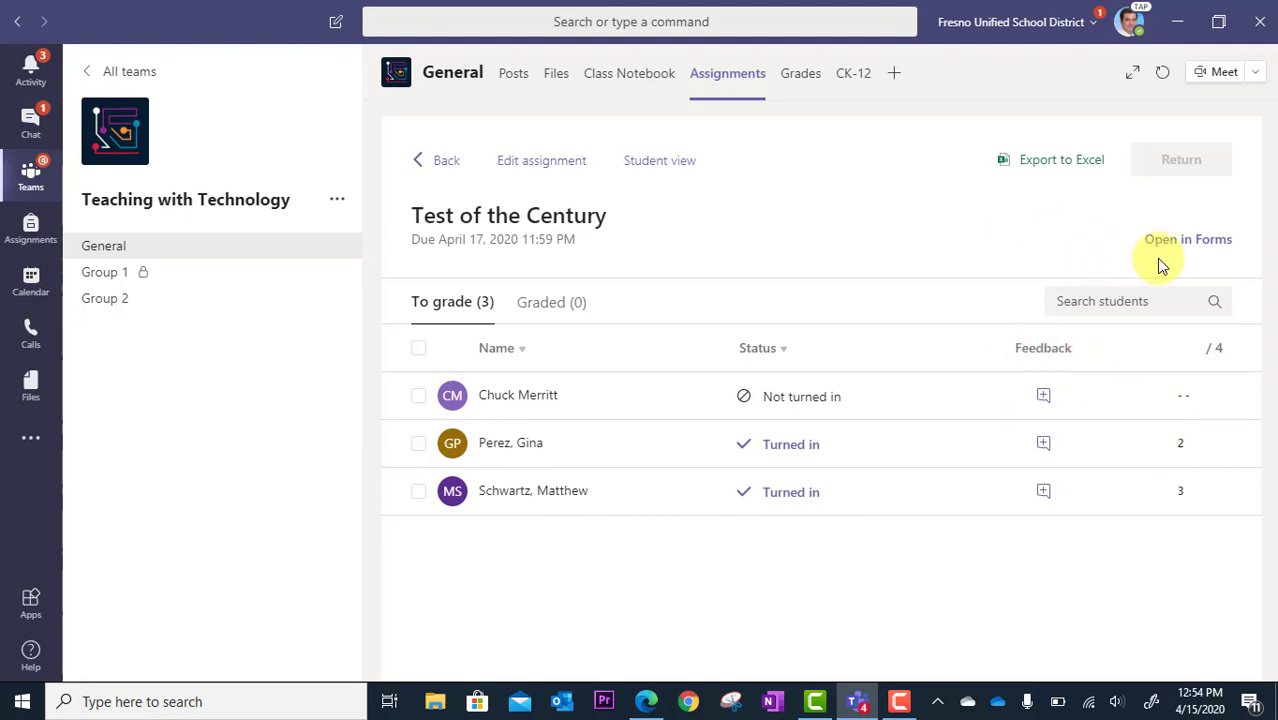
mouse_move(1175, 250)
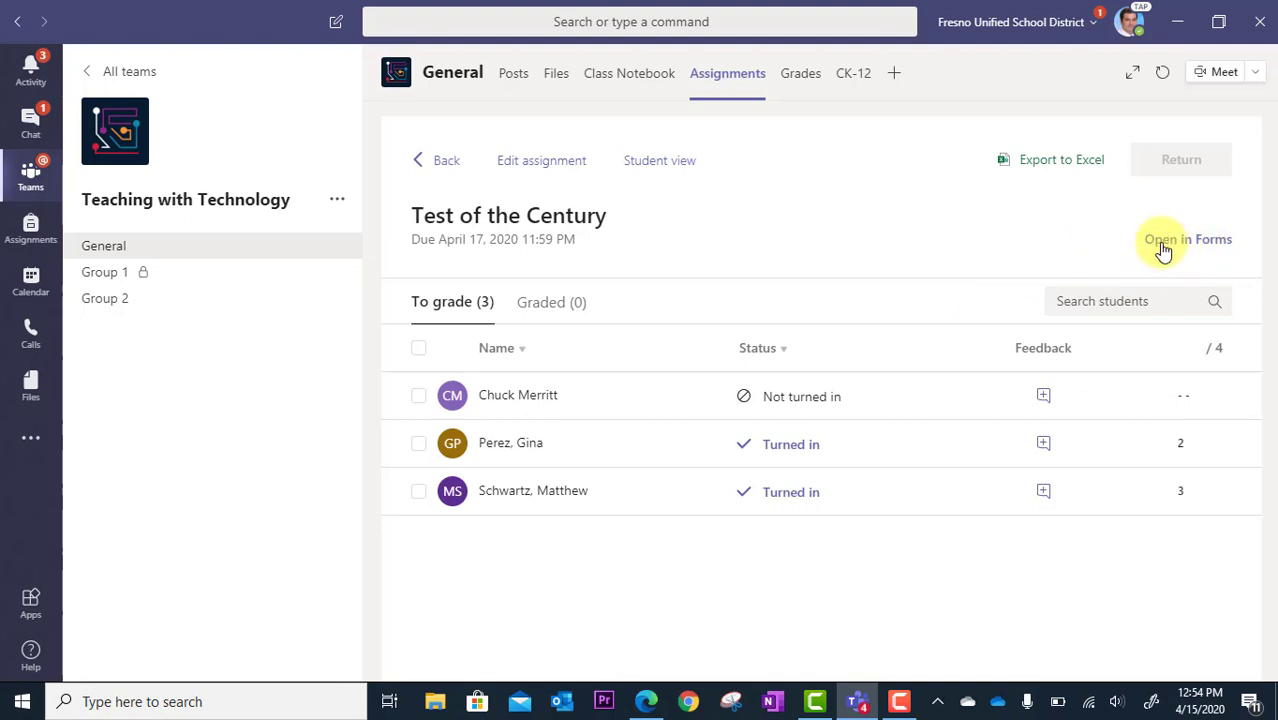
left_click(1162, 239)
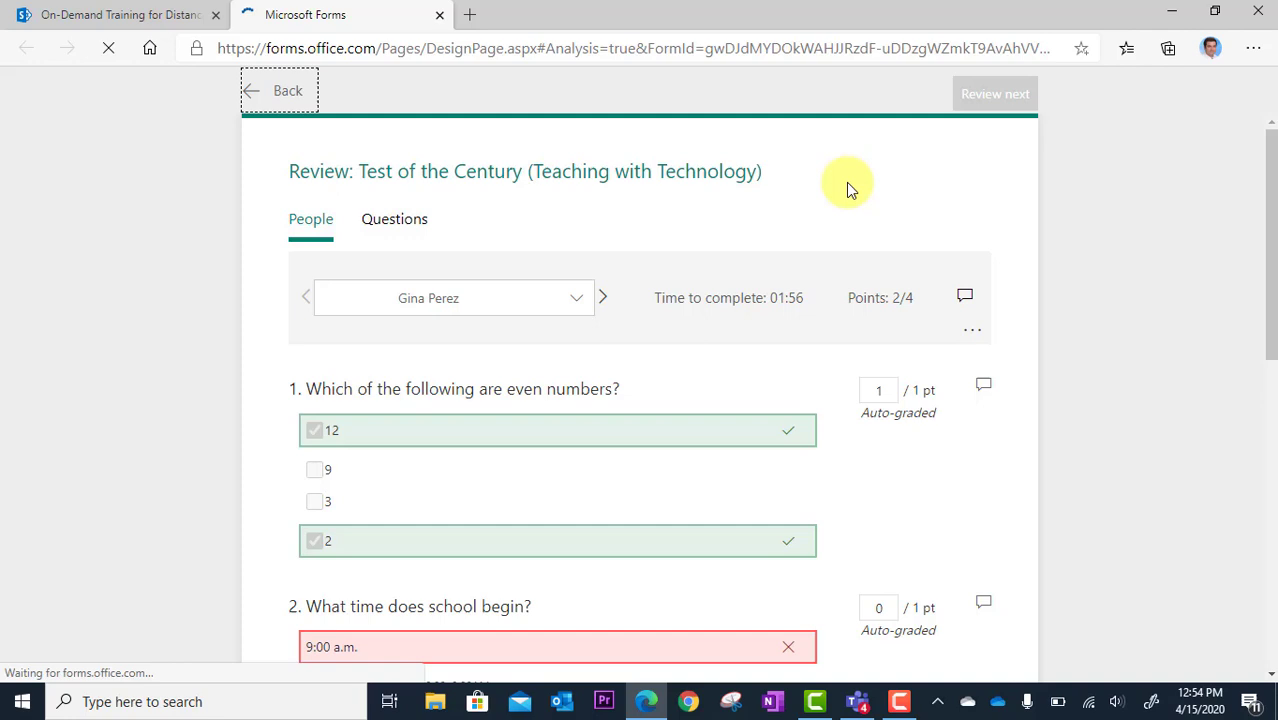
mouse_move(182, 210)
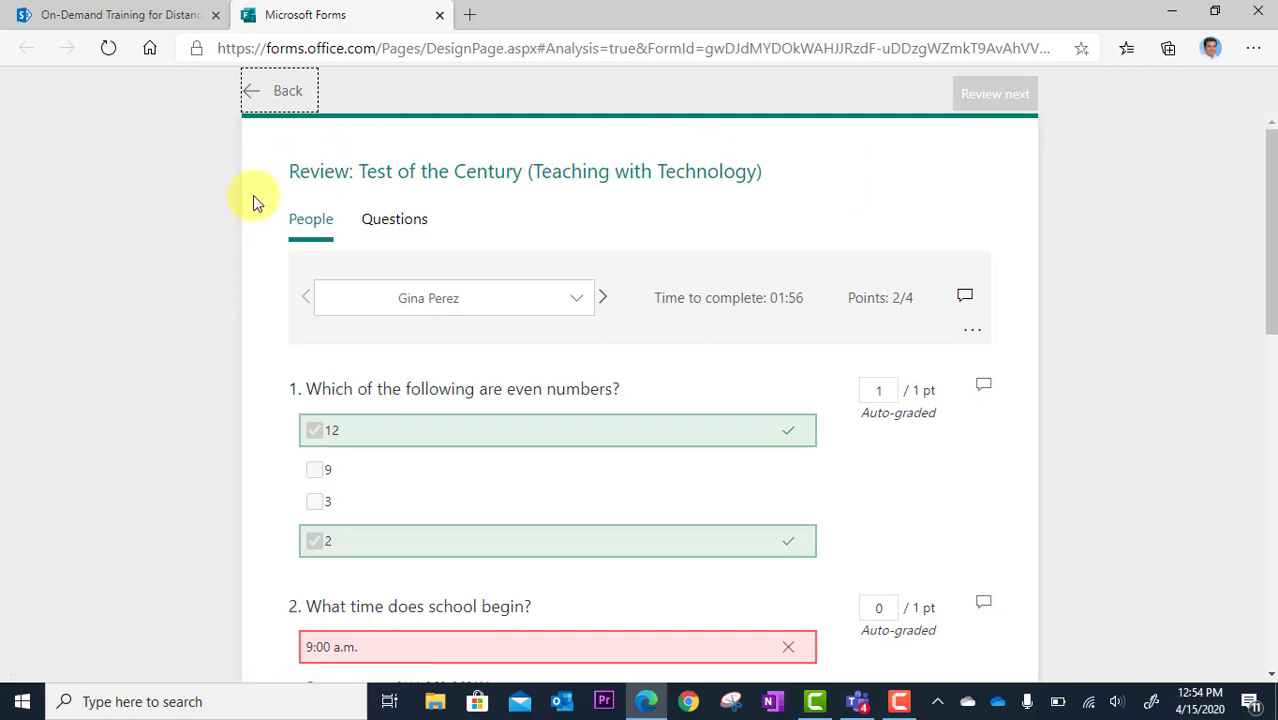
mouse_move(238, 338)
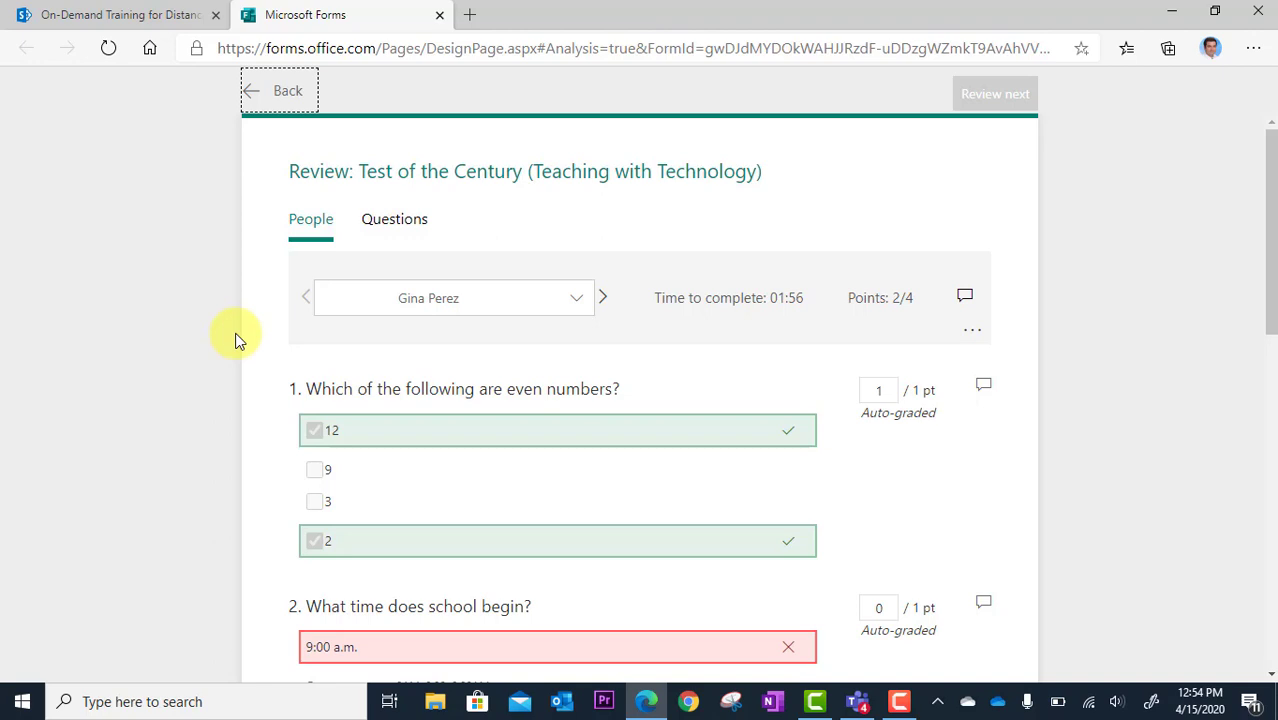
mouse_move(550, 235)
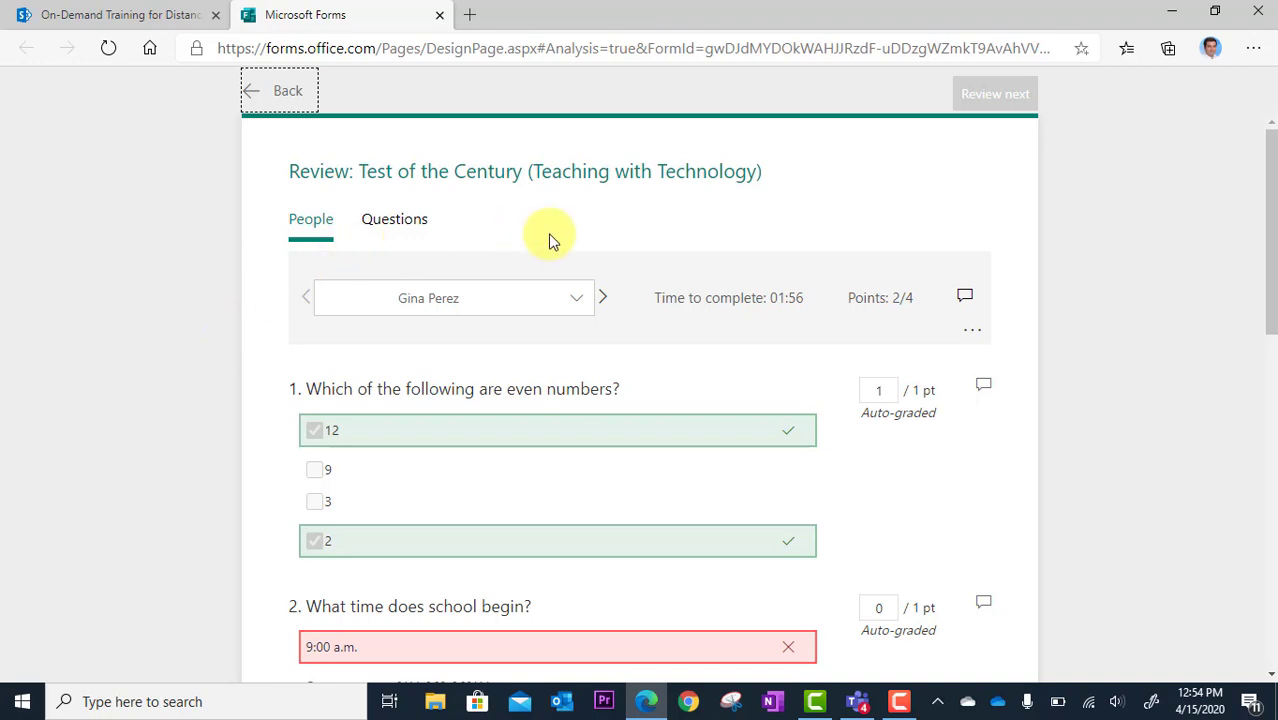
mouse_move(920, 295)
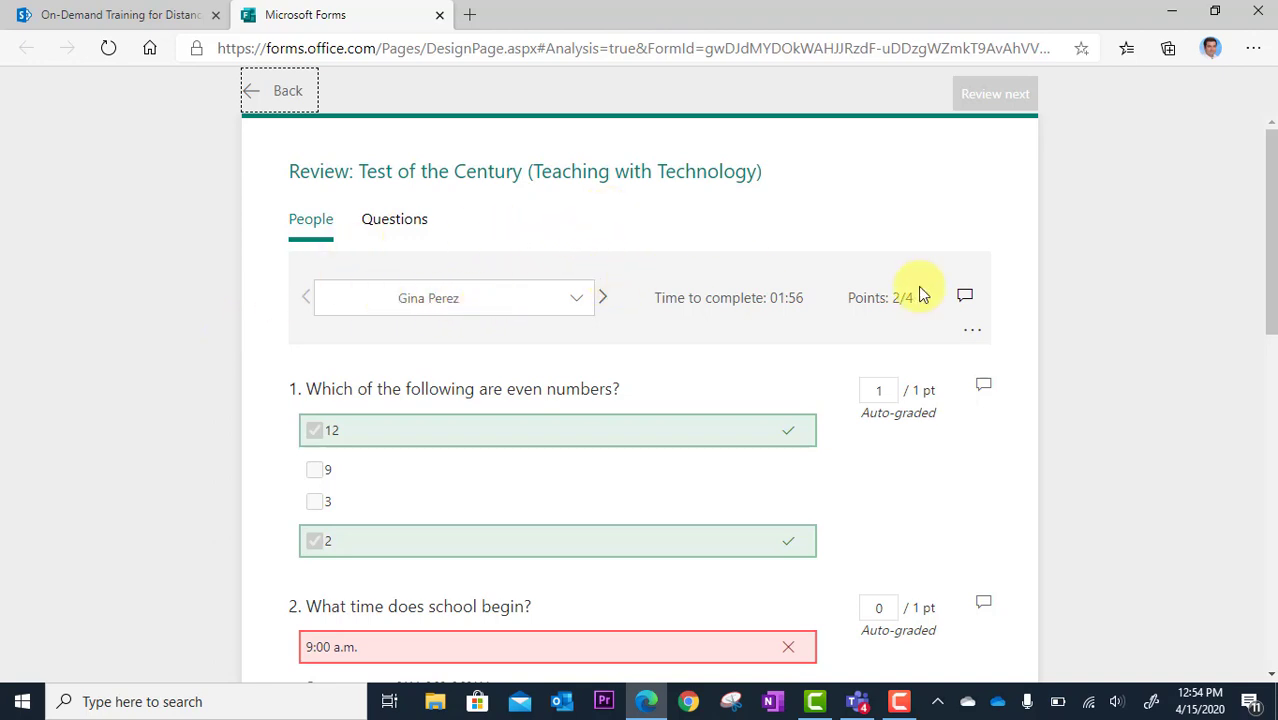
scroll("down", 3)
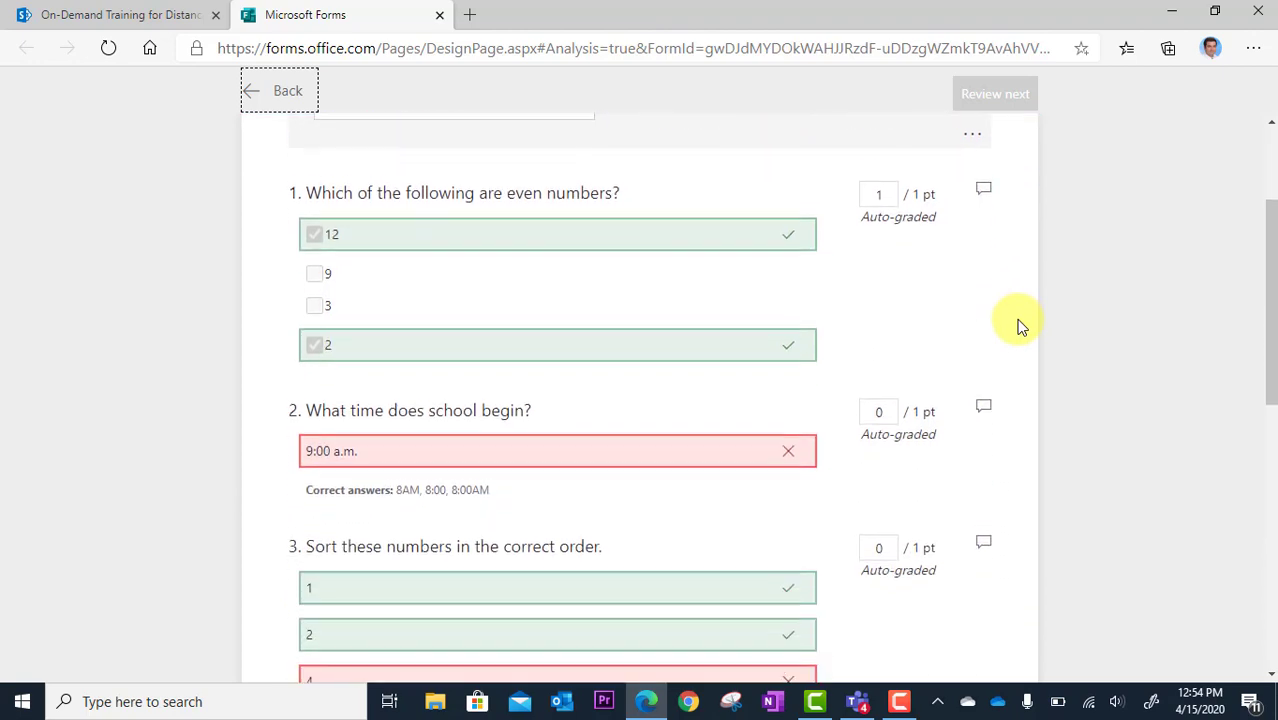
scroll("down", 3)
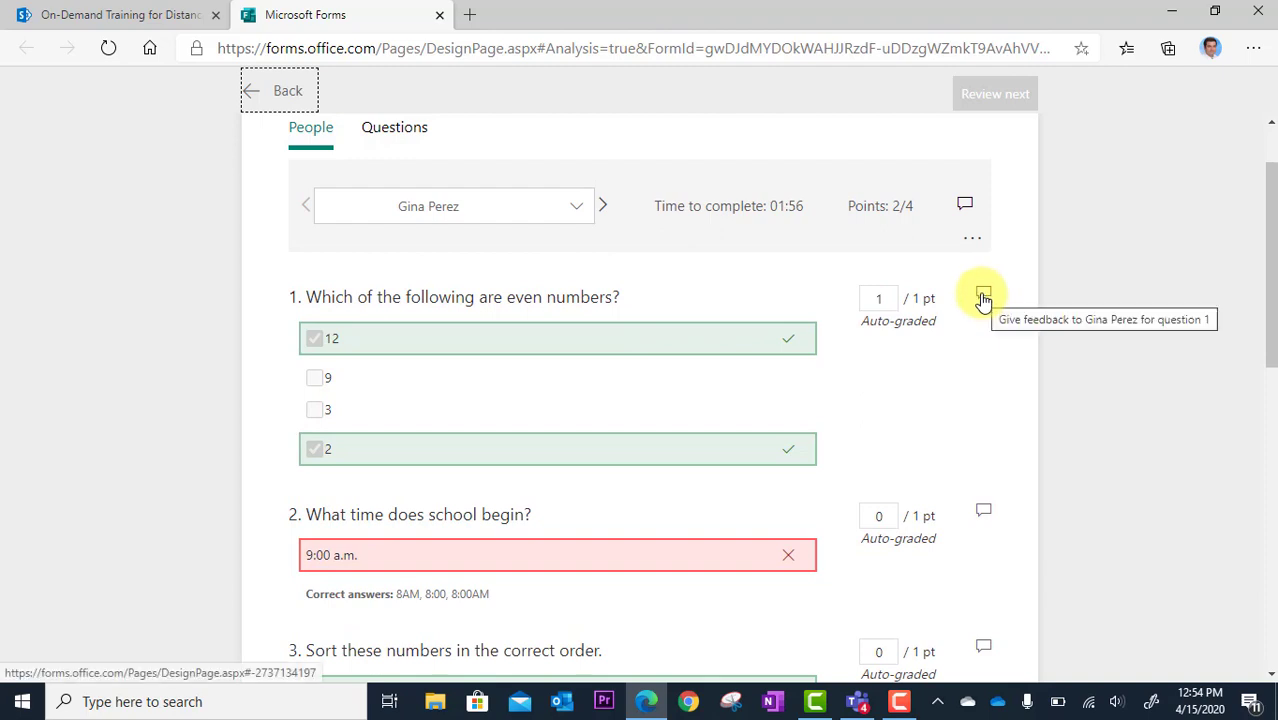
left_click(983, 298)
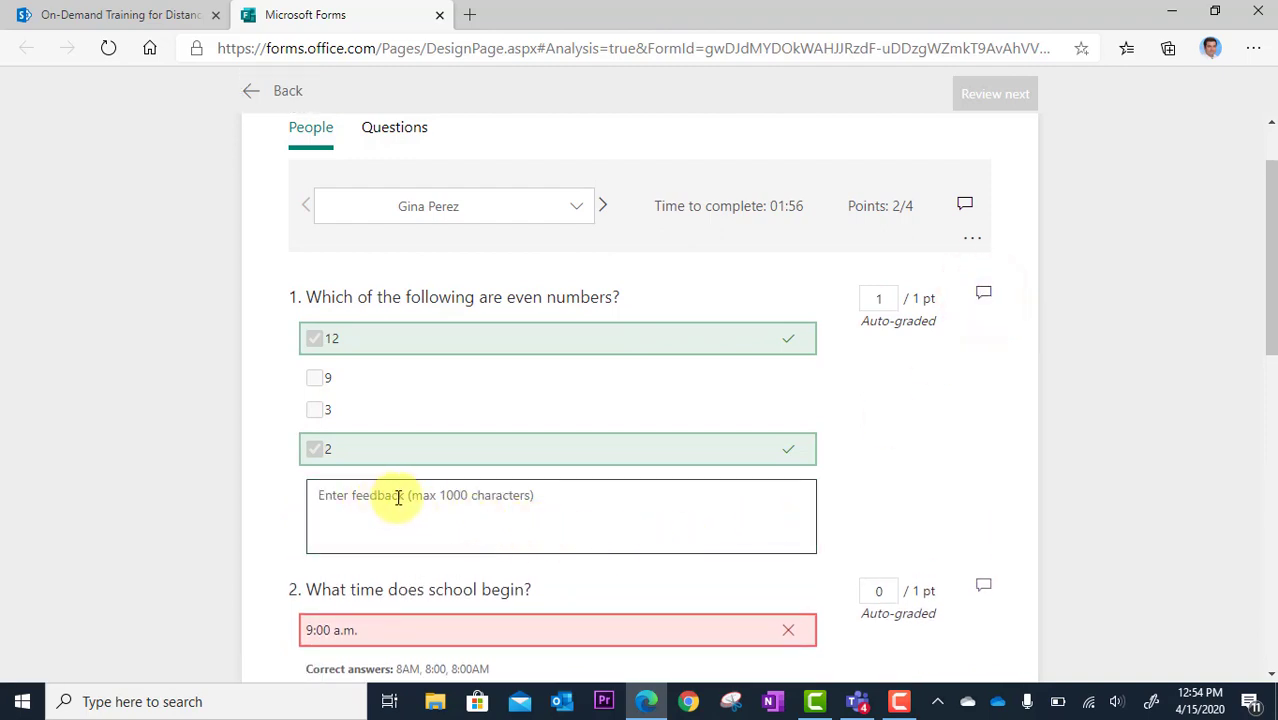
mouse_move(951, 396)
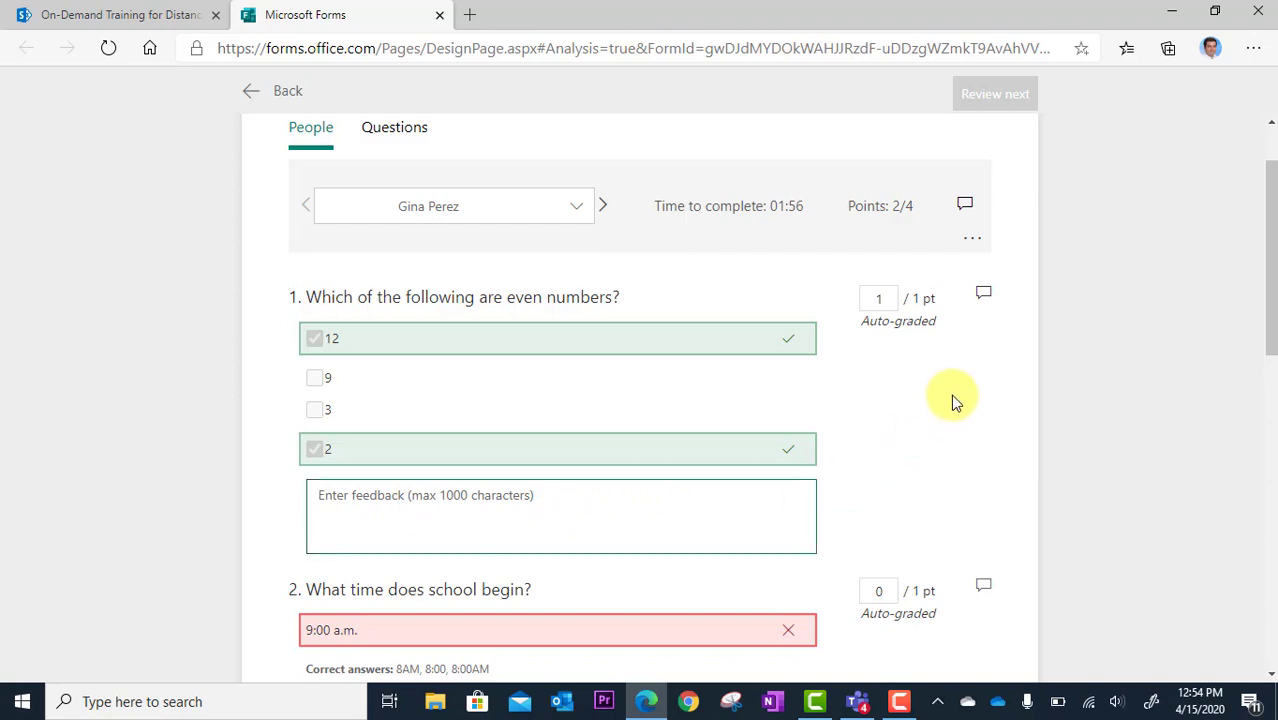
mouse_move(1010, 191)
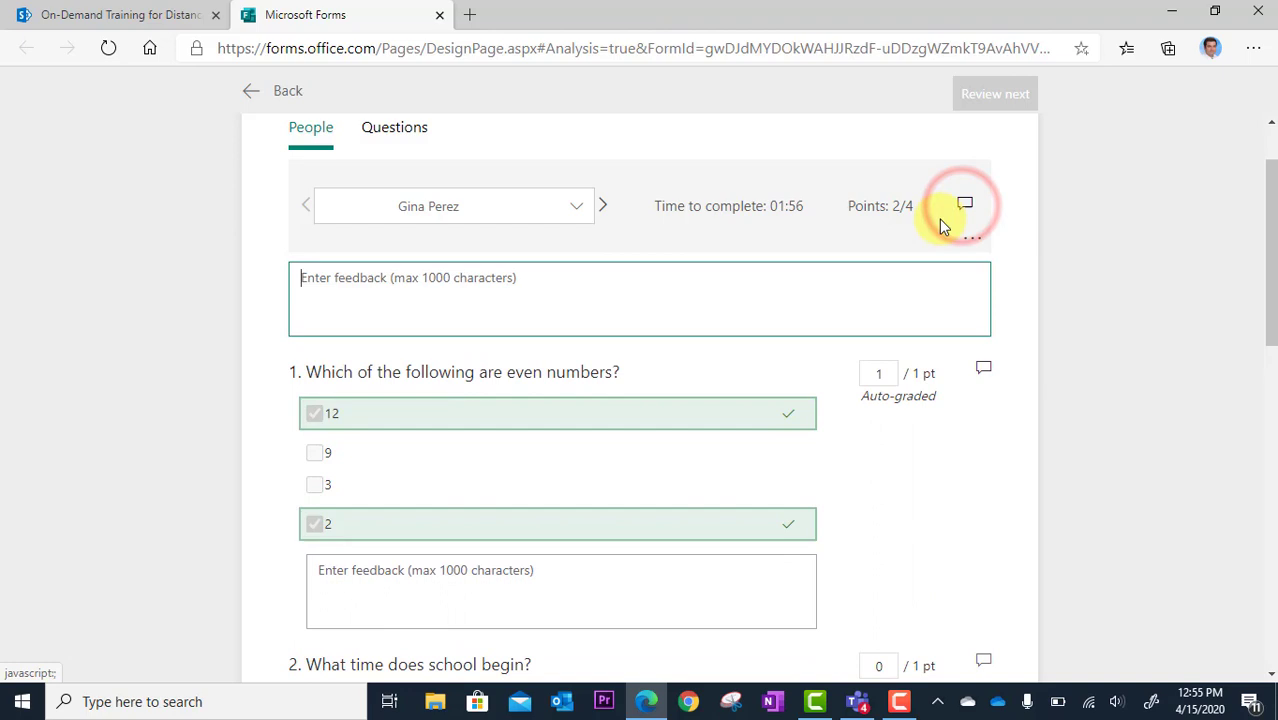
type("Great work on this.")
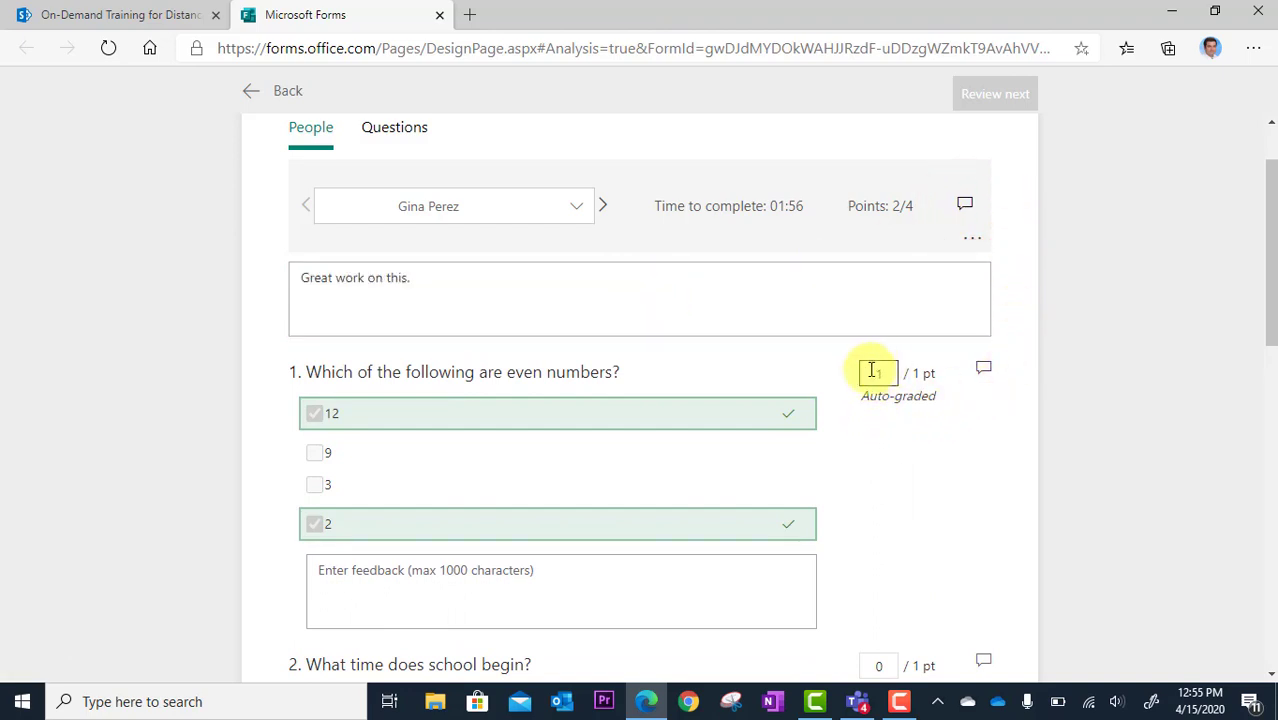
scroll("down", 3)
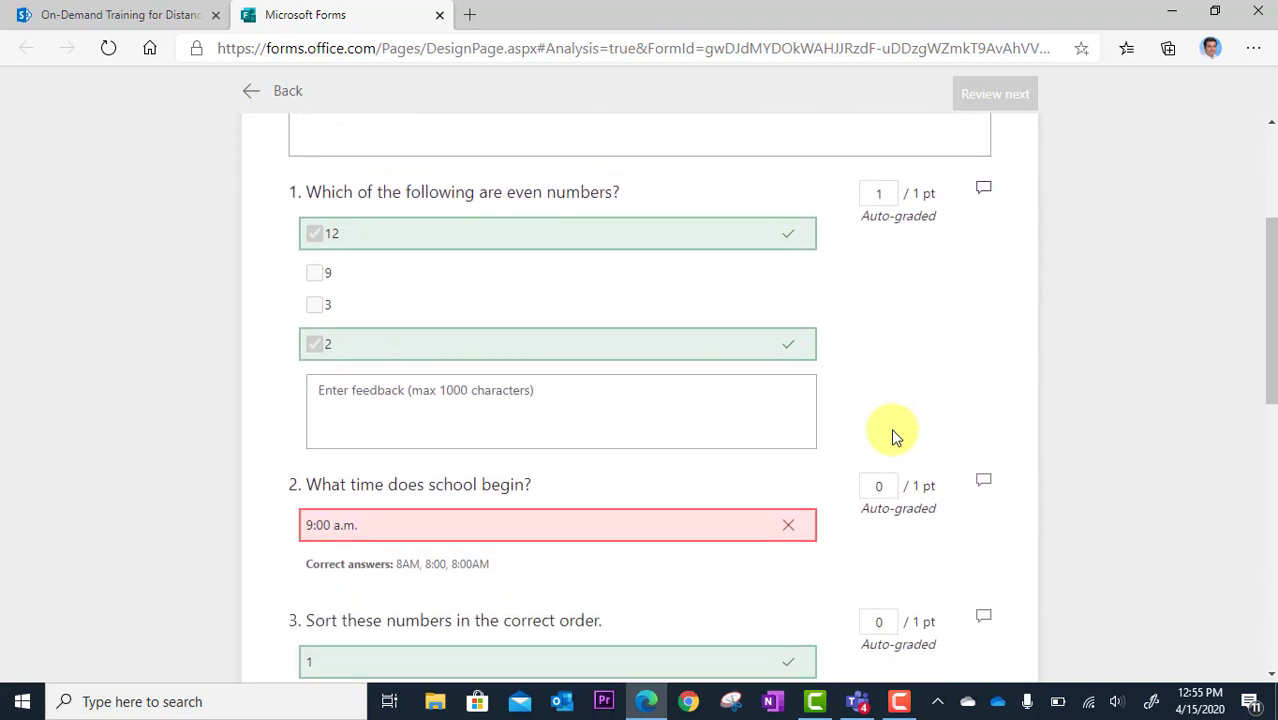
scroll("down", 3)
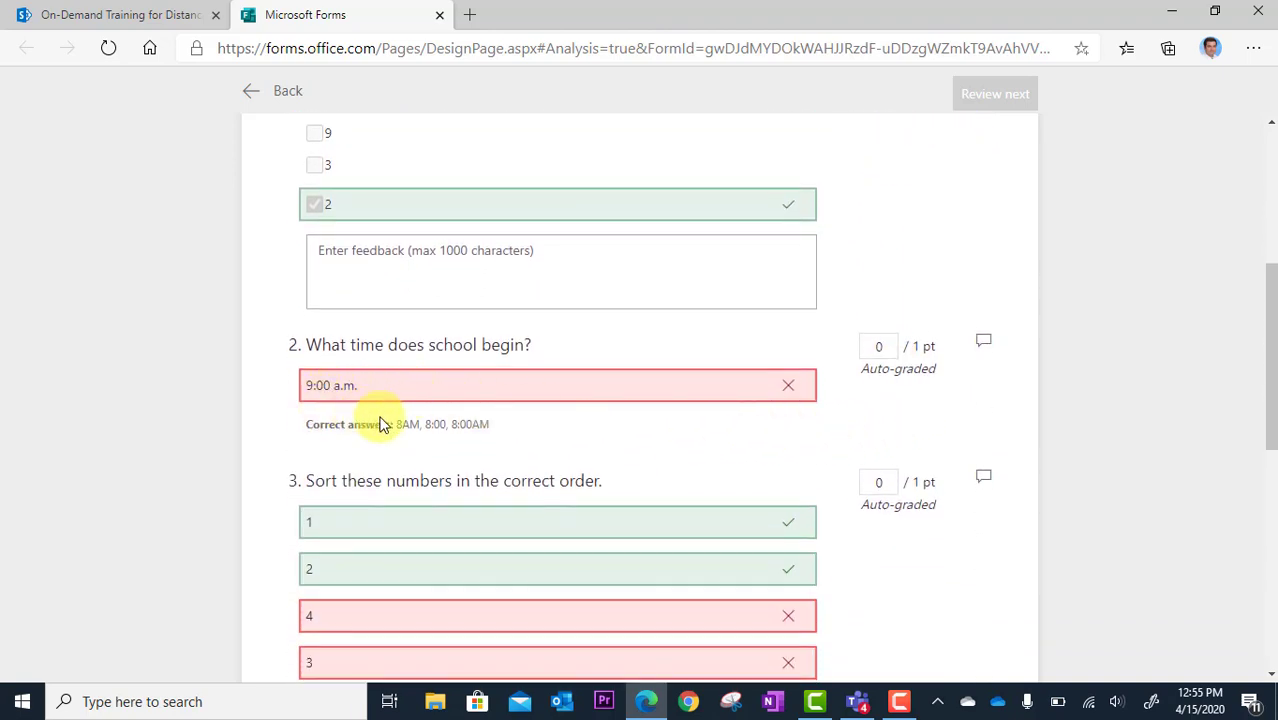
mouse_move(330, 415)
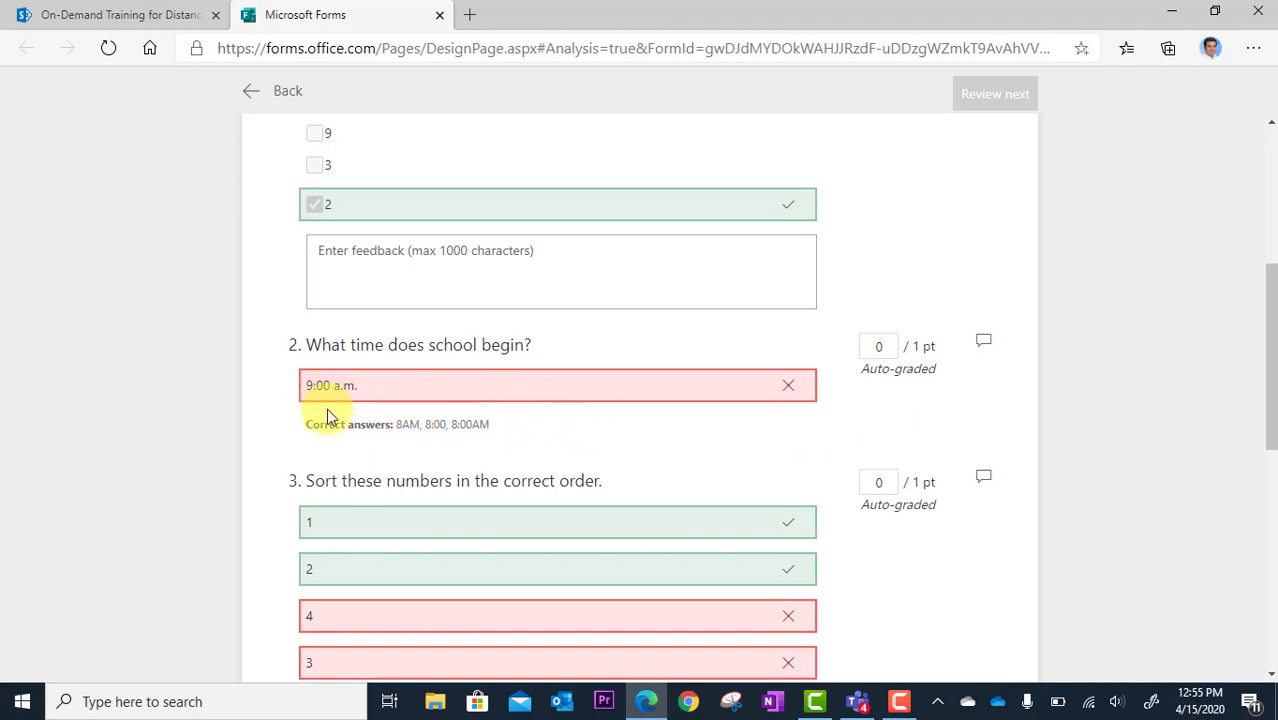
mouse_move(477, 410)
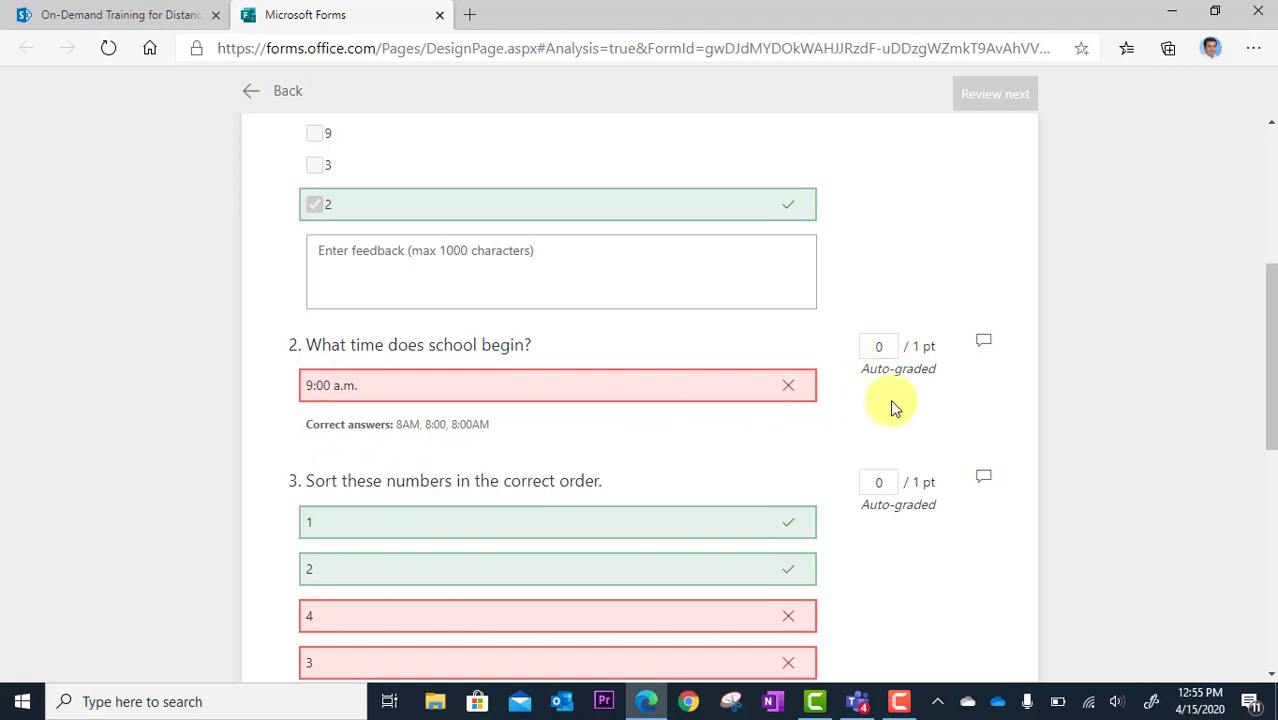
scroll("up", 3)
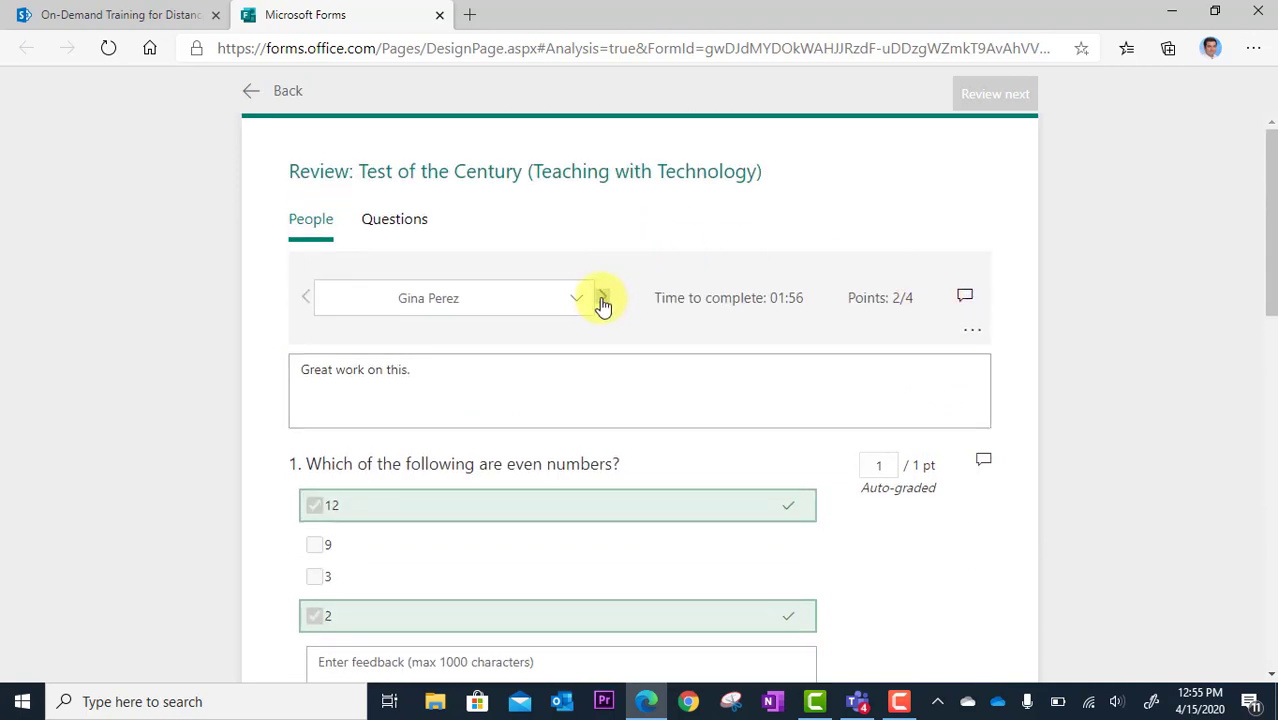
left_click(602, 297)
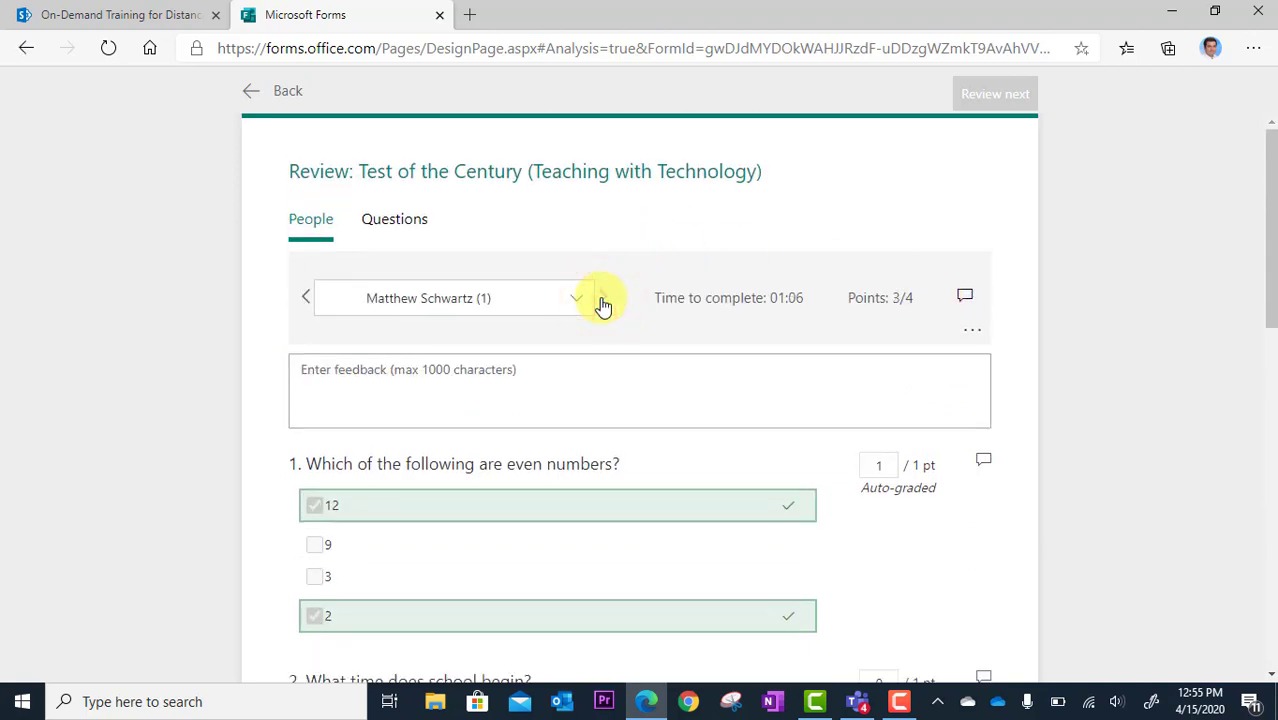
scroll("down", 3)
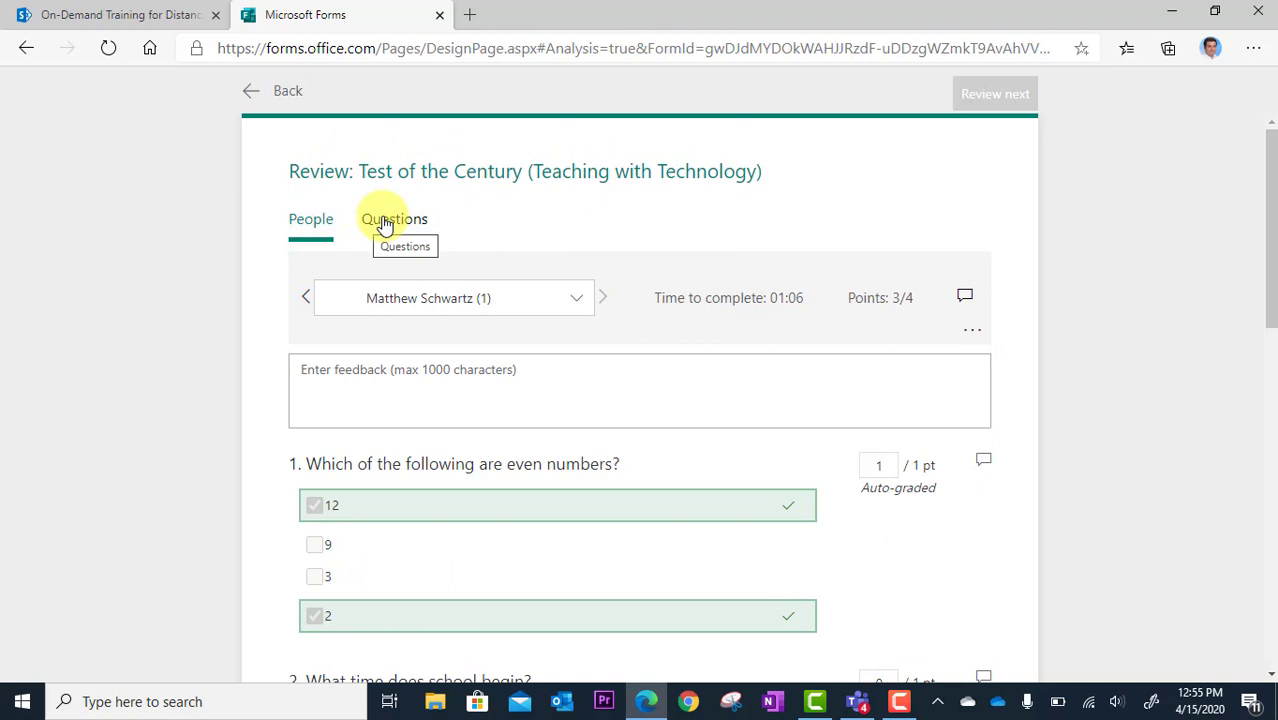
Review answers by question, stepping from question 1 to question 3's sorting item
left_click(394, 218)
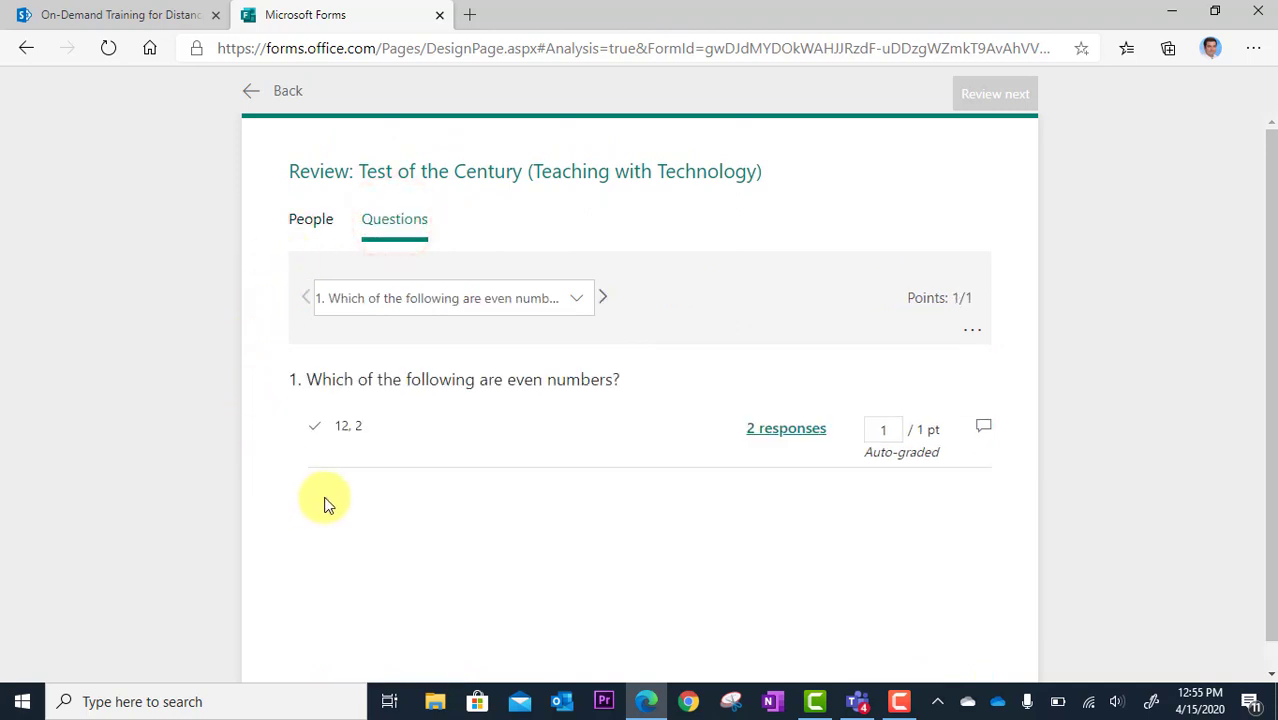
mouse_move(585, 475)
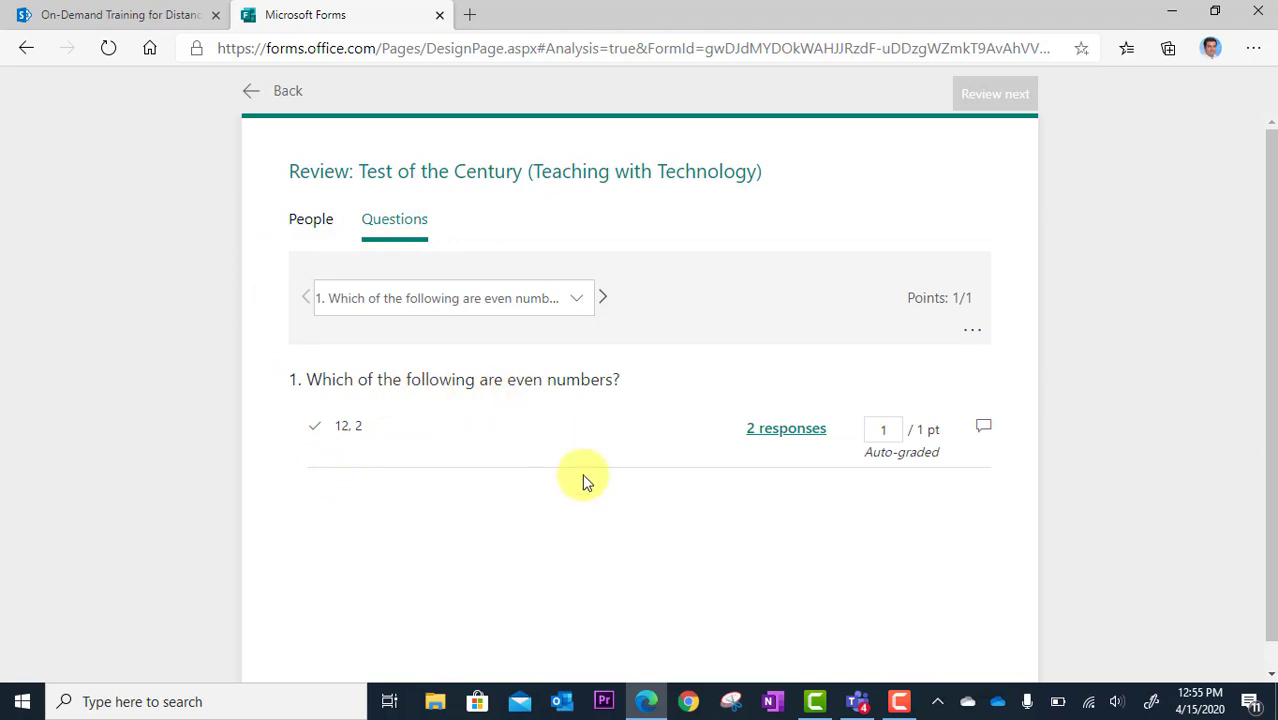
mouse_move(610, 502)
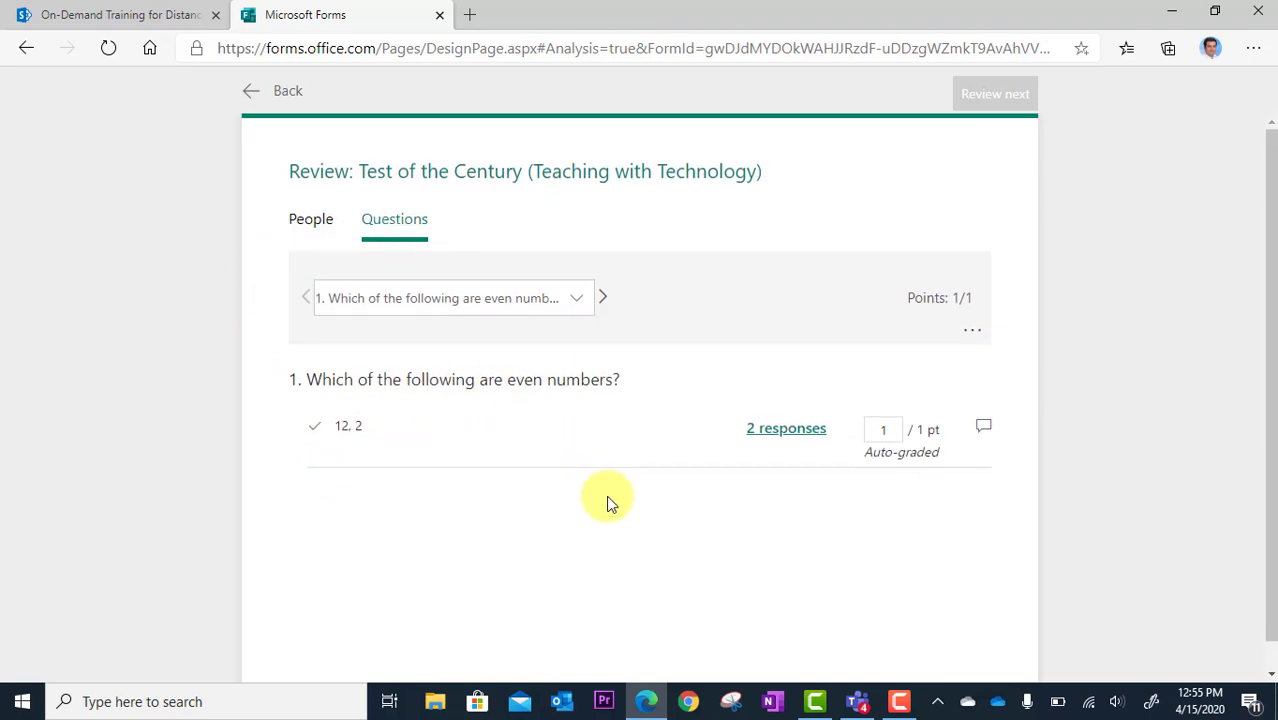
mouse_move(527, 378)
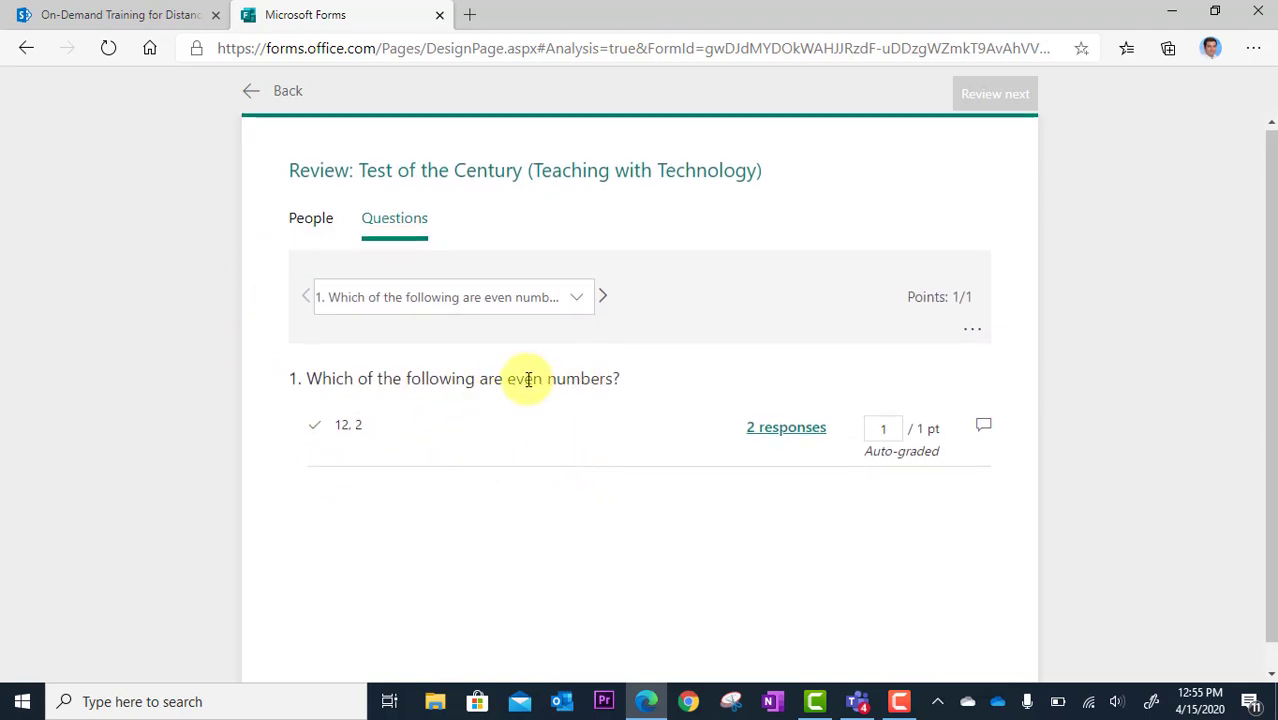
left_click(602, 297)
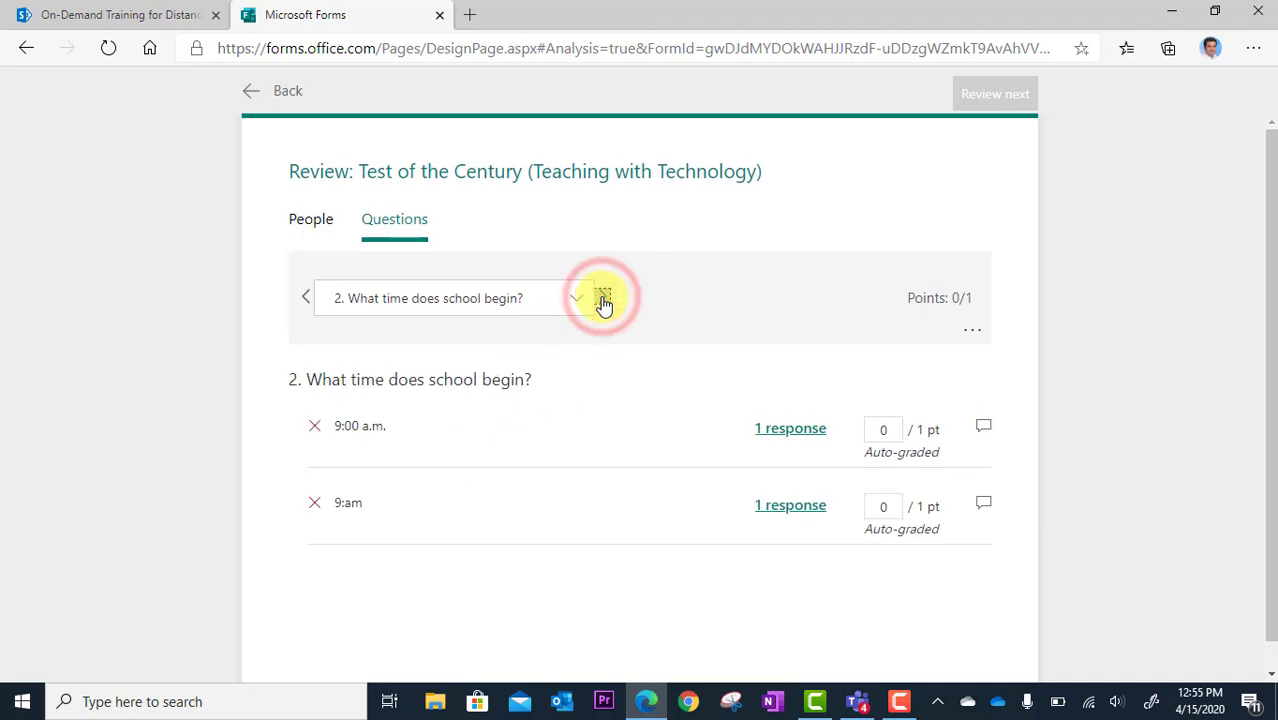
left_click(603, 297)
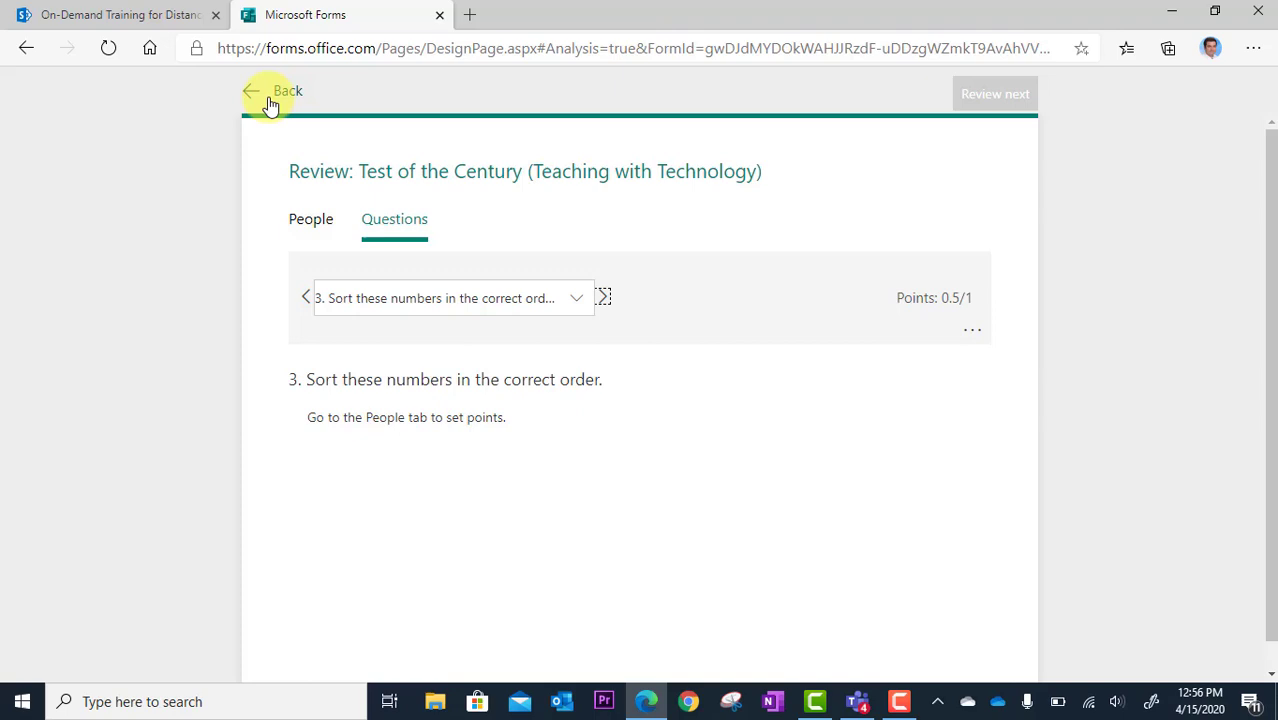
Return to the Responses summary and scroll through the per-question correctness charts
left_click(270, 91)
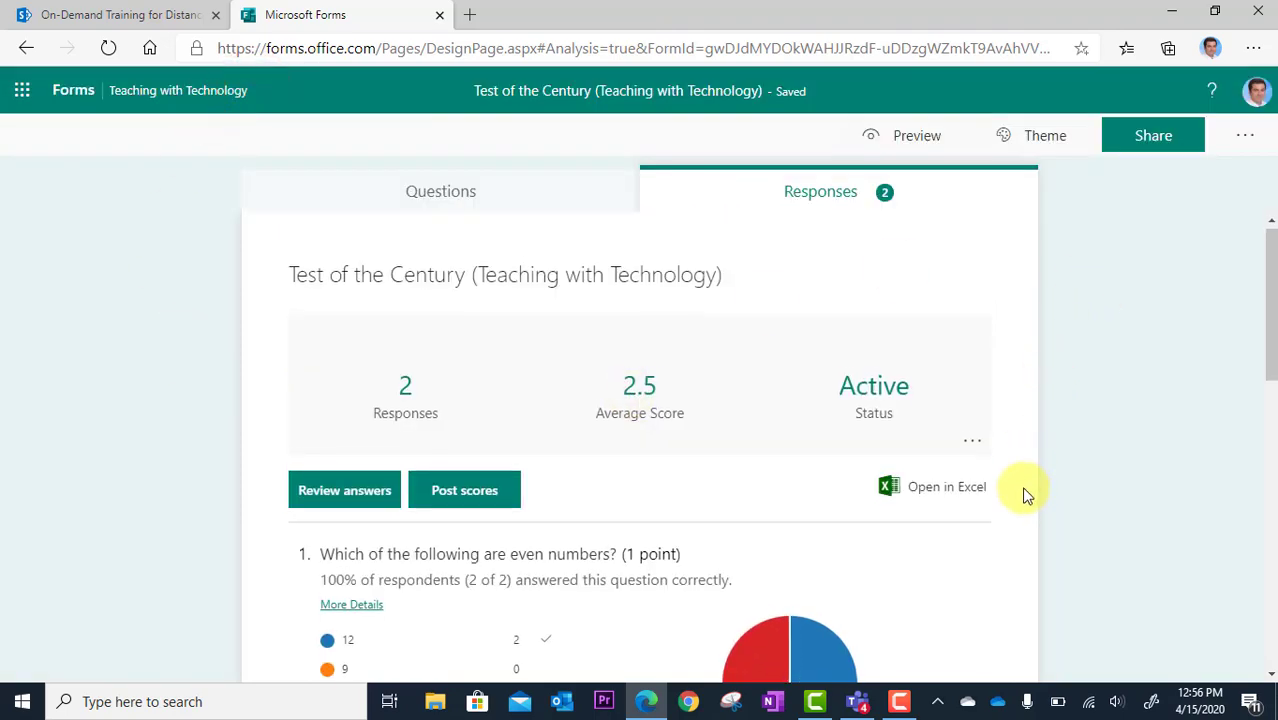
scroll("down", 3)
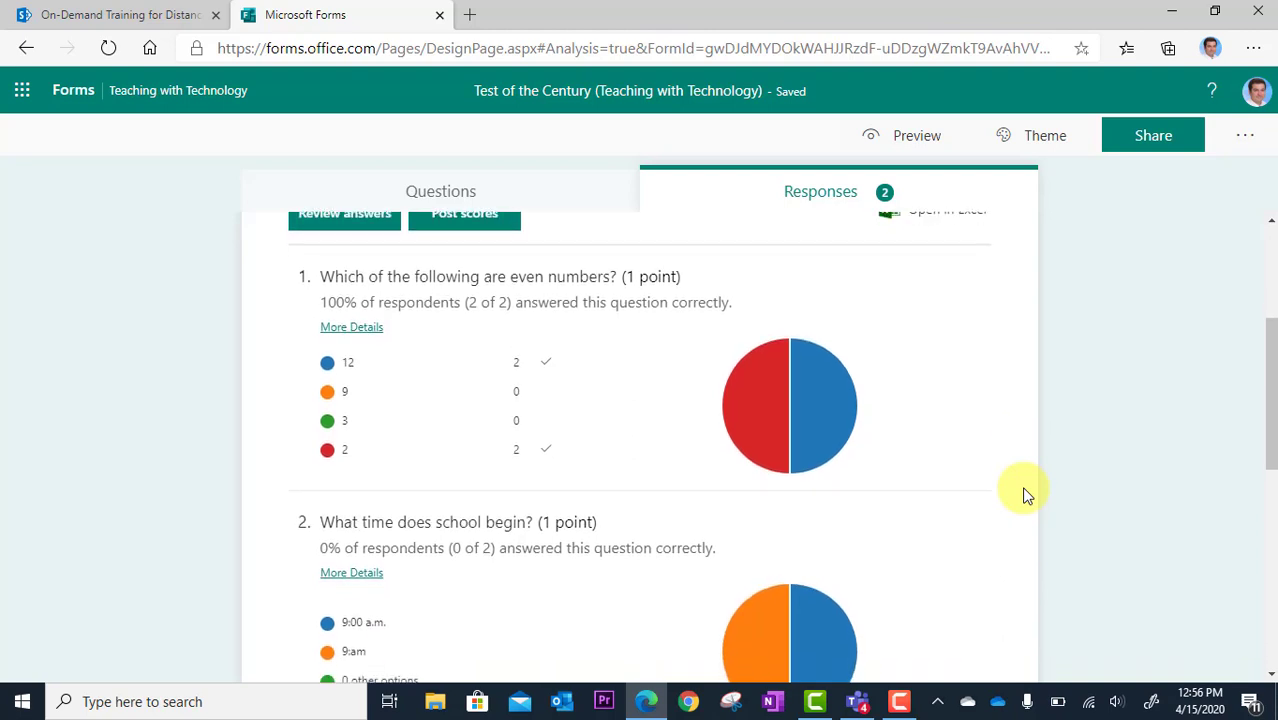
scroll("down", 3)
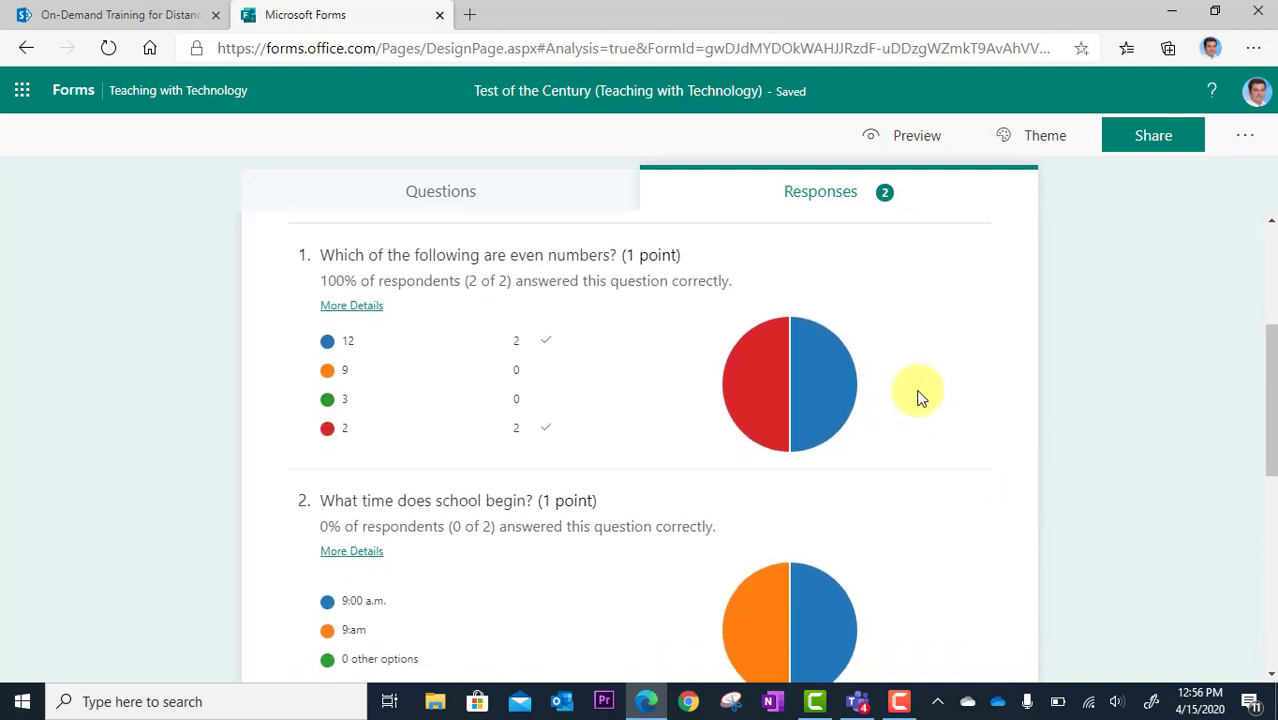
scroll("down", 3)
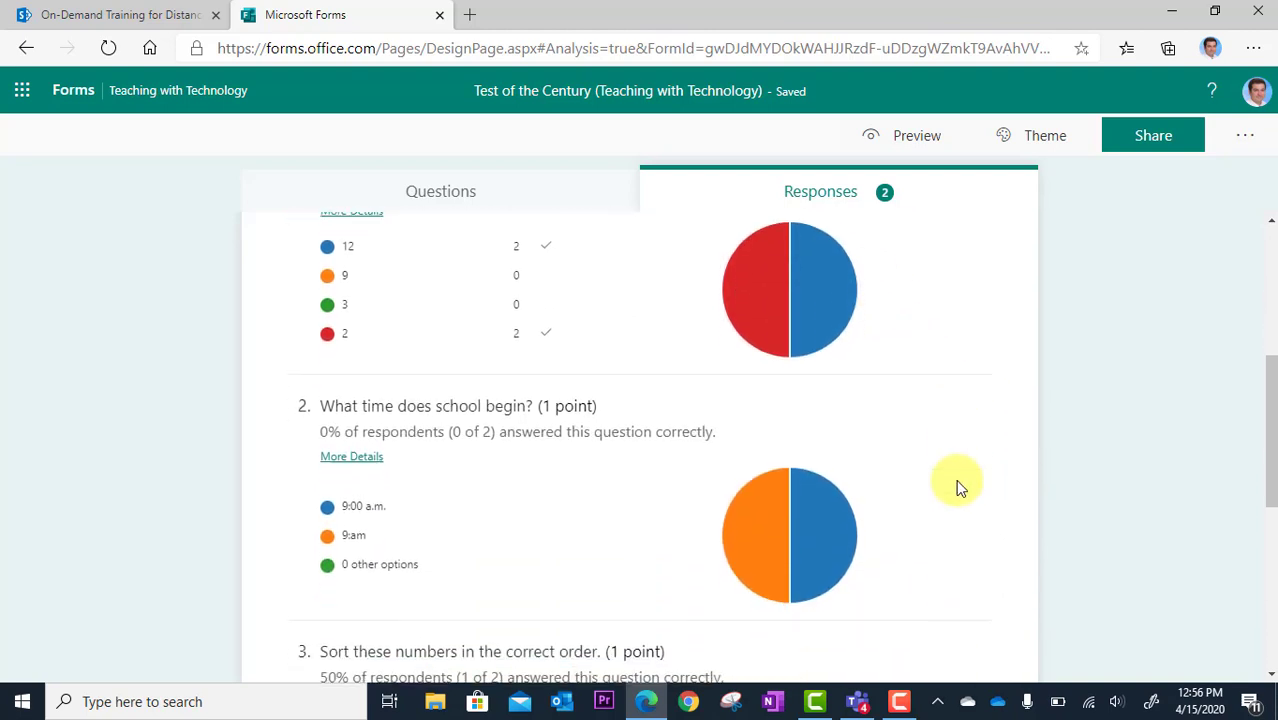
scroll("down", 3)
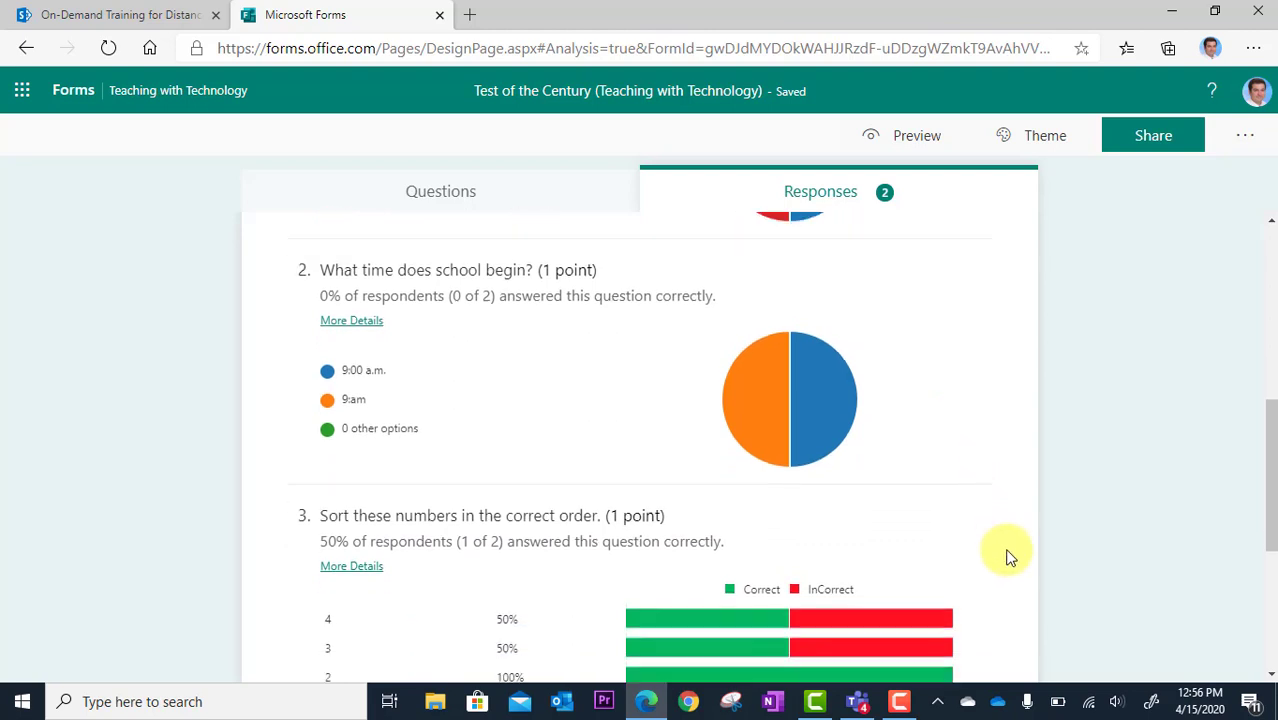
scroll("down", 3)
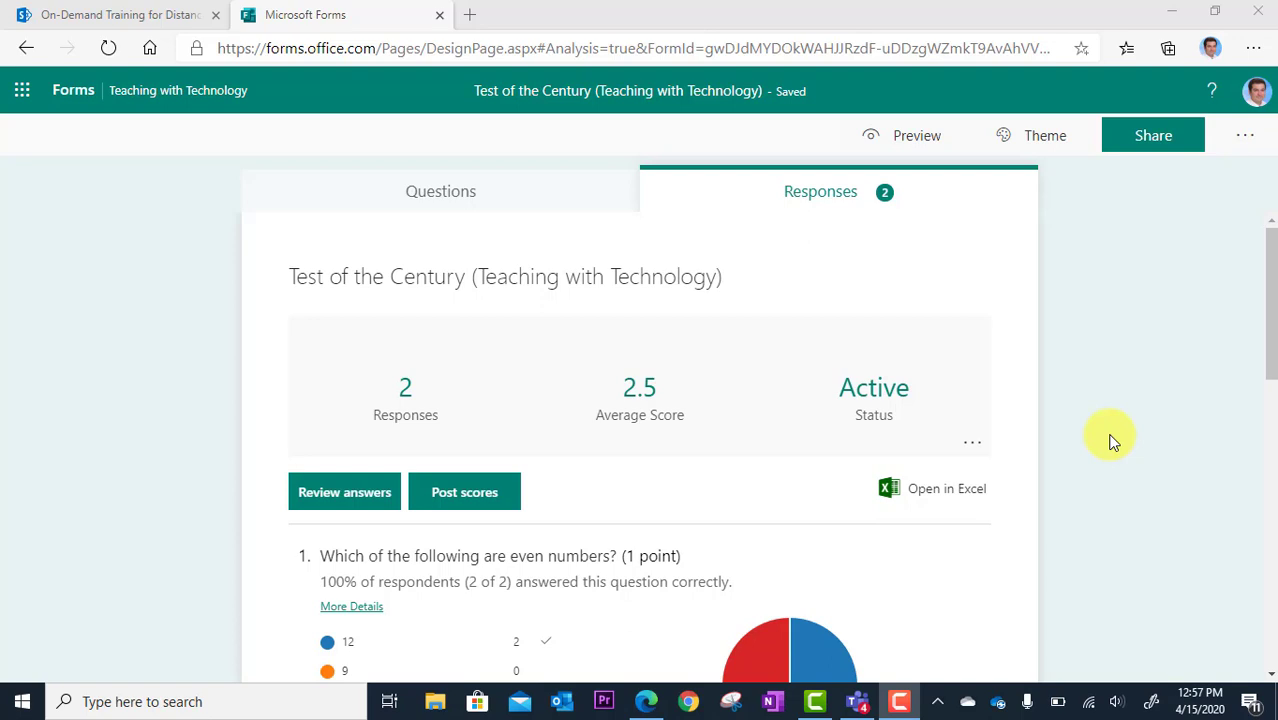
Open the Office 365 home page in a new tab from the app launcher
left_click(1152, 135)
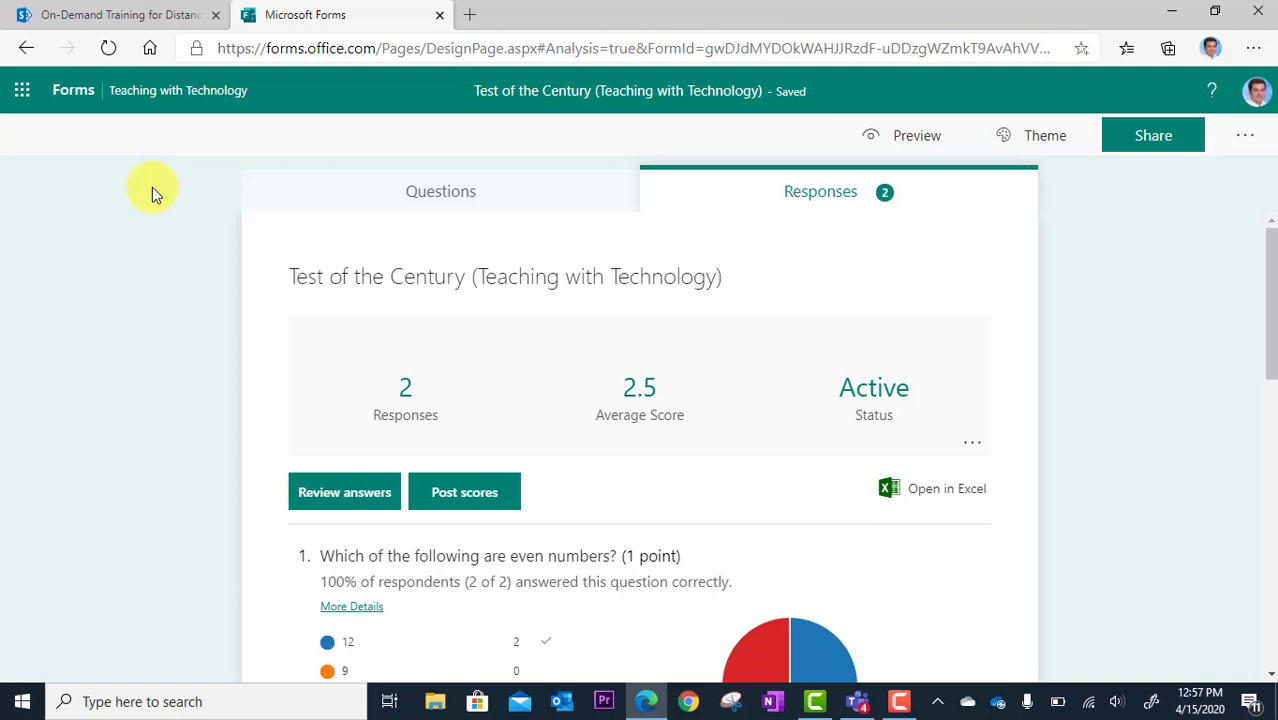
mouse_move(118, 188)
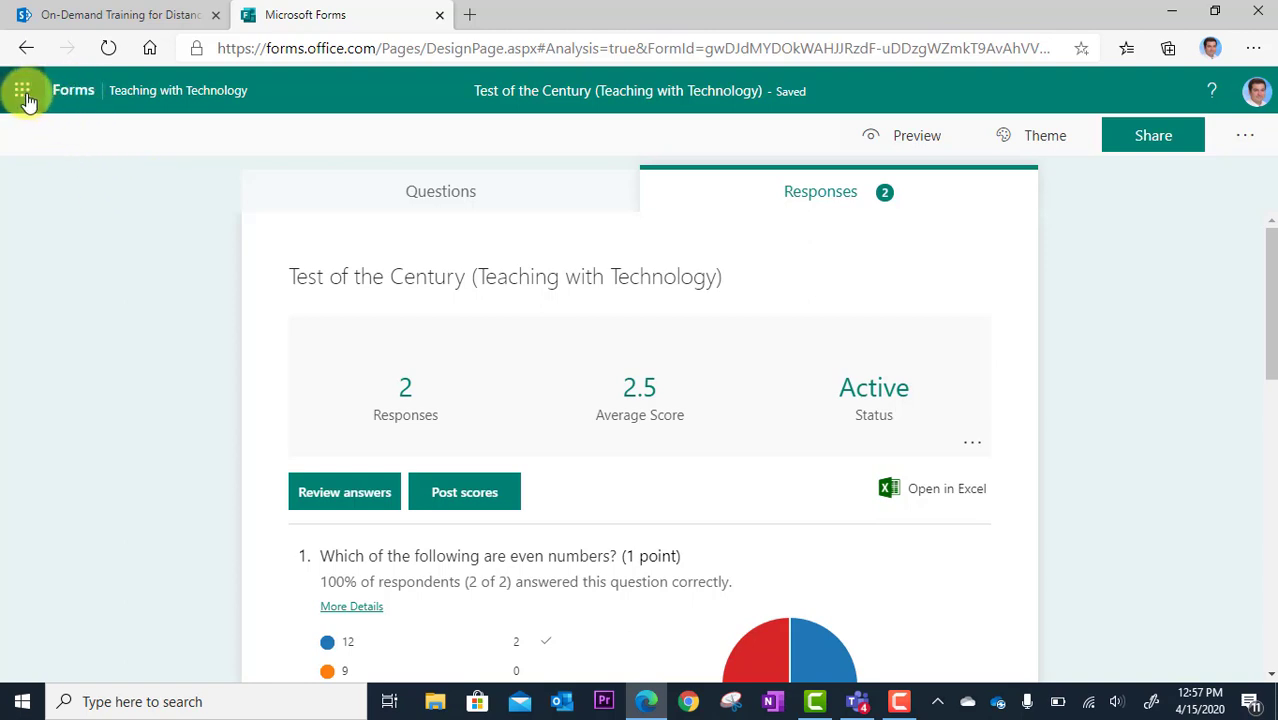
left_click(23, 90)
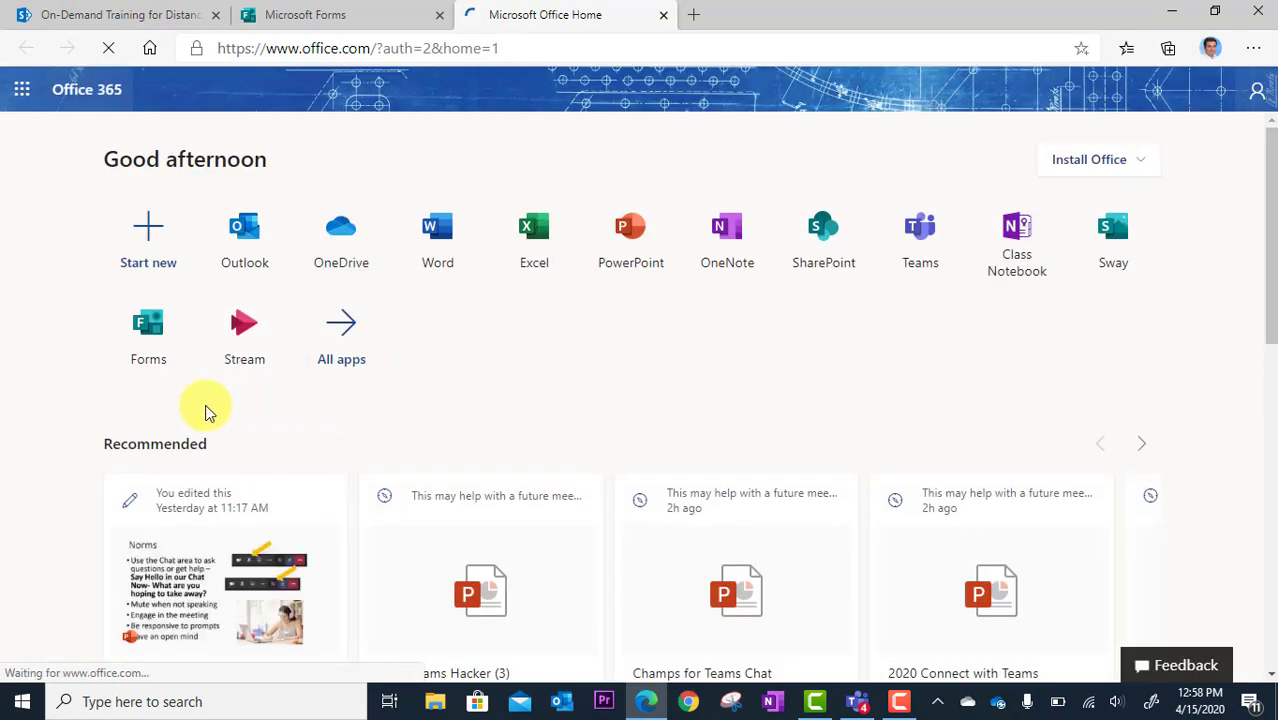
Launch Forms from Office 365 and open the Test of the Century quiz from My forms
left_click(148, 330)
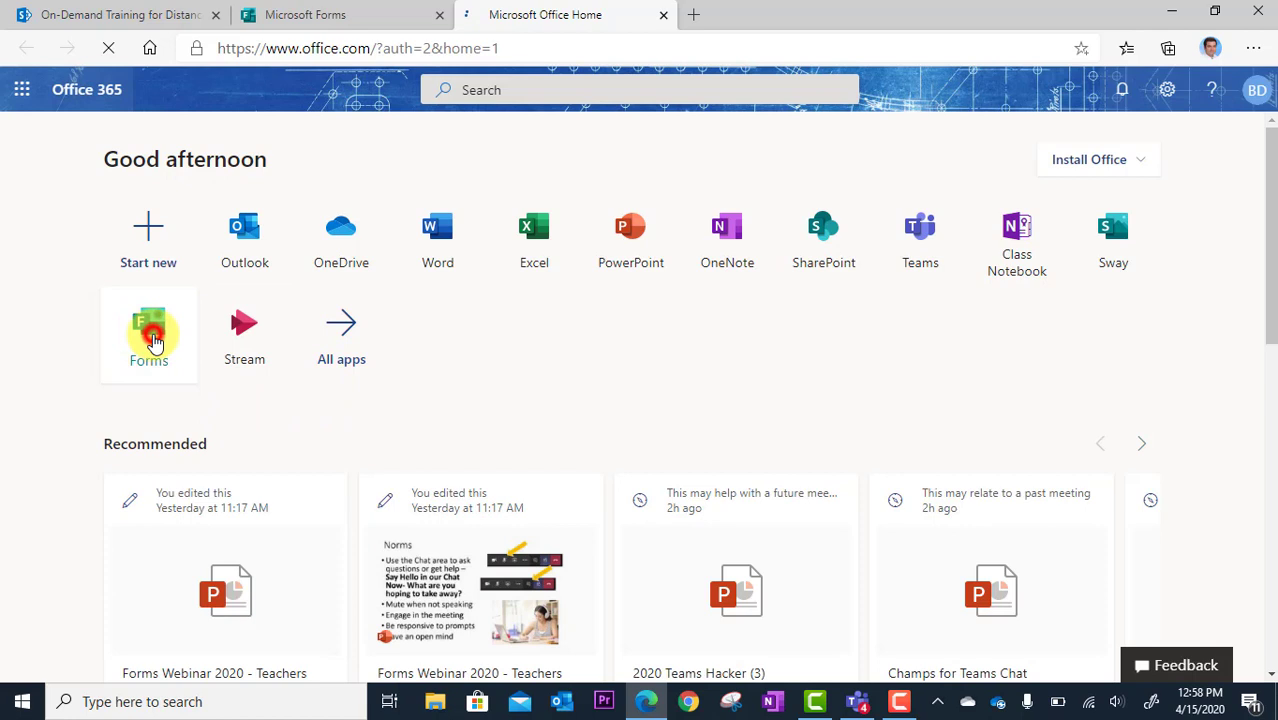
left_click(148, 335)
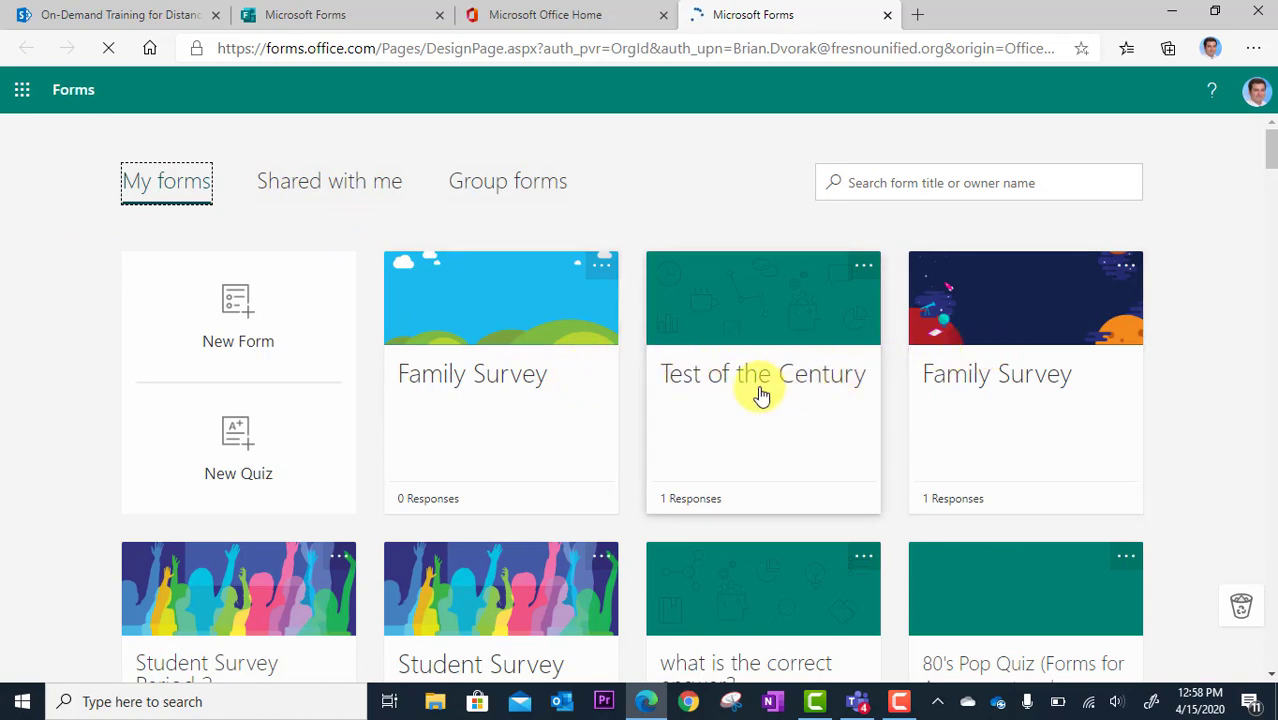
scroll("down", 3)
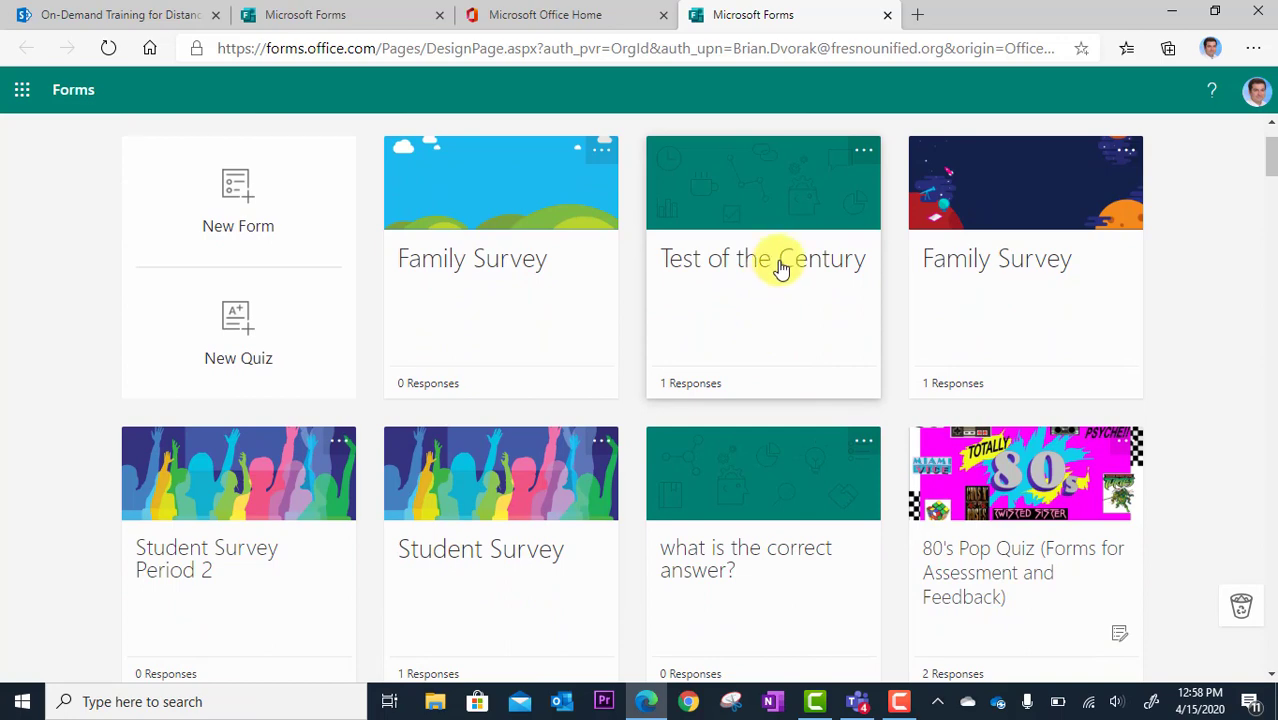
left_click(762, 258)
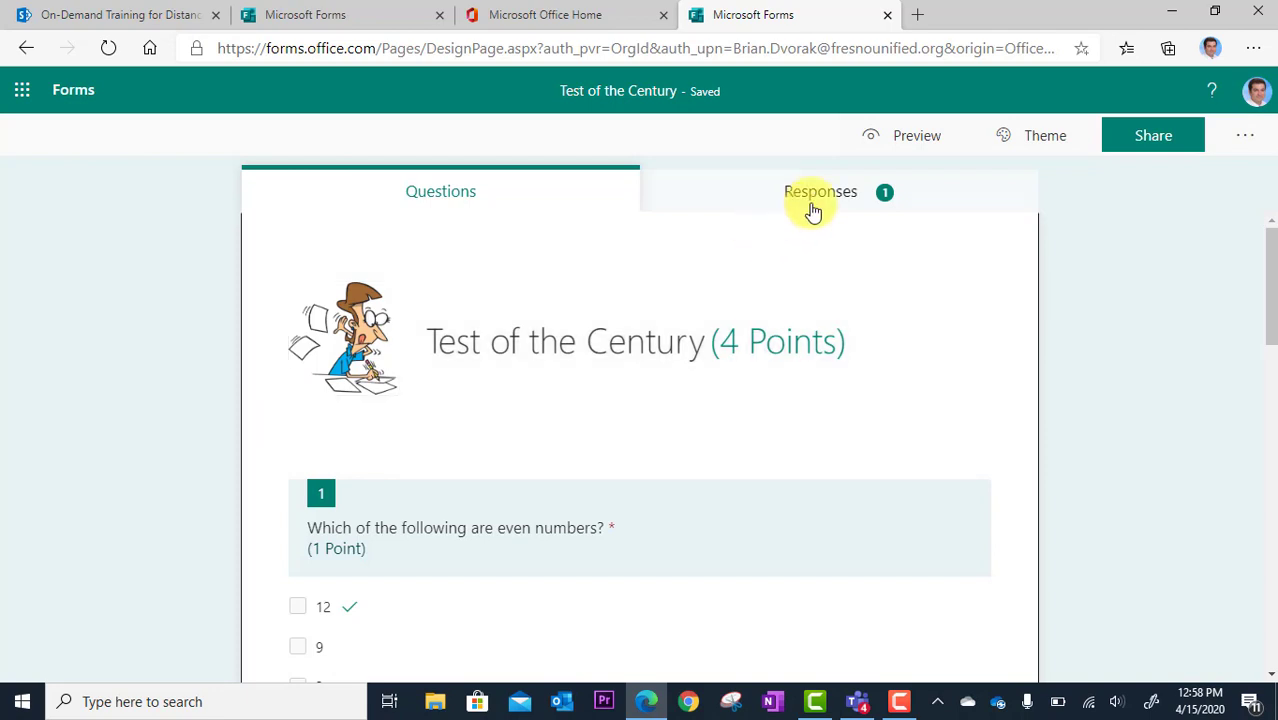
Open the Teaching with Technology copy of Test of the Century and its grade-posting page
left_click(820, 191)
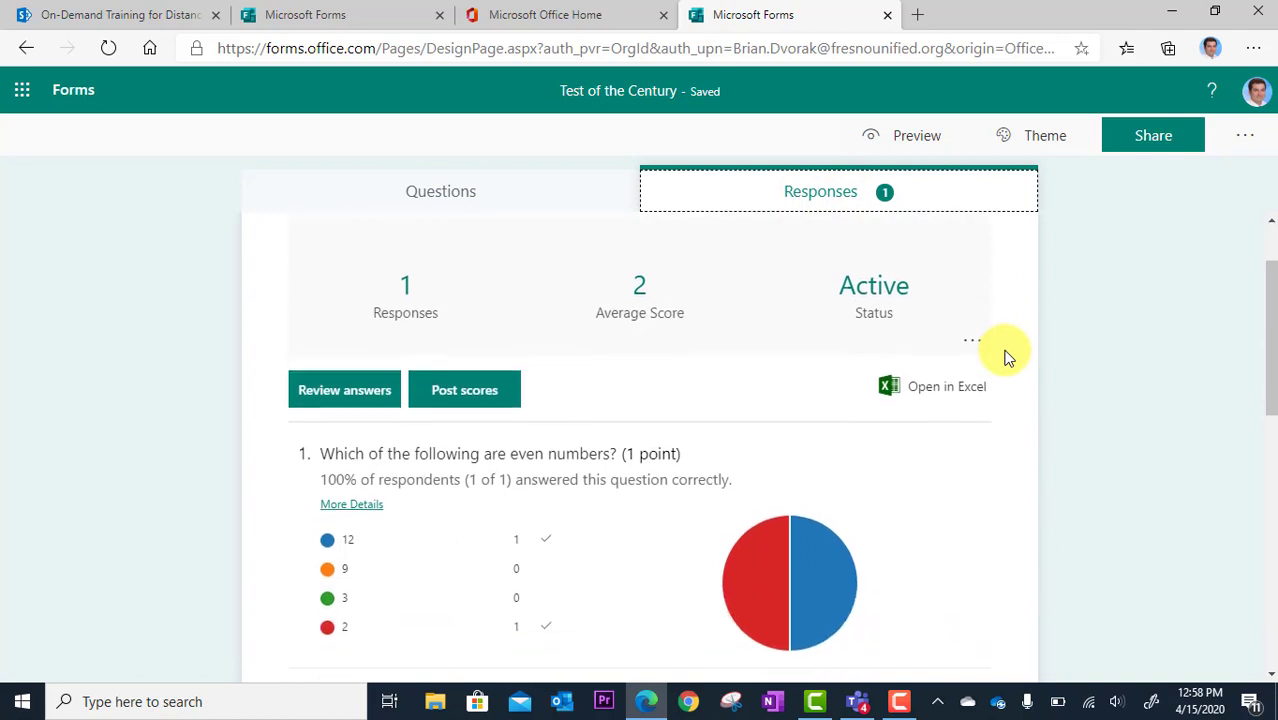
scroll("down", 3)
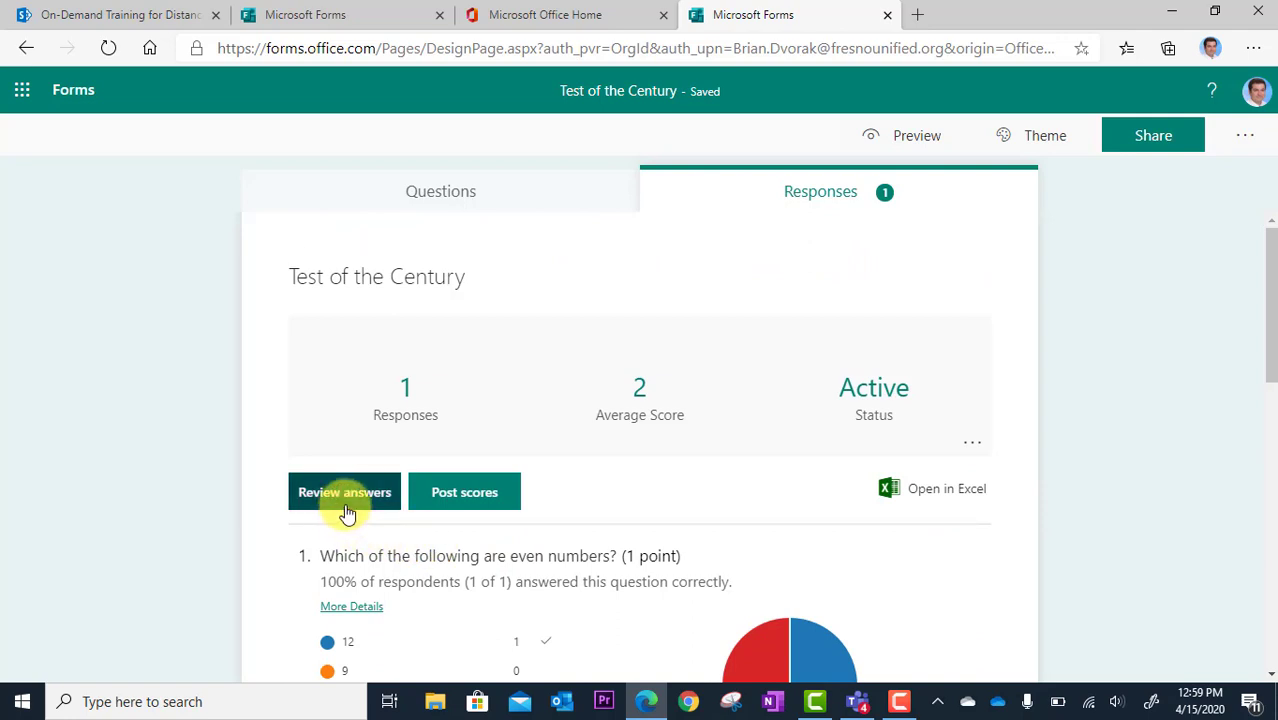
mouse_move(464, 492)
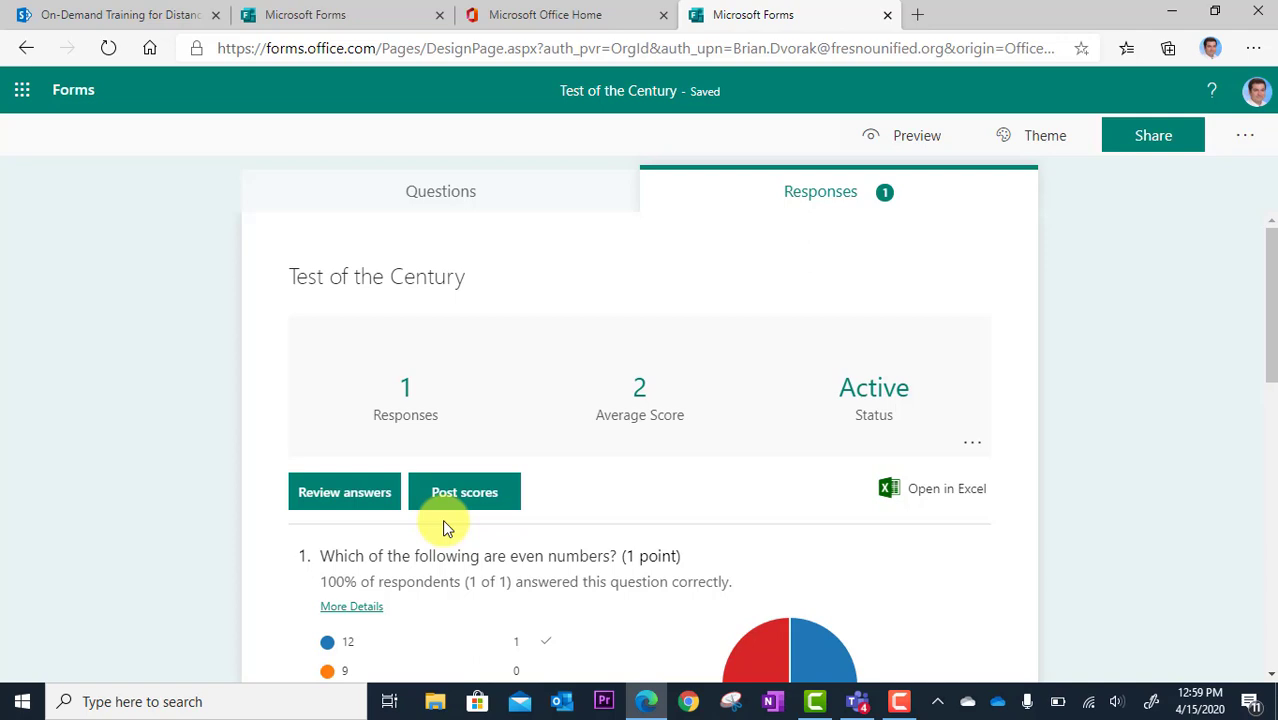
left_click(464, 492)
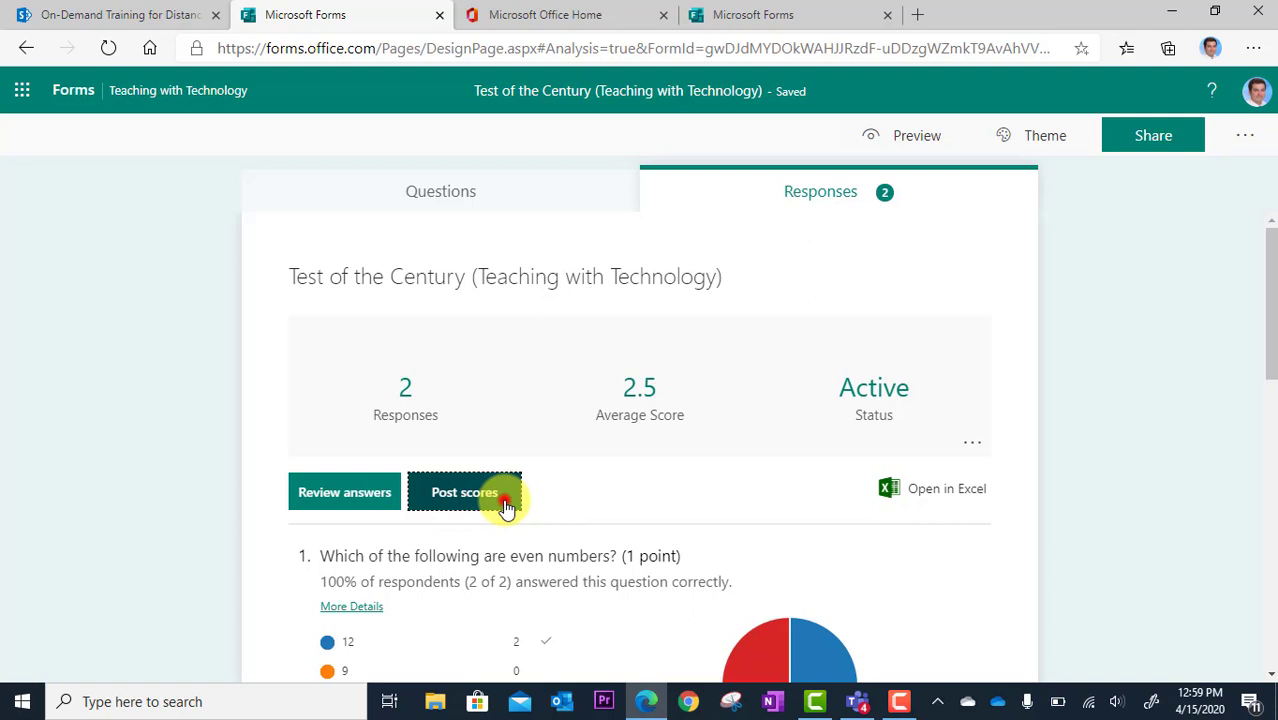
left_click(464, 492)
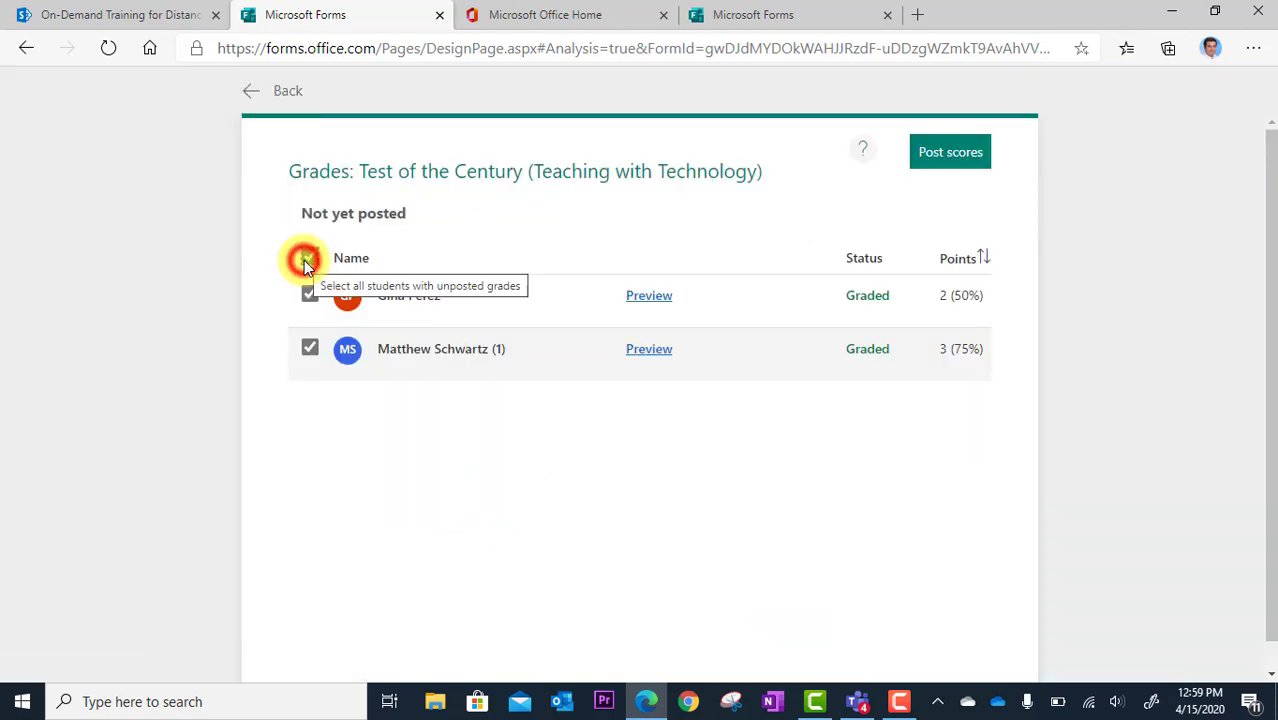
Post scores for both graded students in Forms and return to the Teams assignment
left_click(309, 258)
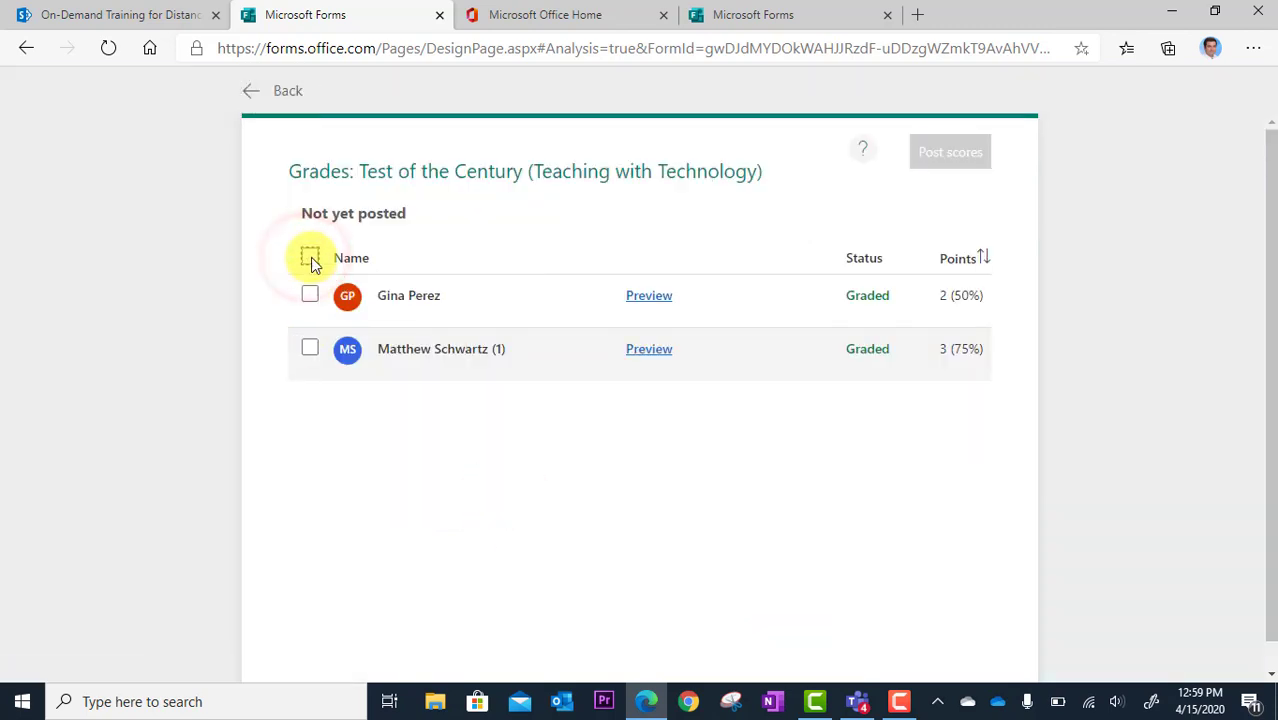
mouse_move(310, 258)
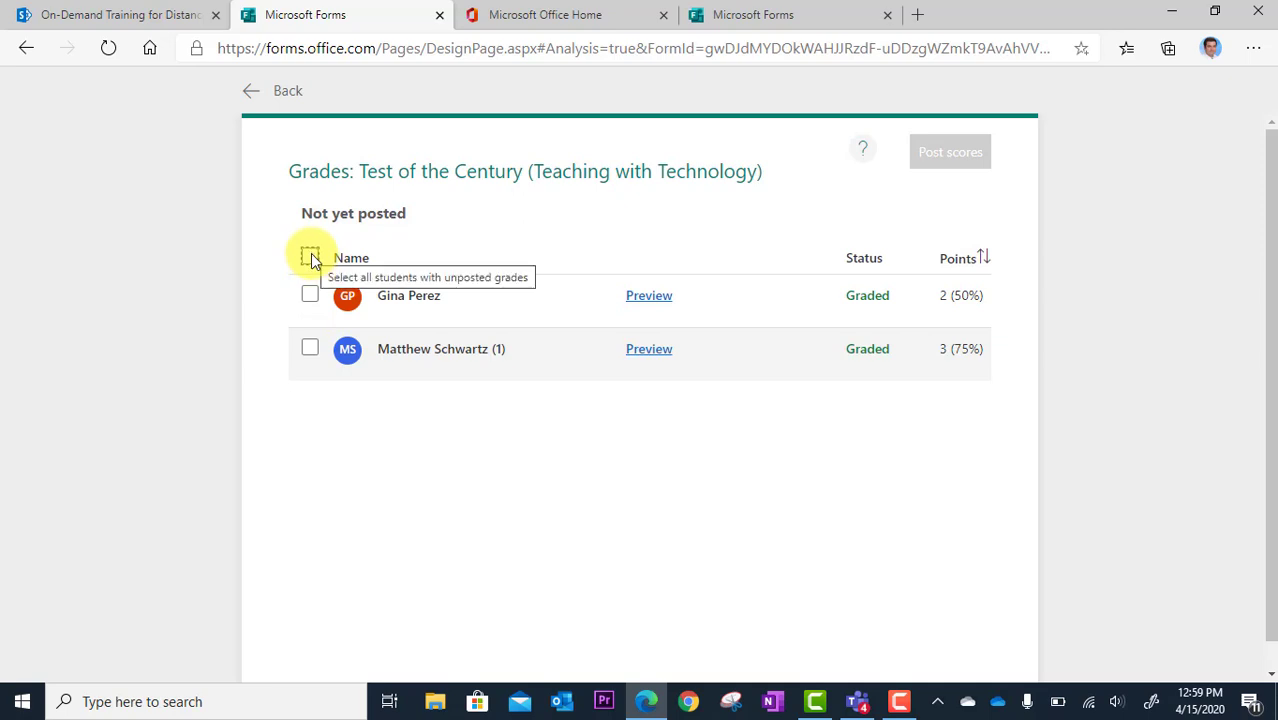
left_click(310, 257)
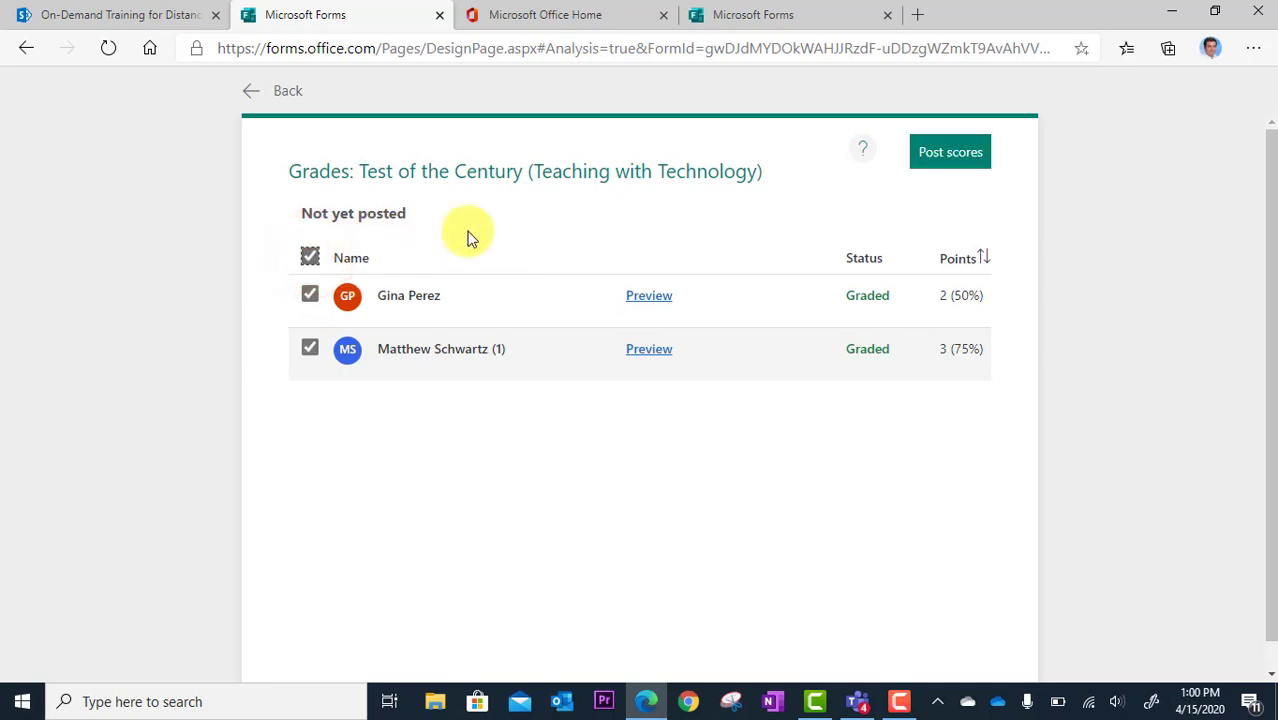
left_click(949, 151)
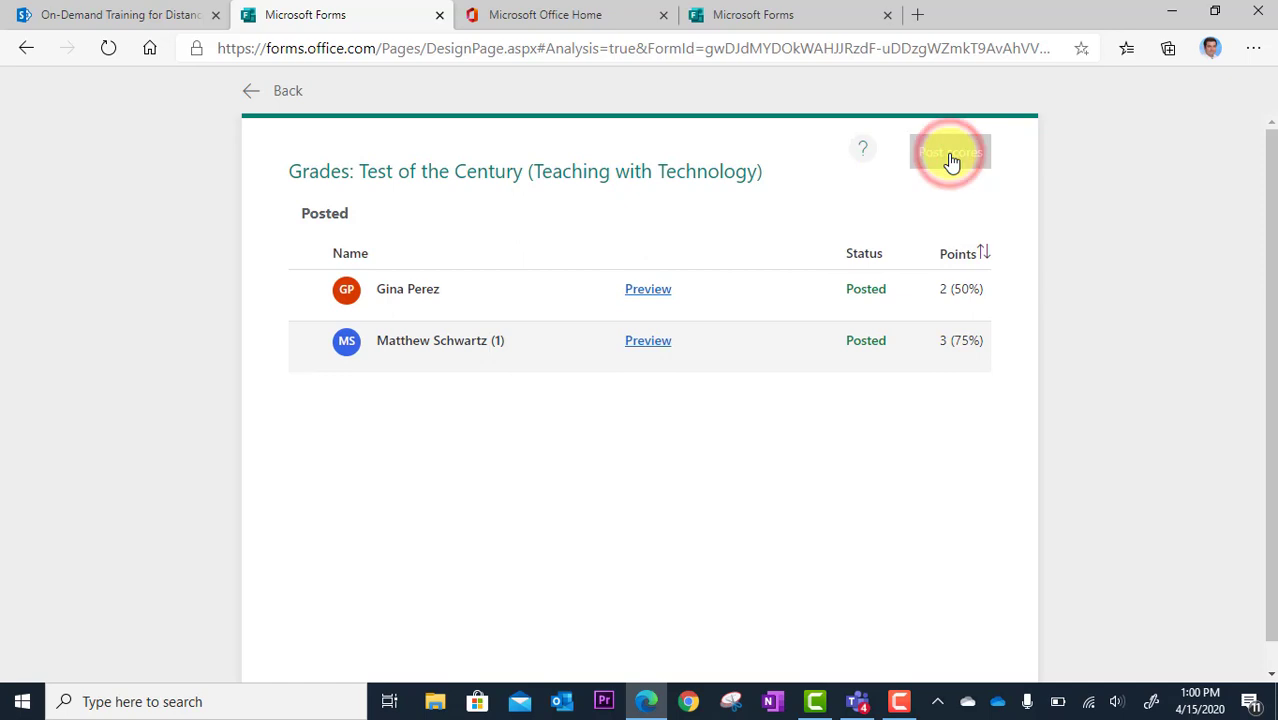
left_click(852, 701)
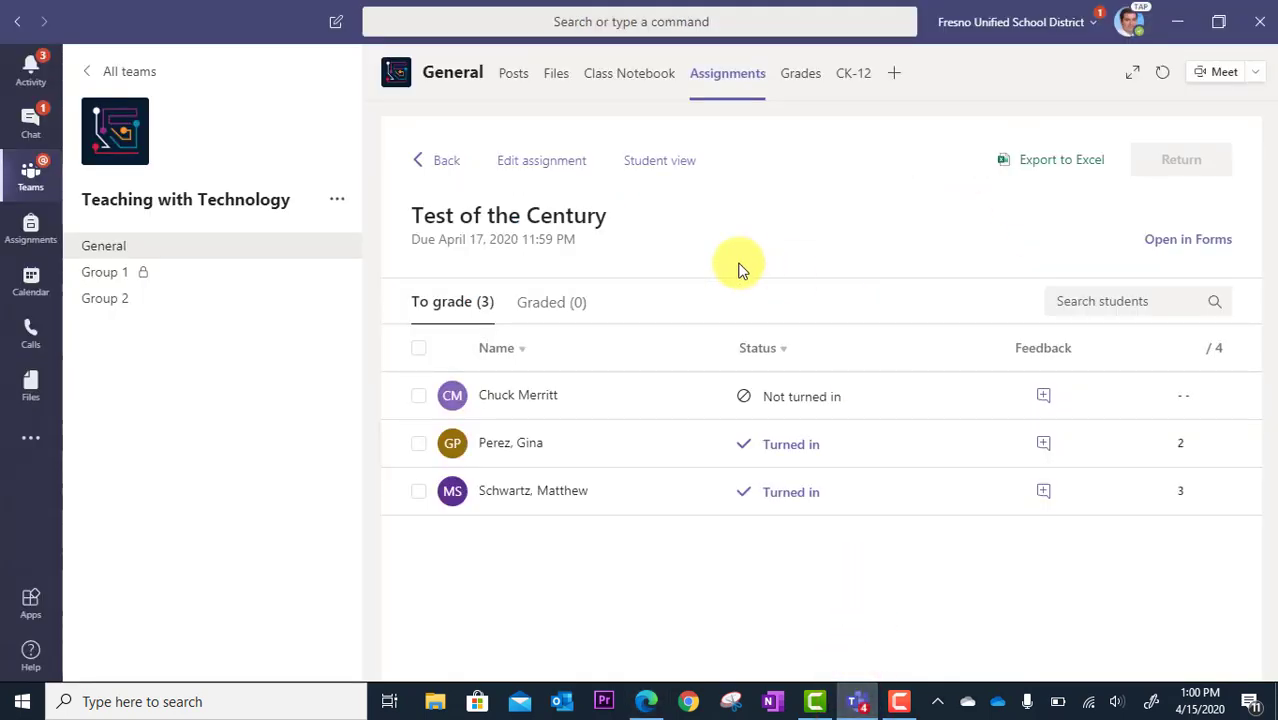
Reopen Test of the Century from the assignments list and view the Graded (2) students
left_click(446, 160)
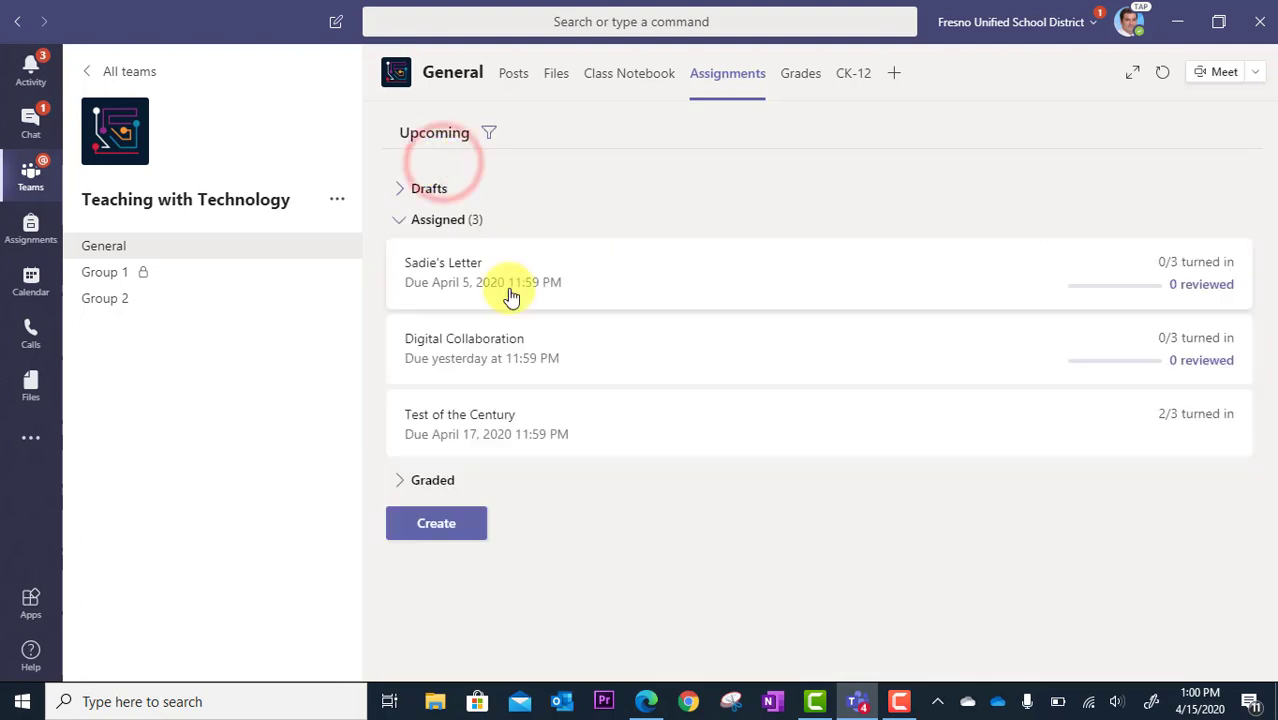
left_click(460, 414)
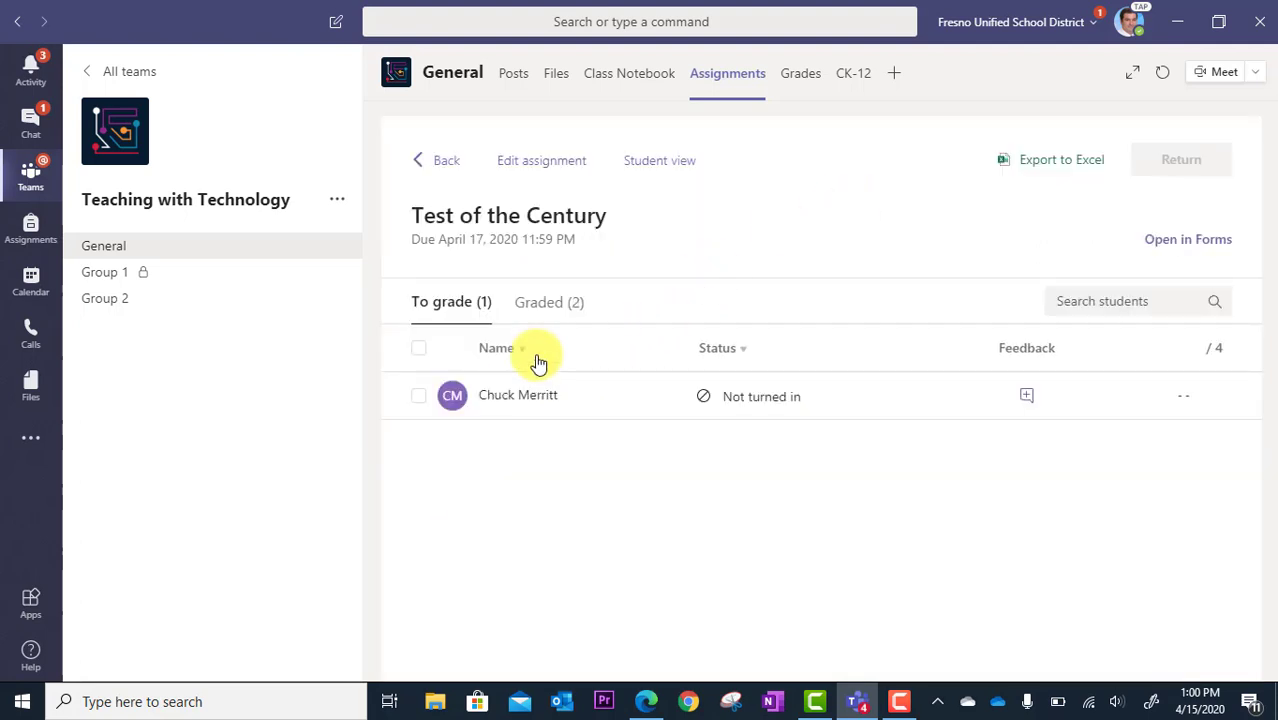
mouse_move(613, 410)
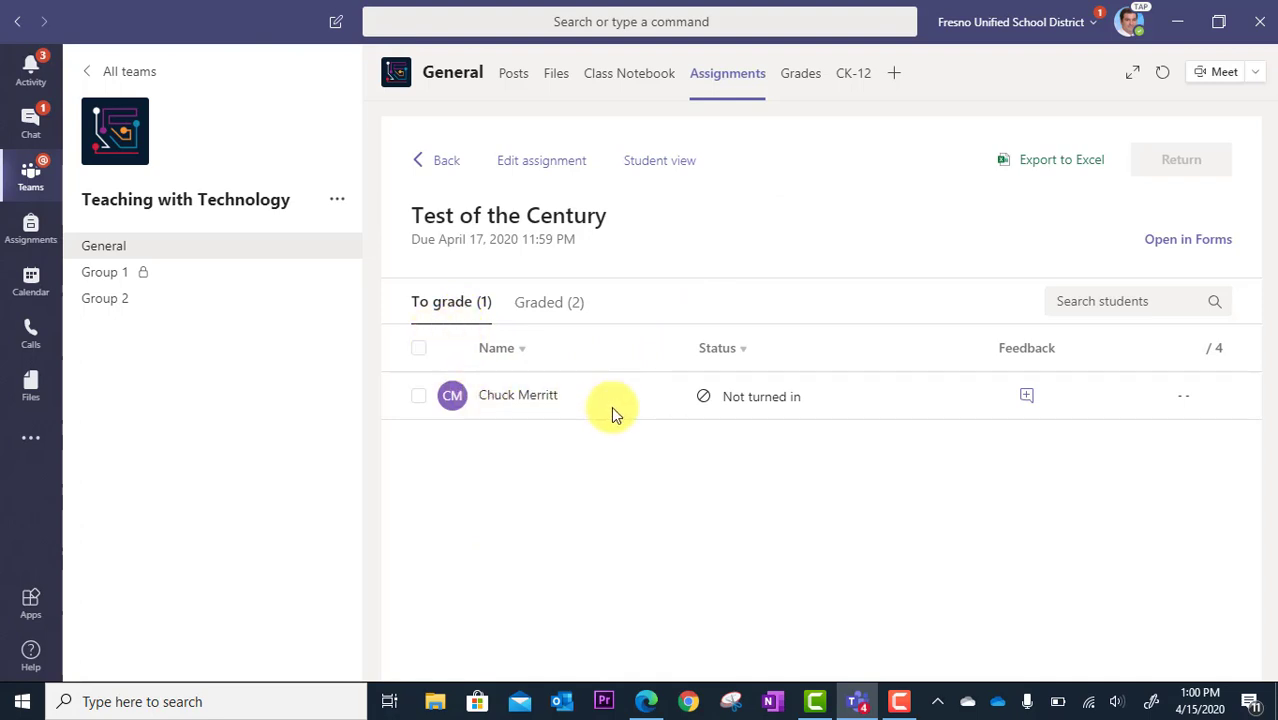
mouse_move(678, 500)
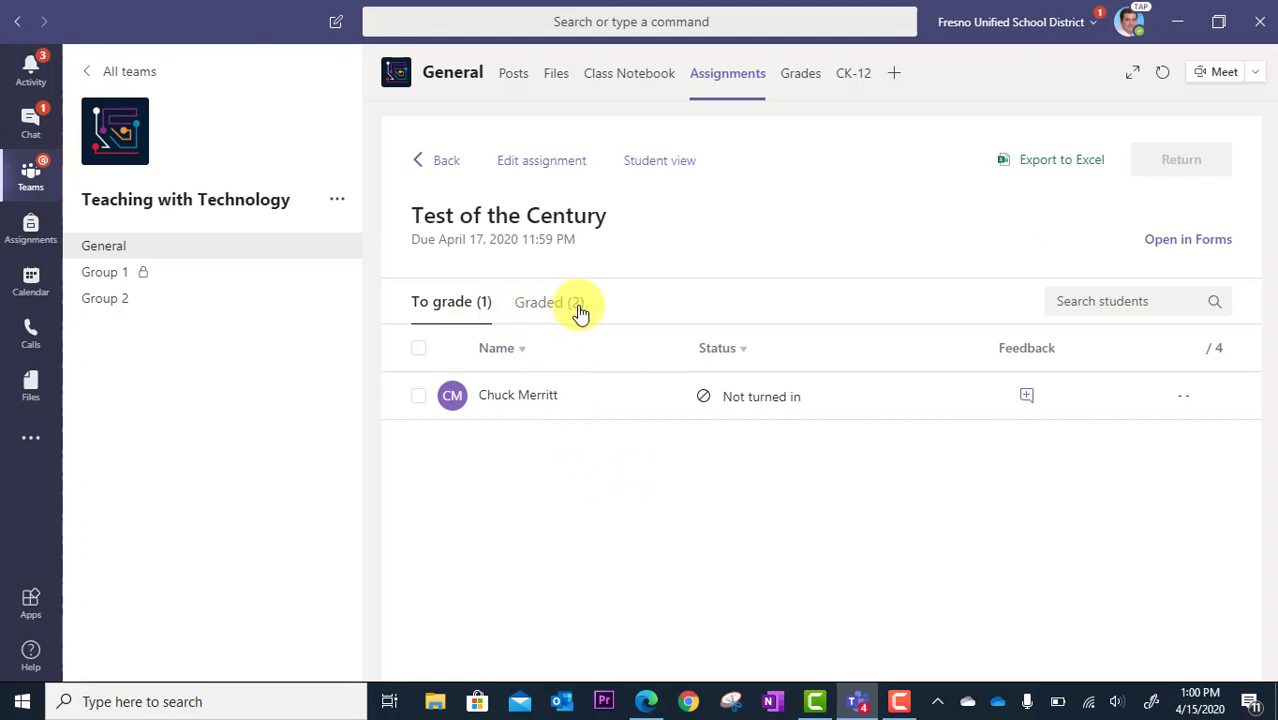
left_click(549, 301)
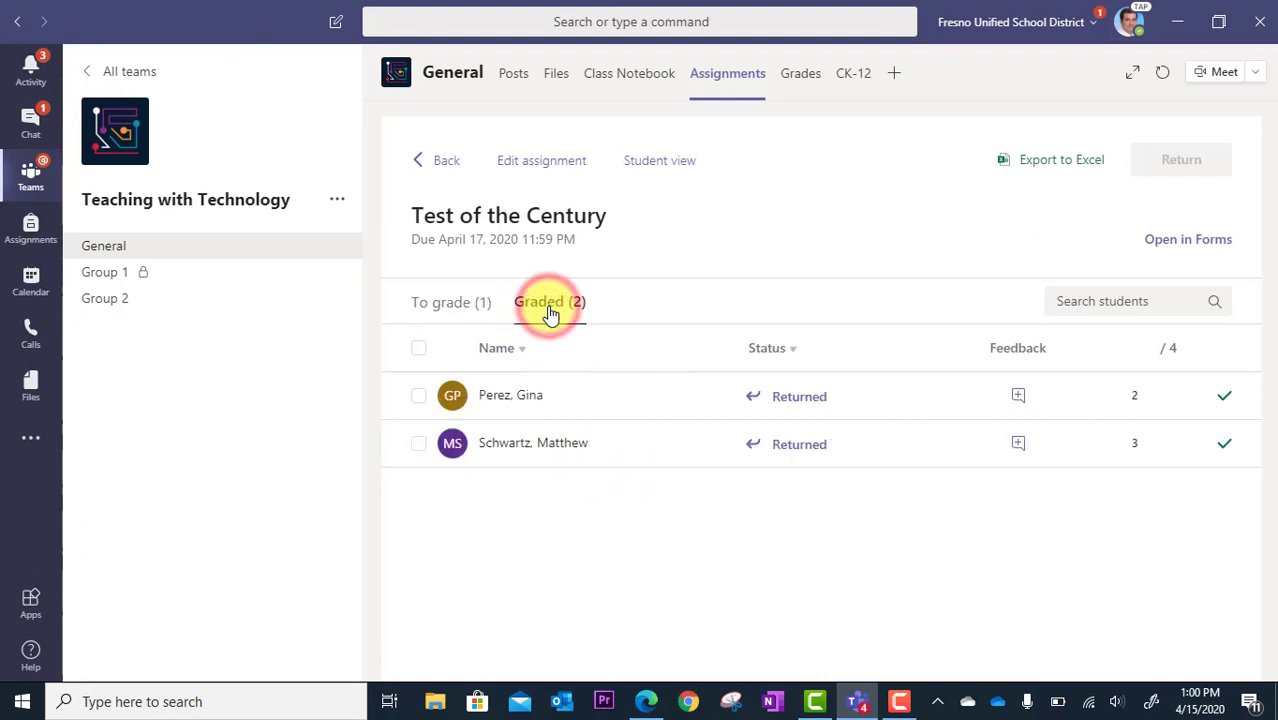
left_click(549, 301)
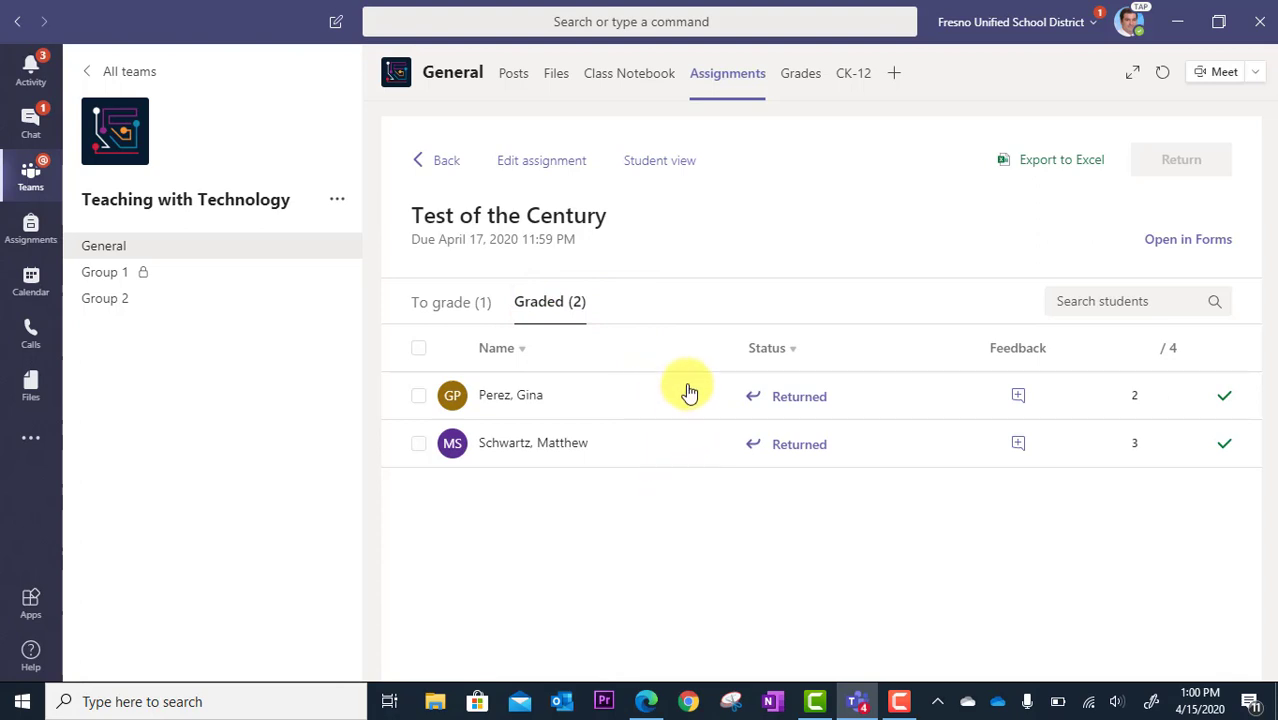
mouse_move(807, 443)
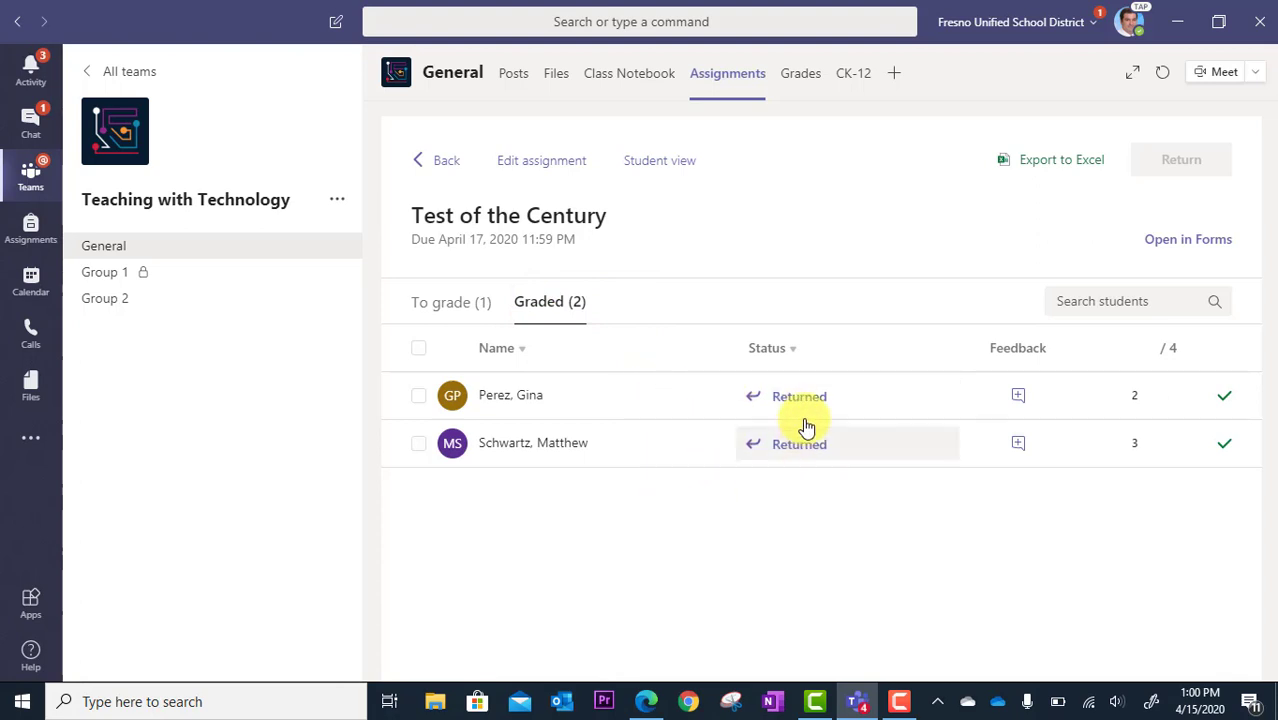
mouse_move(818, 491)
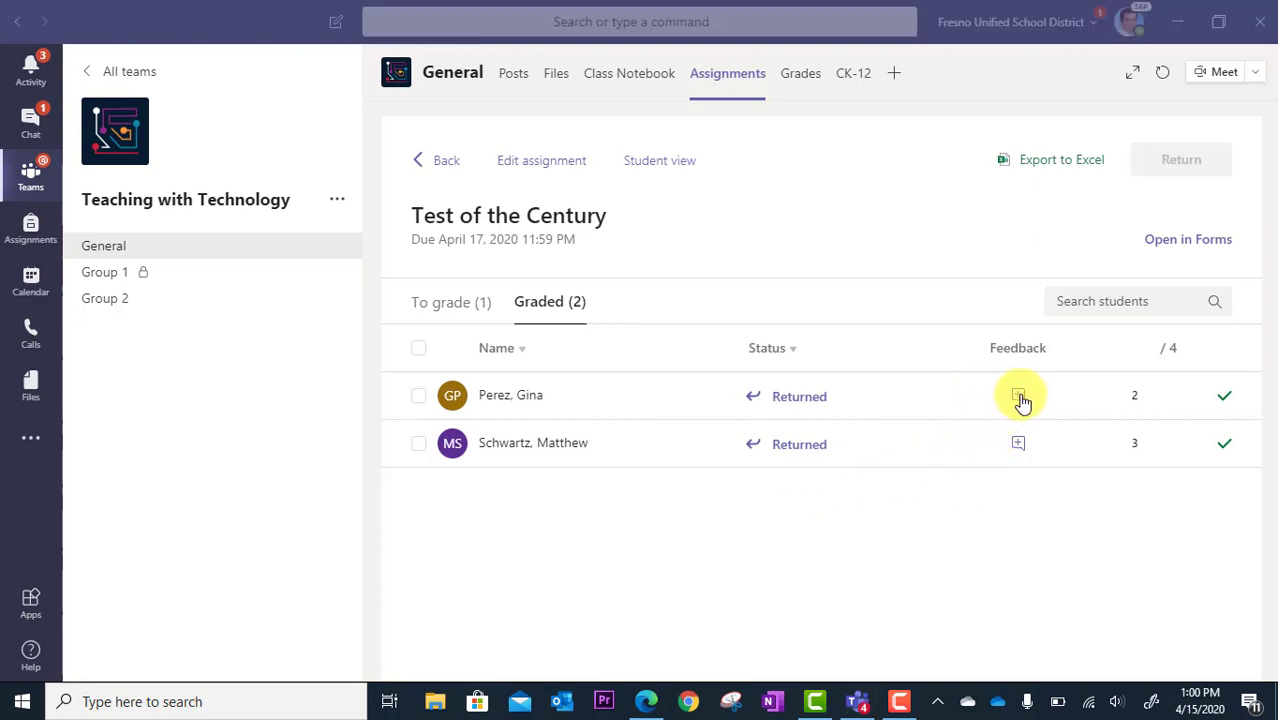
left_click(1018, 395)
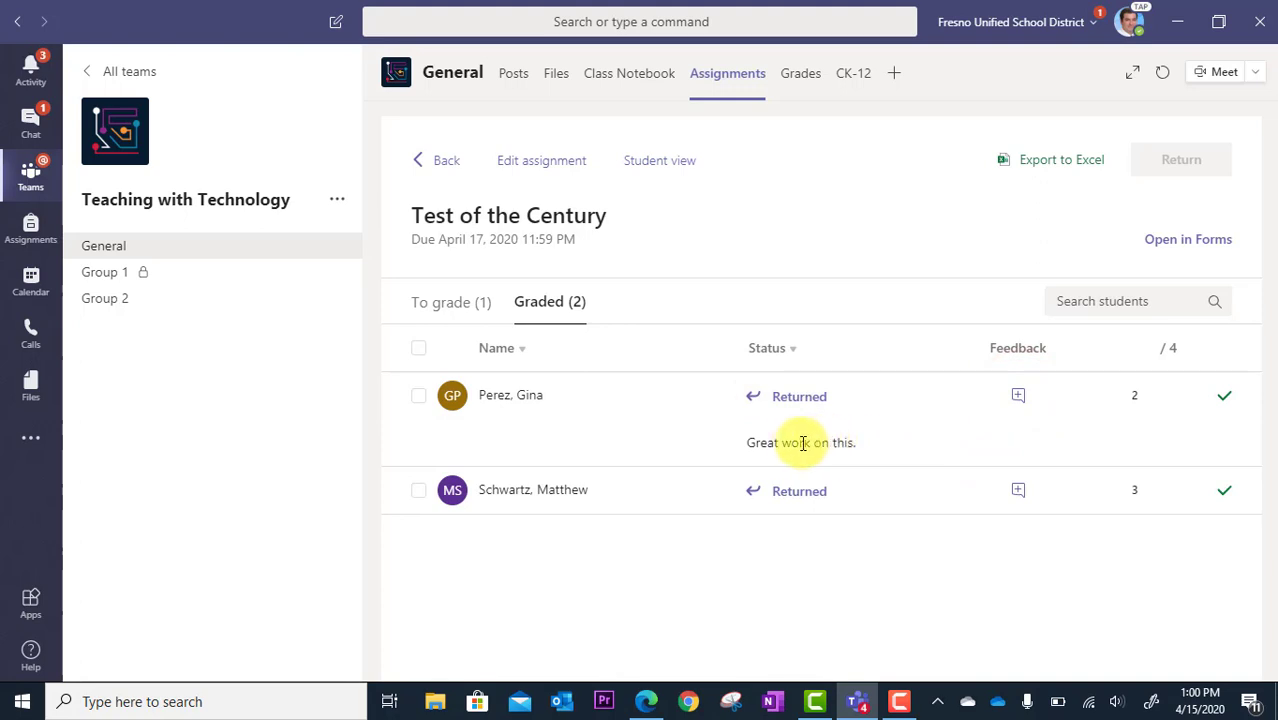
mouse_move(867, 458)
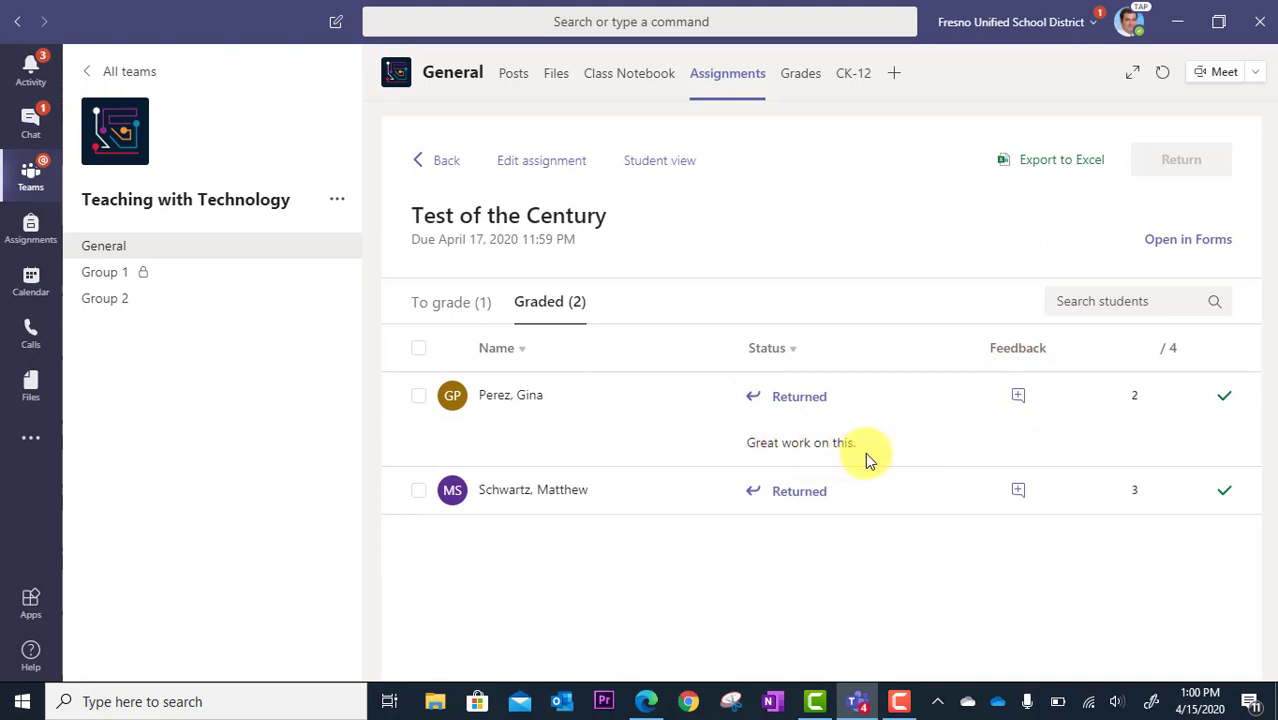
mouse_move(687, 207)
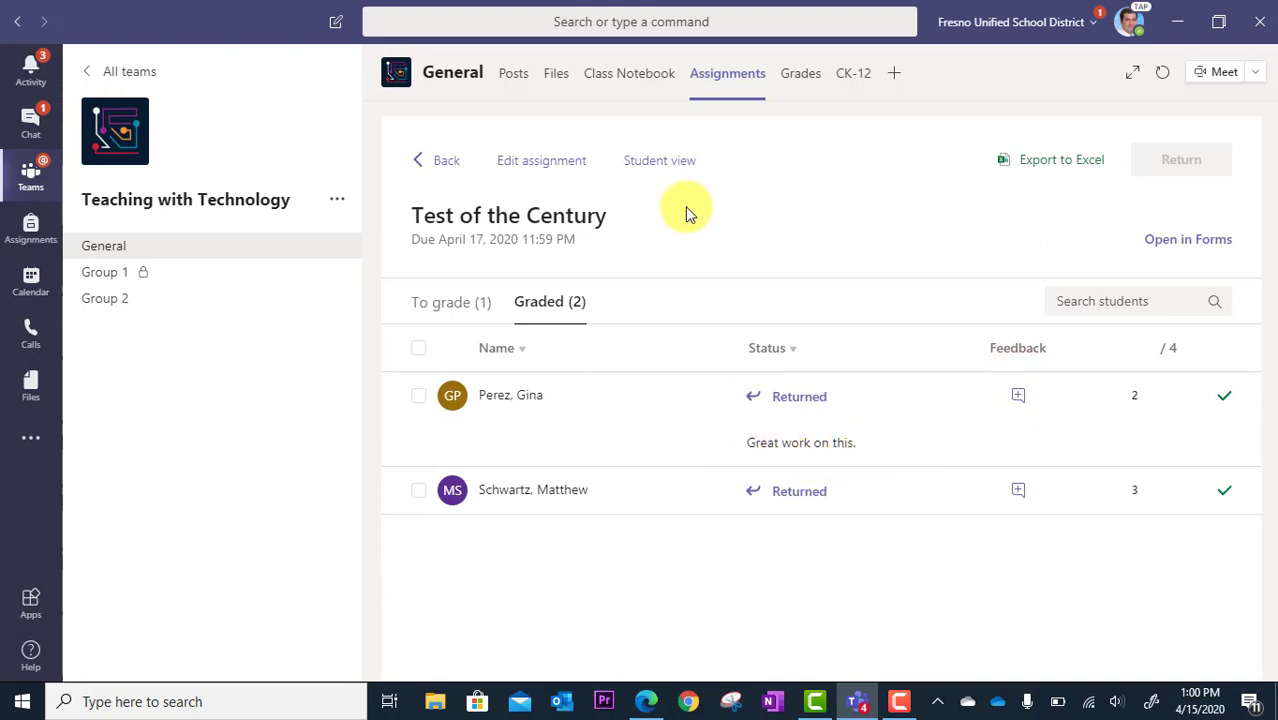
Switch Test of the Century to Student view showing the quiz and 4 points
left_click(659, 160)
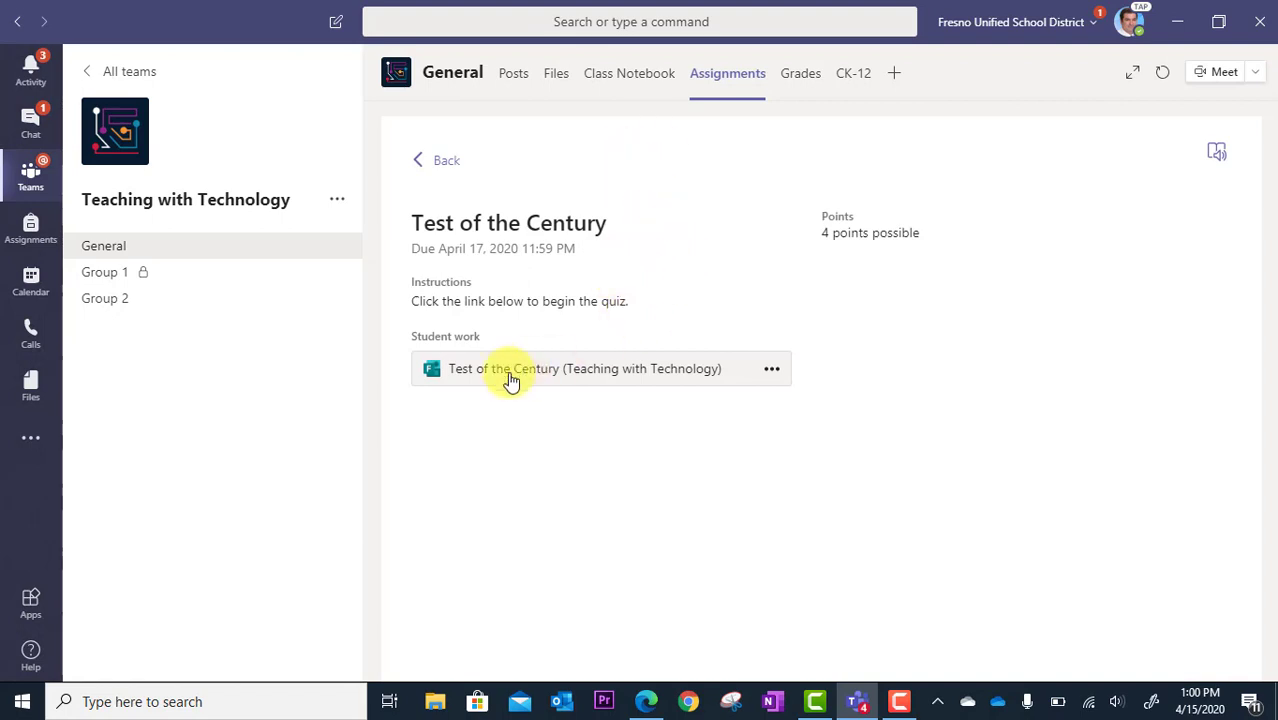
mouse_move(838, 296)
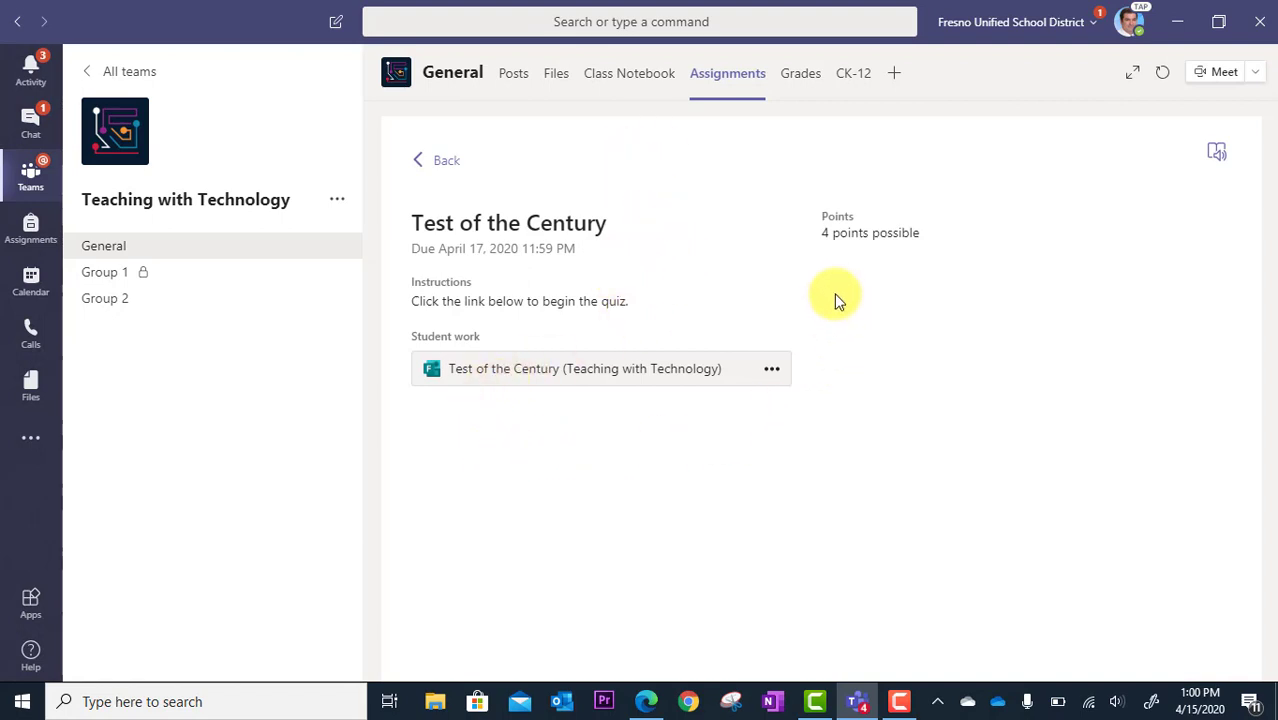
mouse_move(915, 335)
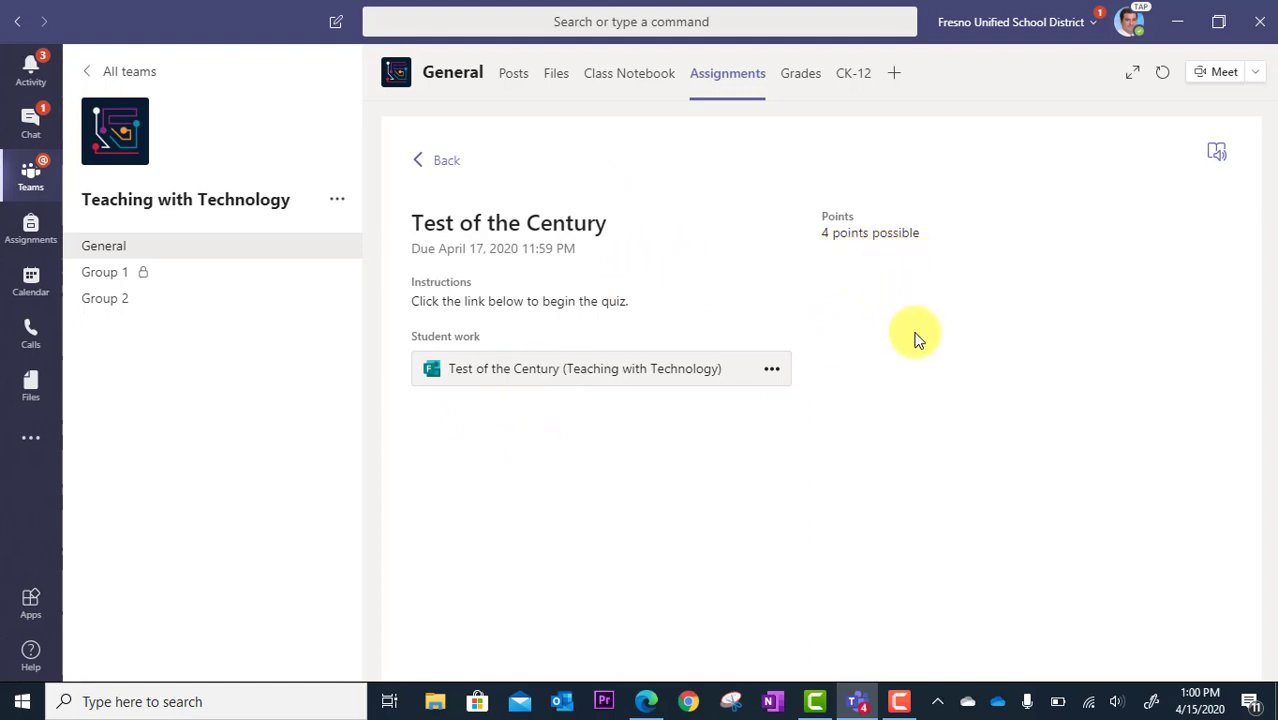
mouse_move(917, 465)
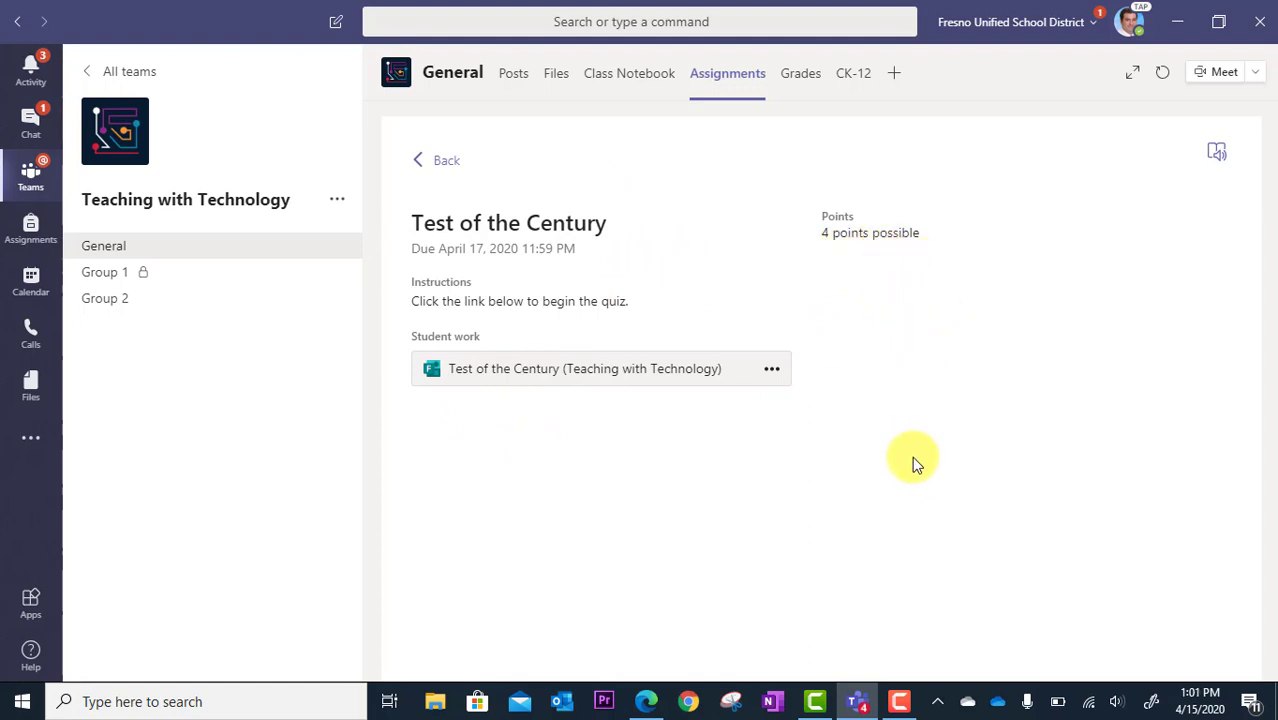
mouse_move(869, 350)
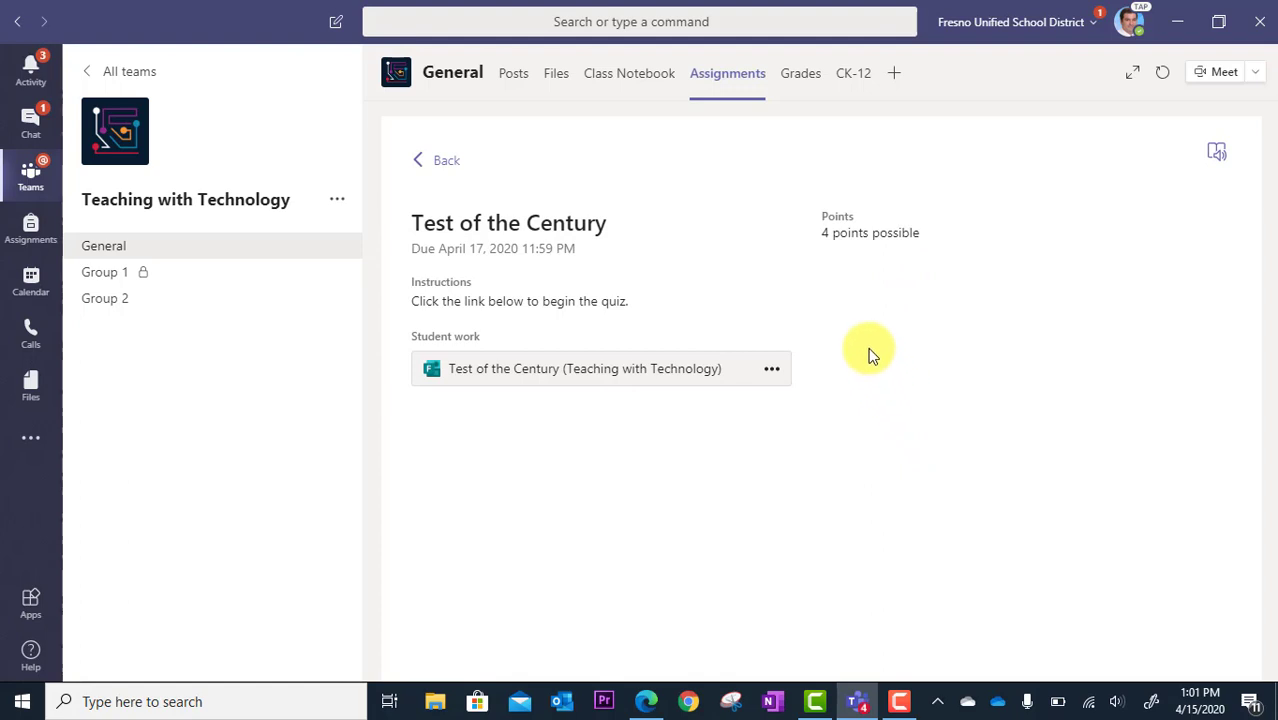
mouse_move(740, 294)
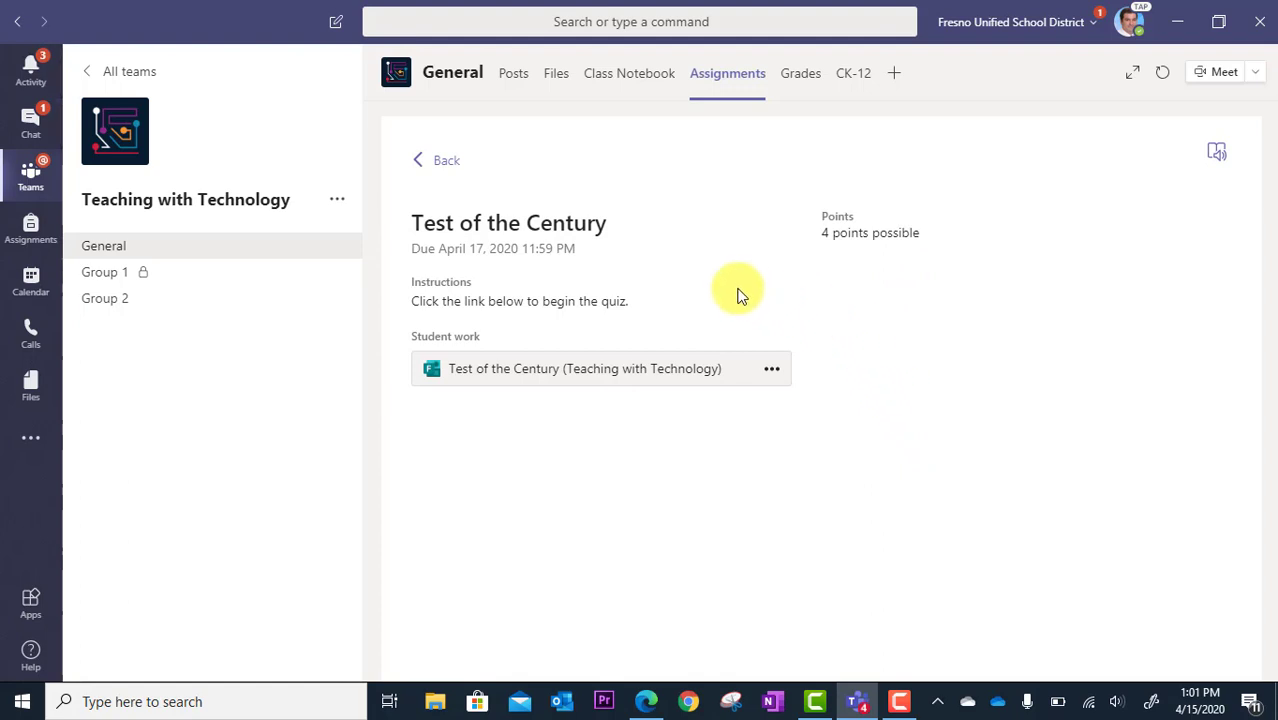
mouse_move(790, 282)
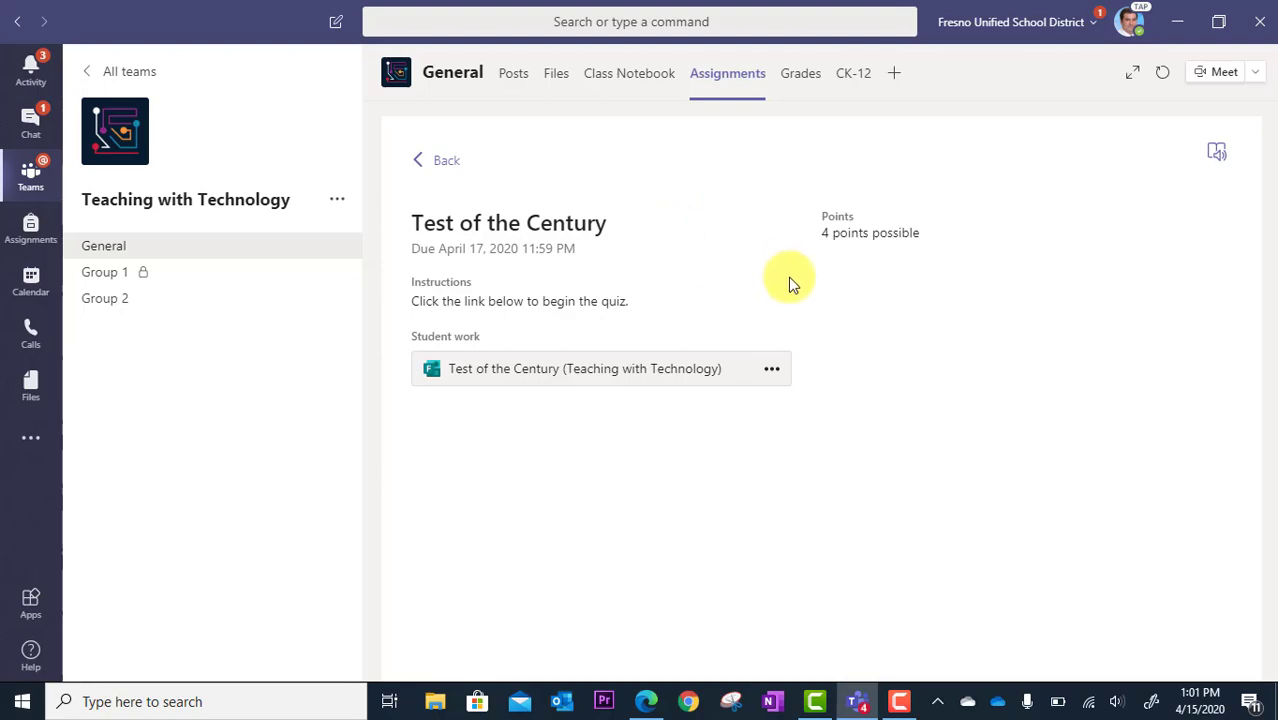